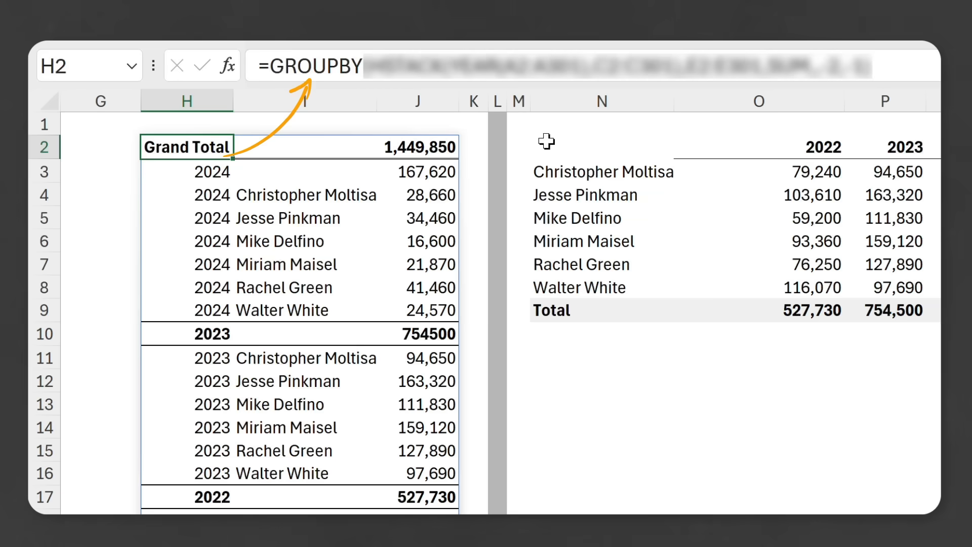
- Inspect the formulas behind the existing yearly and manager-by-year summaries
{"action": "left_click", "coordinate": [600, 147]}
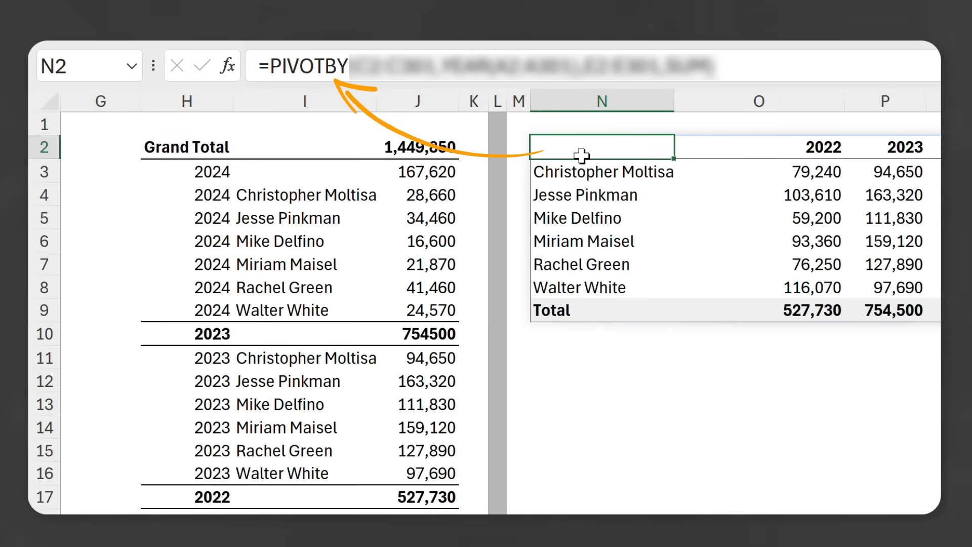
{"action": "left_click", "coordinate": [163, 521]}
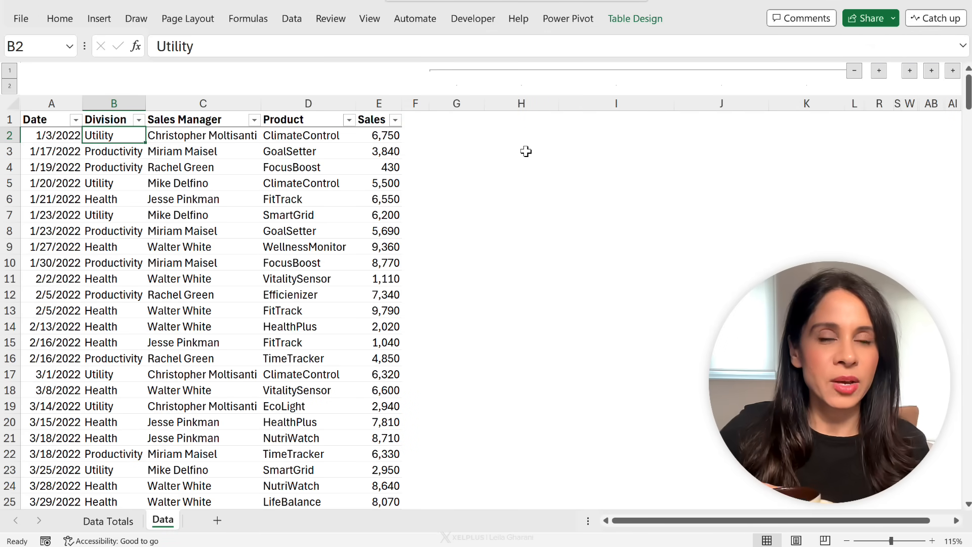
{"action": "left_click", "coordinate": [308, 199]}
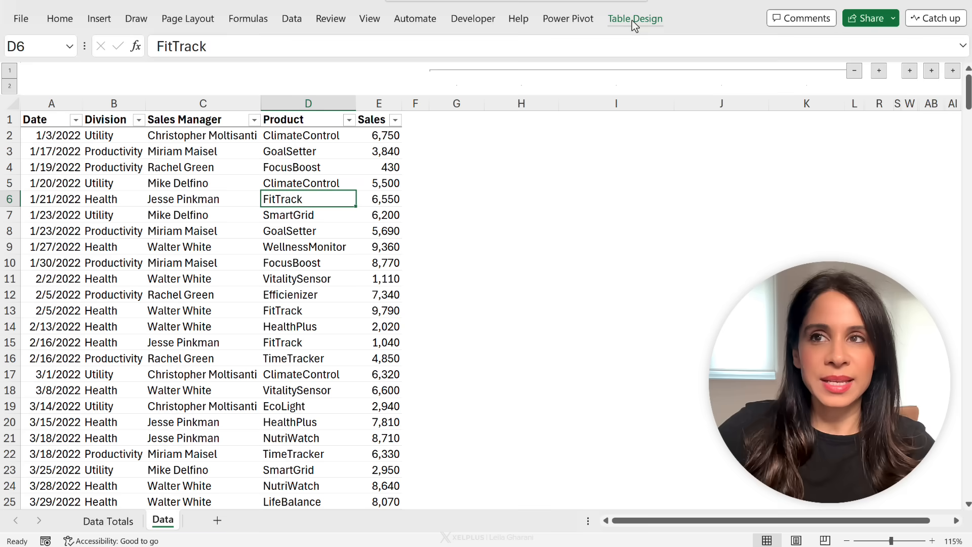
{"action": "left_click", "coordinate": [635, 19]}
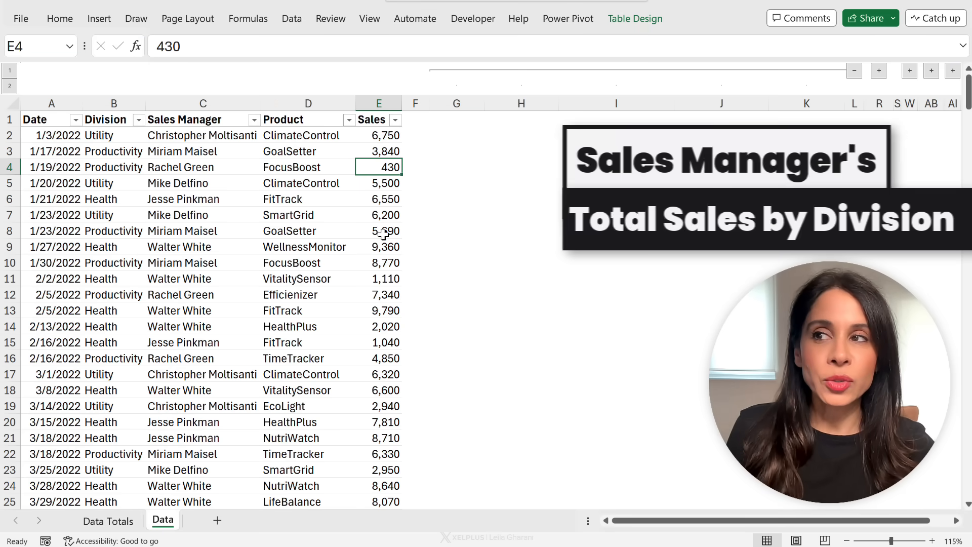
{"action": "left_click", "coordinate": [113, 200]}
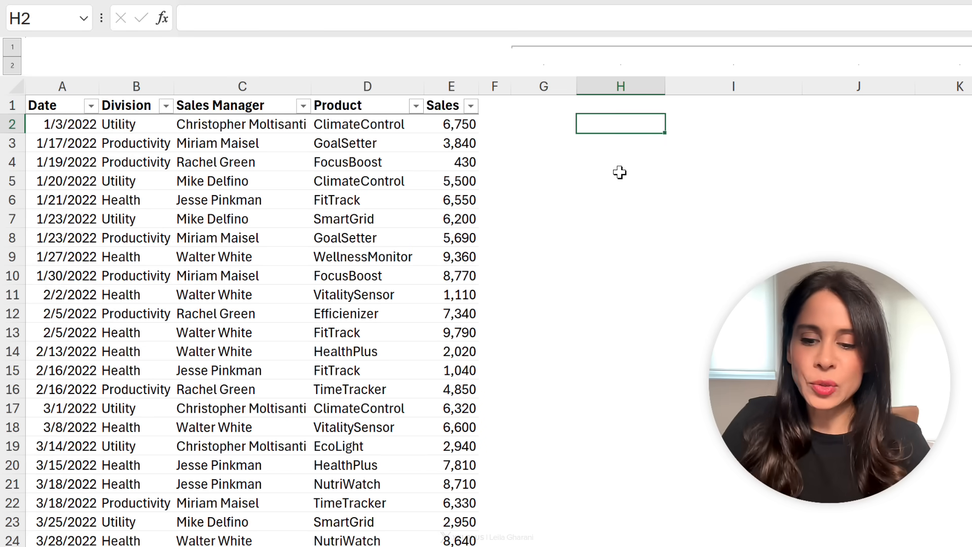
- In H2, sum TSales Sales by Division and Sales Manager using GROUPBY with SUM
{"action": "type", "text": "=gr"}
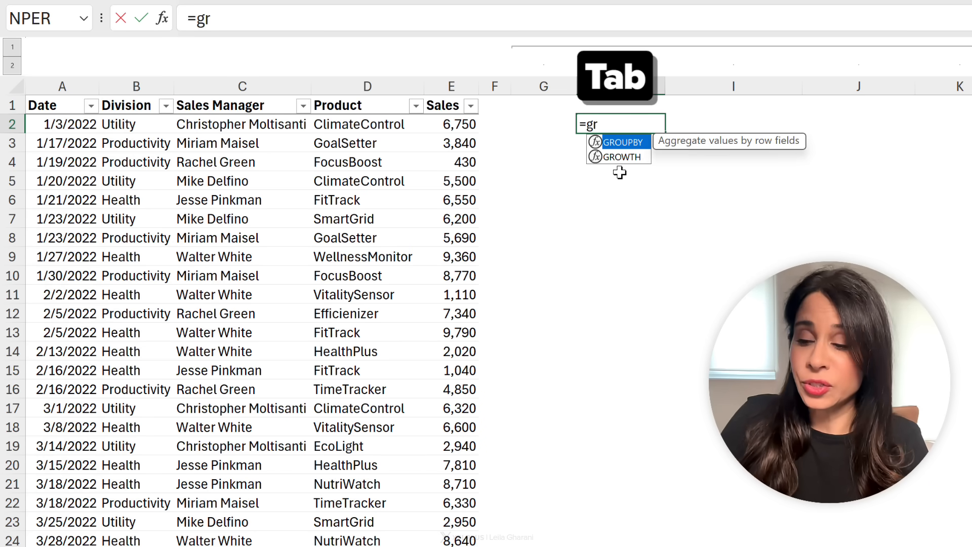
{"action": "key", "text": "Tab"}
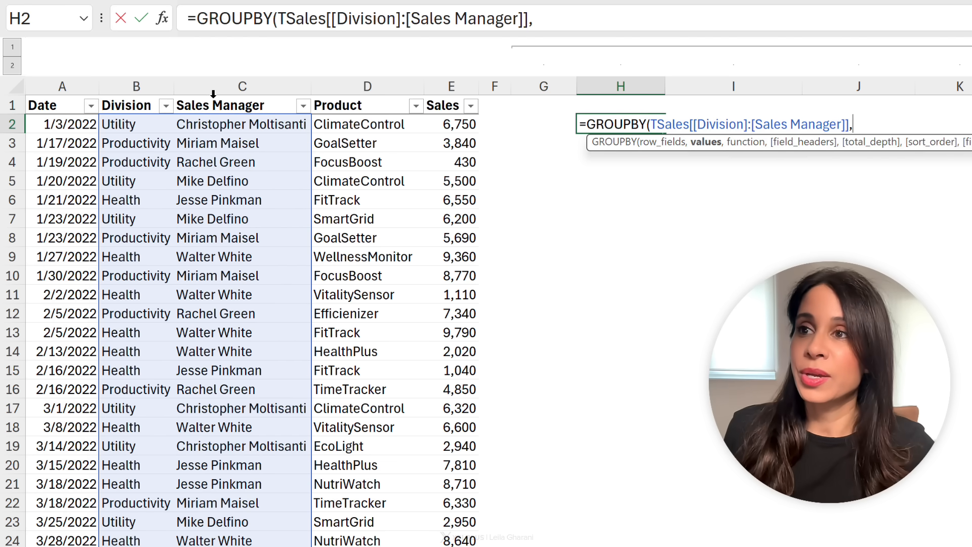
{"action": "left_click", "coordinate": [451, 105]}
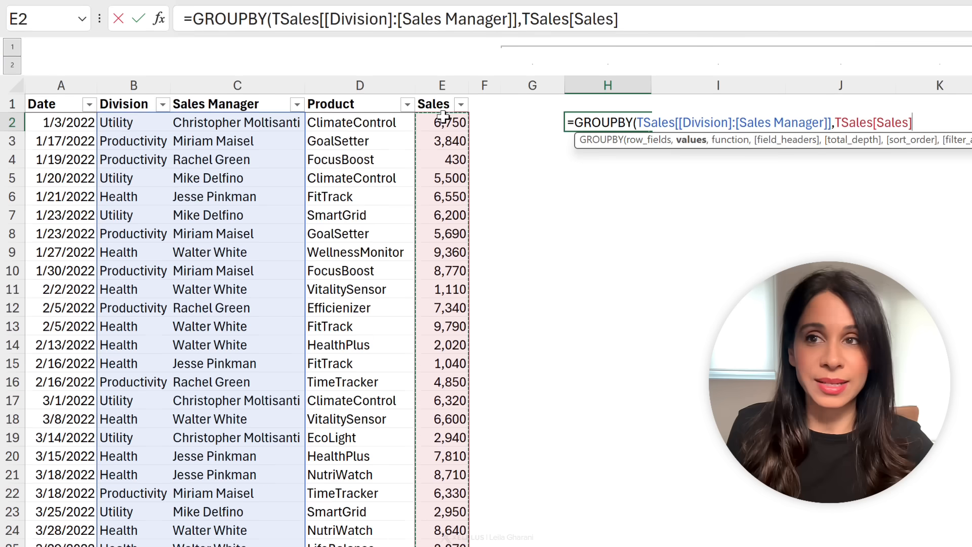
{"action": "type", "text": ","}
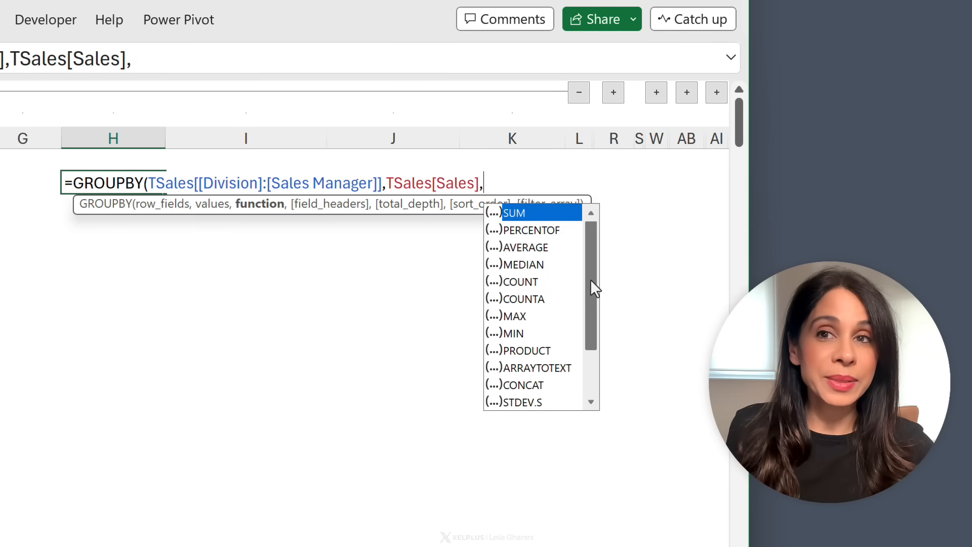
{"action": "mouse_move", "coordinate": [542, 229]}
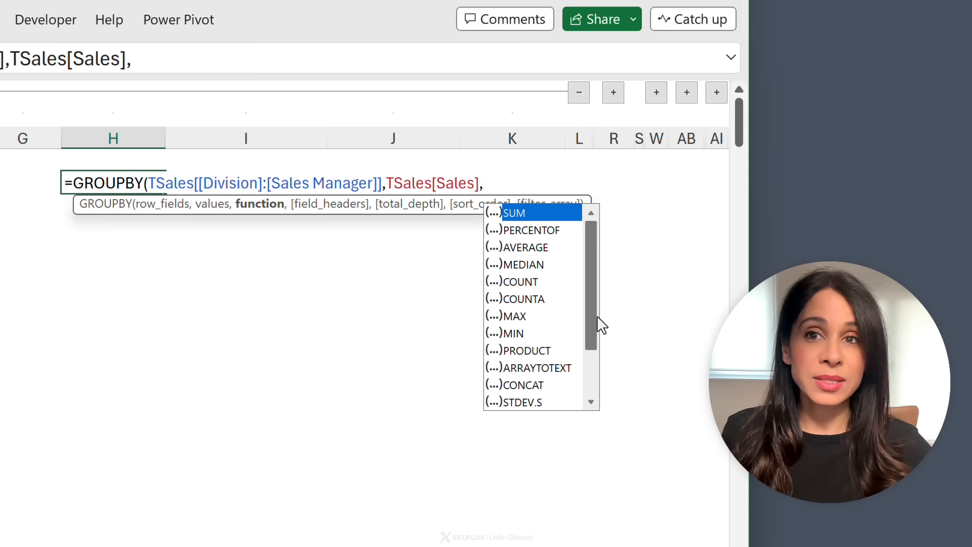
{"action": "mouse_move", "coordinate": [560, 268]}
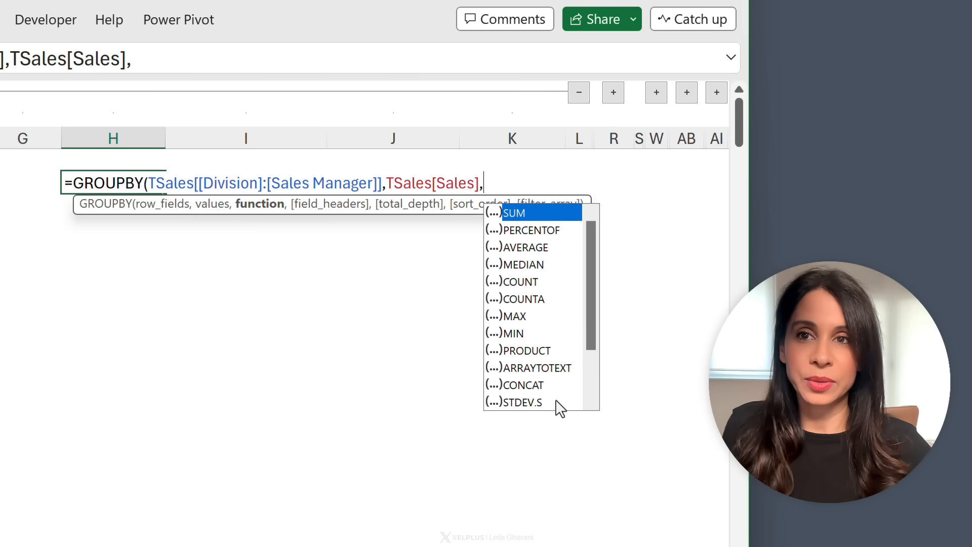
{"action": "left_click", "coordinate": [514, 213]}
{"action": "type", "text": "SUM)"}
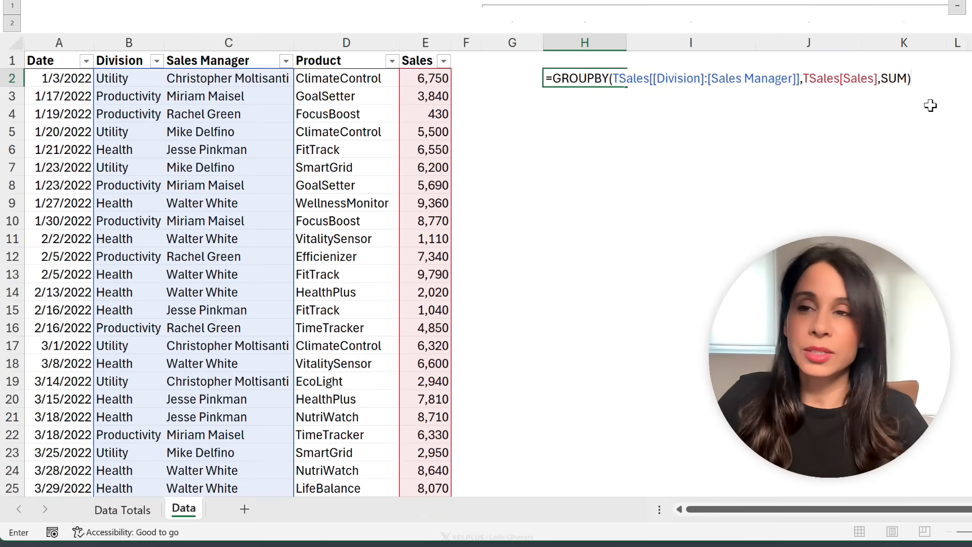
{"action": "key", "text": "Enter"}
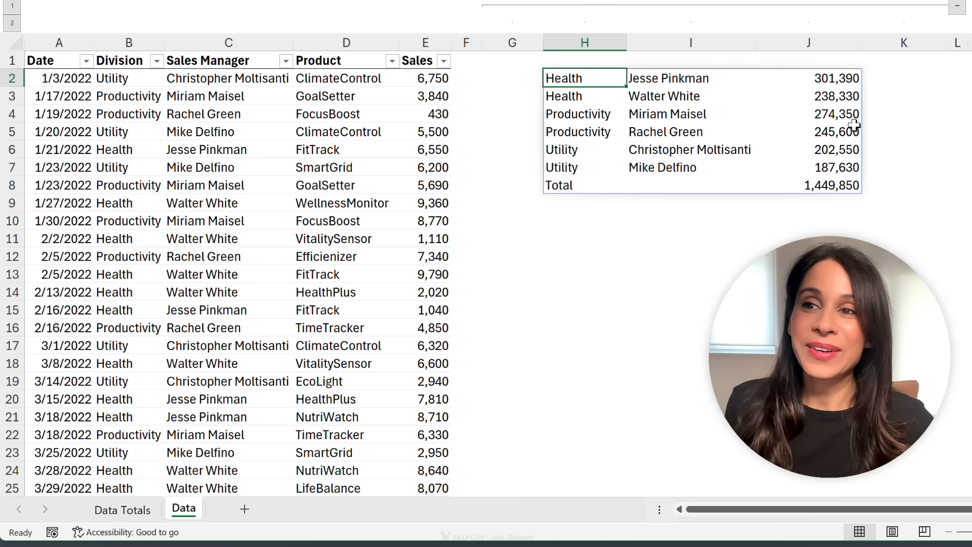
{"action": "left_click", "coordinate": [584, 185]}
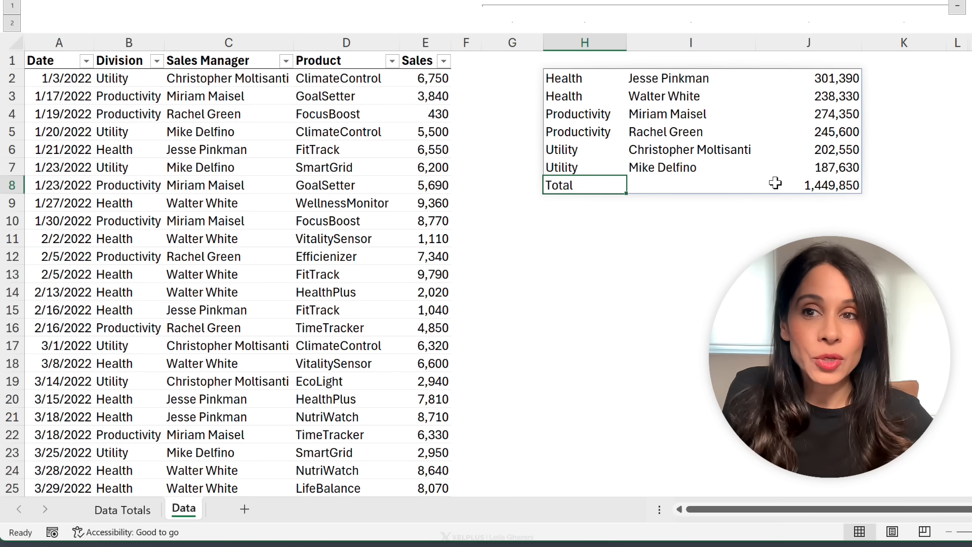
{"action": "left_click", "coordinate": [808, 185]}
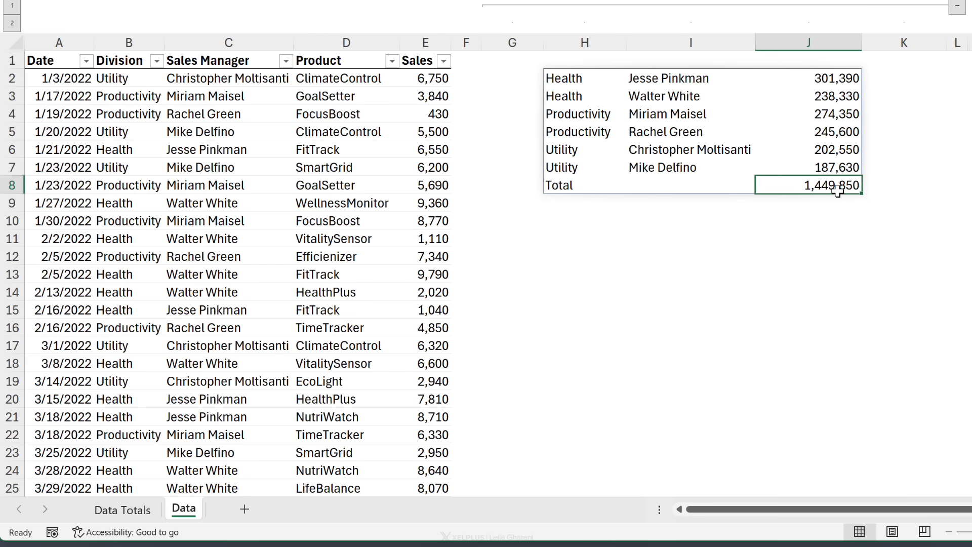
{"action": "left_click_drag", "start_coordinate": [809, 78], "coordinate": [808, 132]}
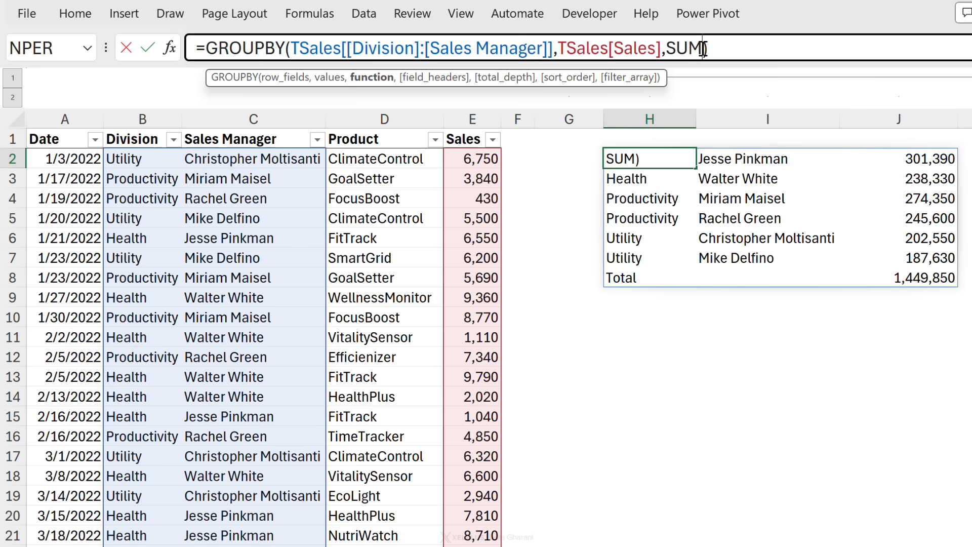
- Add #All and field_headers 3 to the GROUPBY formula so headers show
{"action": "type", "text": ","}
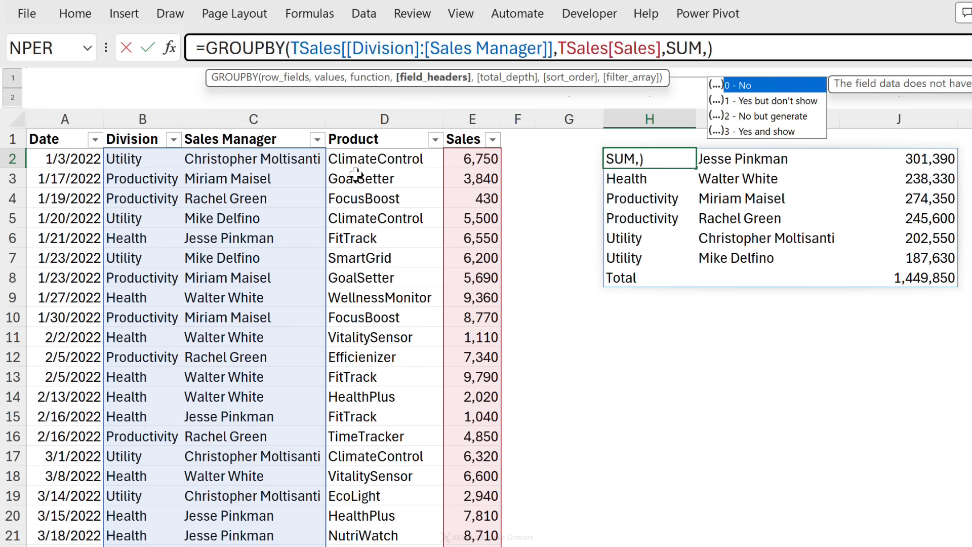
{"action": "left_click", "coordinate": [384, 118]}
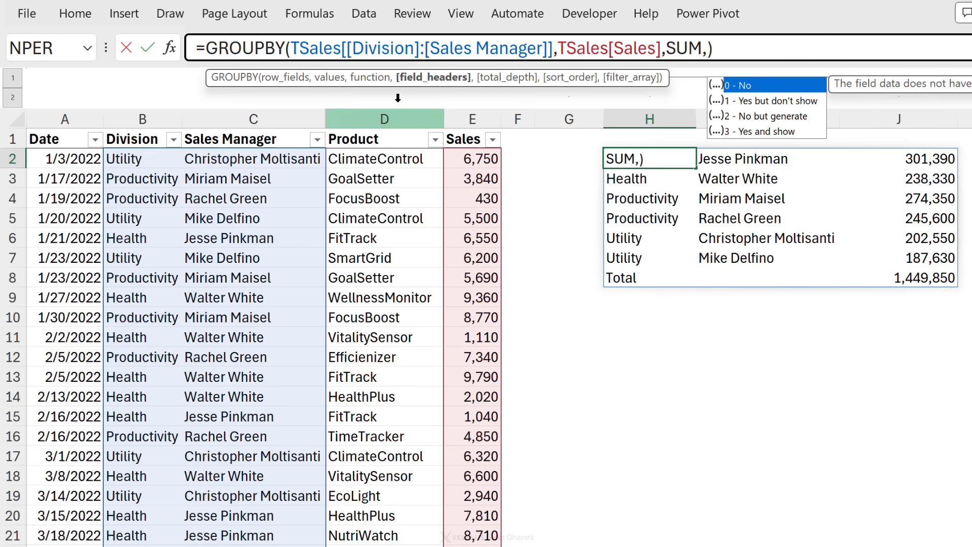
{"action": "mouse_move", "coordinate": [766, 130]}
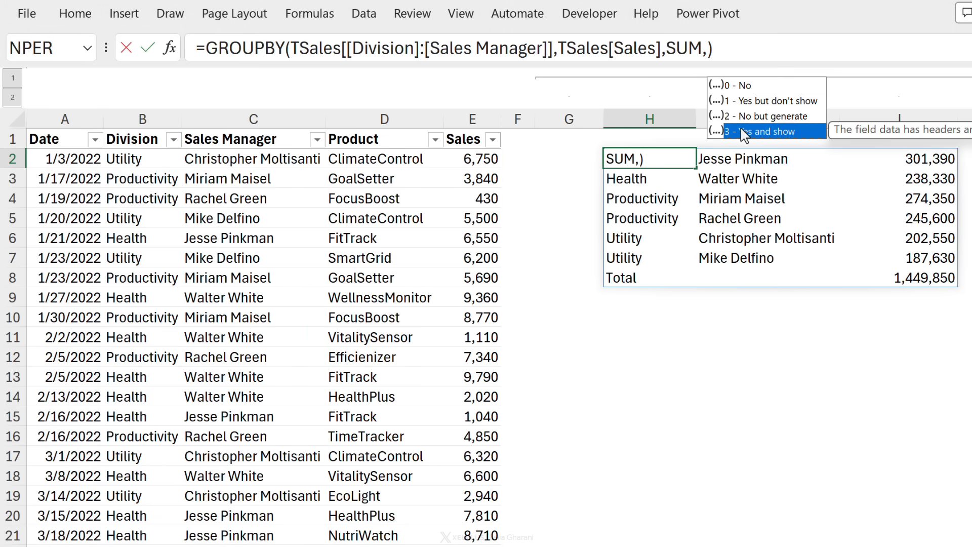
{"action": "left_click", "coordinate": [766, 130]}
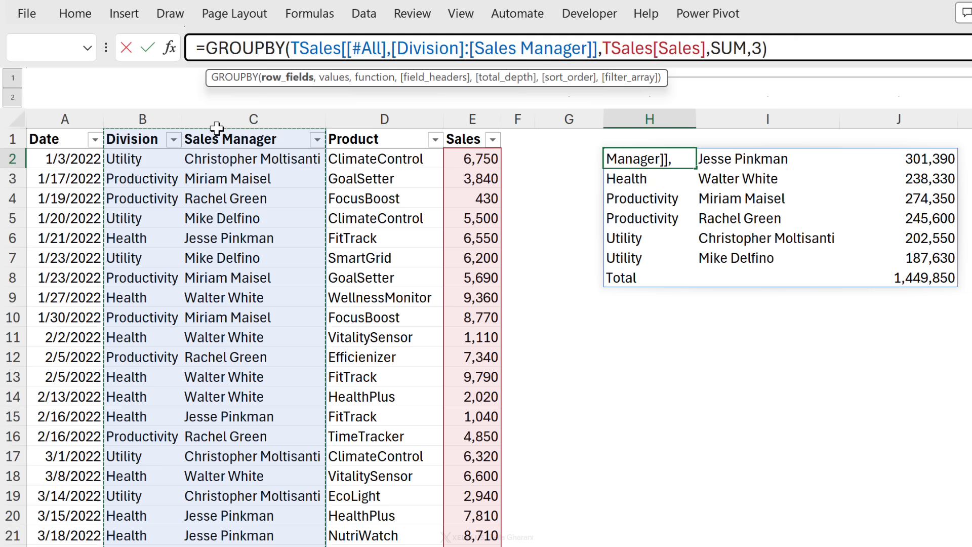
{"action": "left_click", "coordinate": [142, 138]}
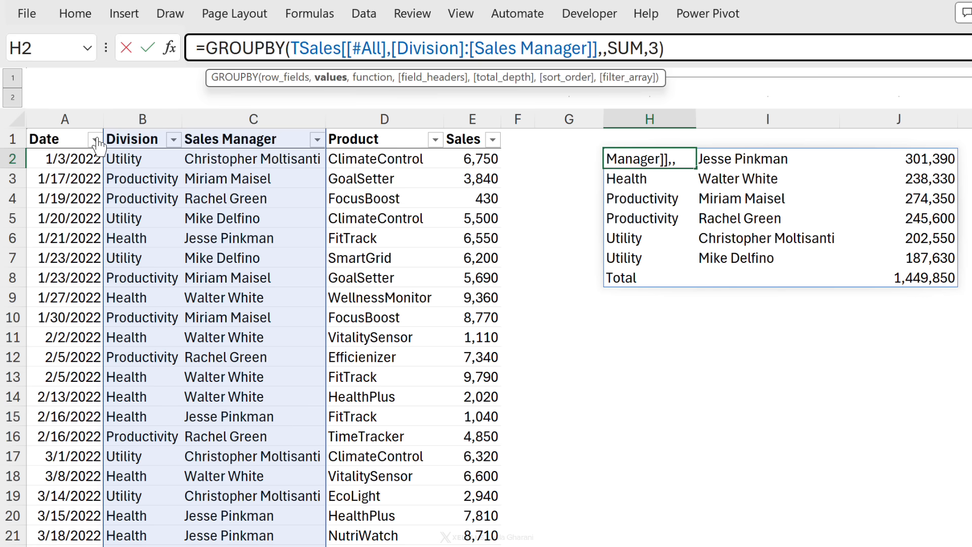
{"action": "mouse_move", "coordinate": [444, 151]}
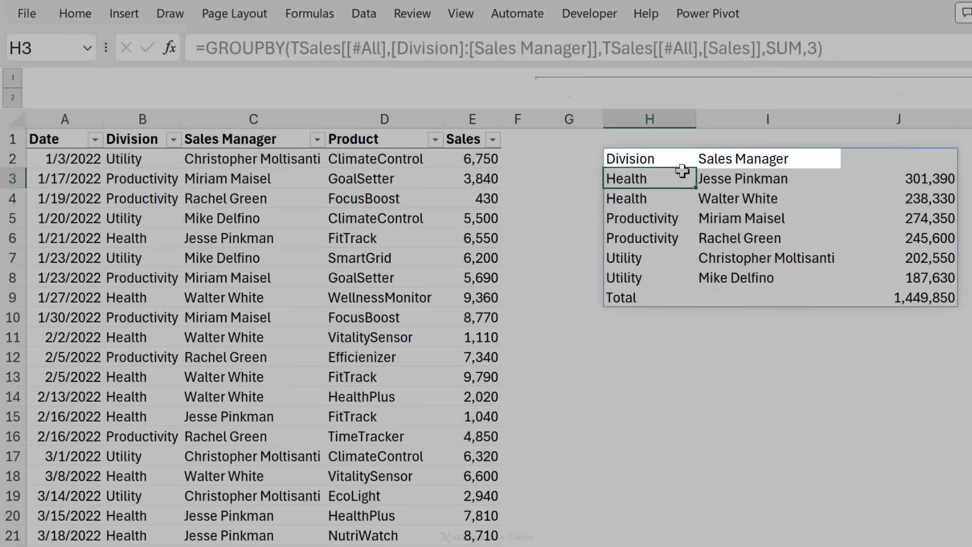
- Put Division and Manager headings in H1:I1 above the summary
{"action": "key", "text": "ctrl+z"}
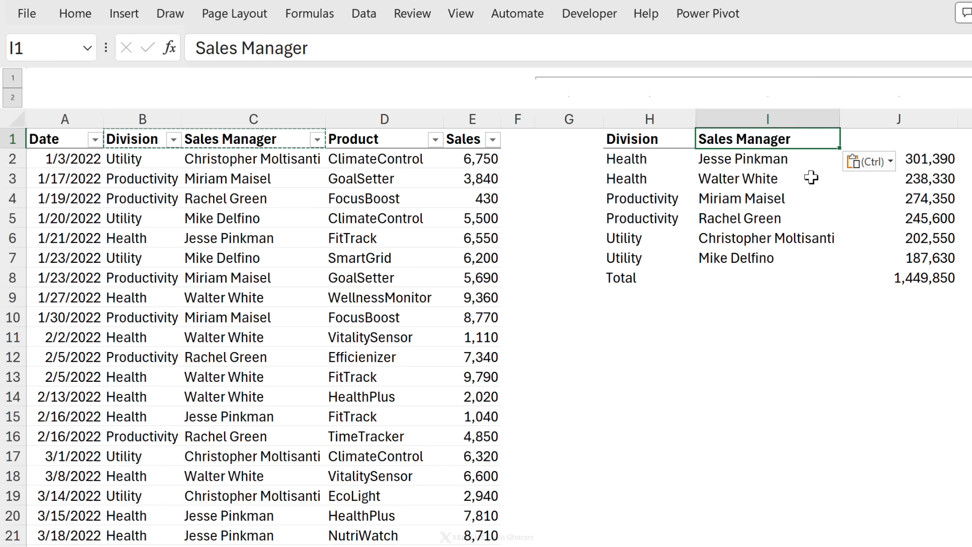
{"action": "type", "text": "Manager"}
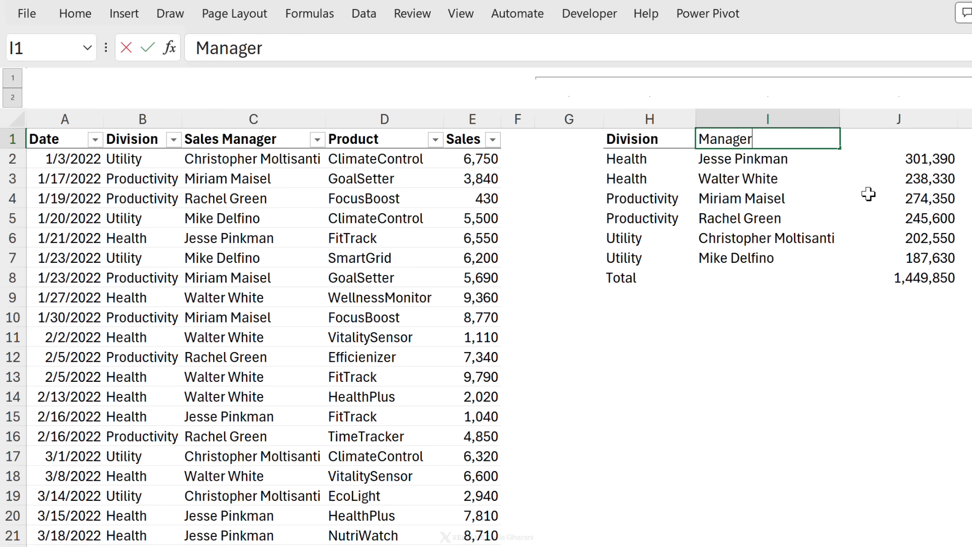
{"action": "left_click", "coordinate": [650, 138]}
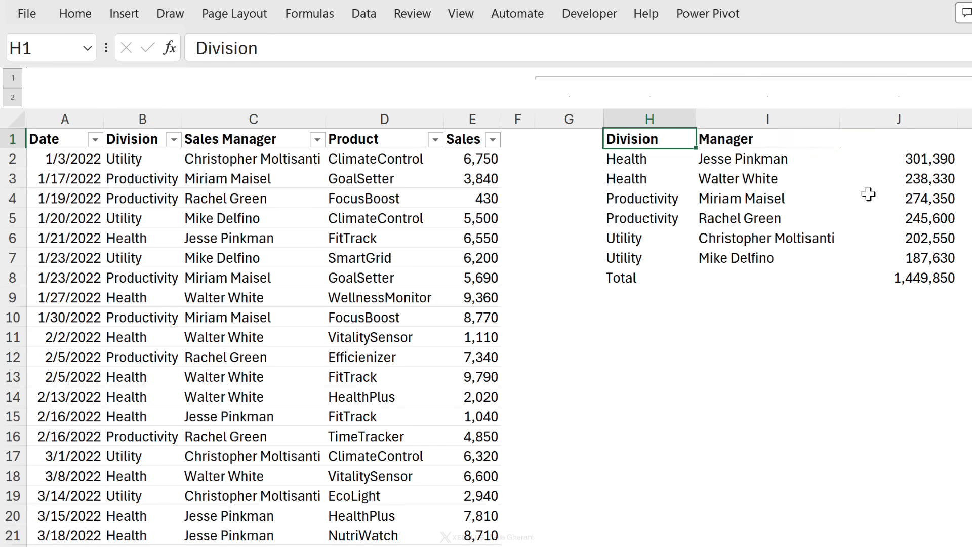
{"action": "left_click", "coordinate": [649, 158]}
{"action": "type", "text": "=GROUPBY(TSales[[Division]:[Sales Manager]],TSales[Sales],SUM"}
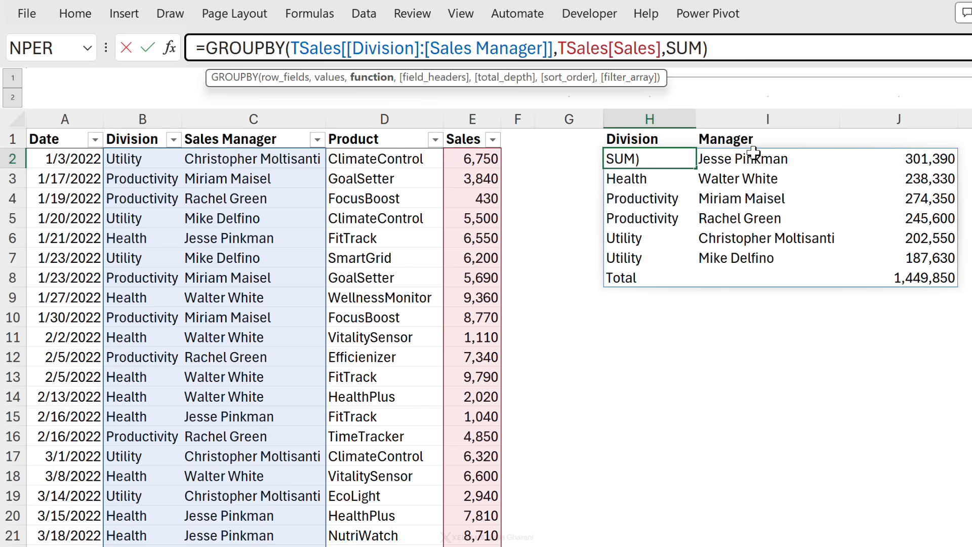
- Set the GROUPBY total_depth to 2, then -2 to place totals on top
{"action": "type", "text": ","}
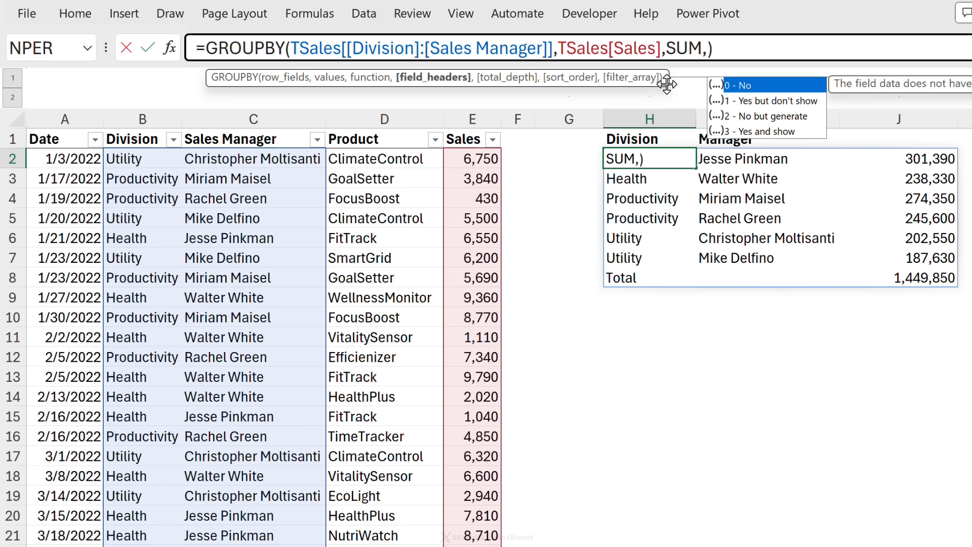
{"action": "mouse_move", "coordinate": [620, 93]}
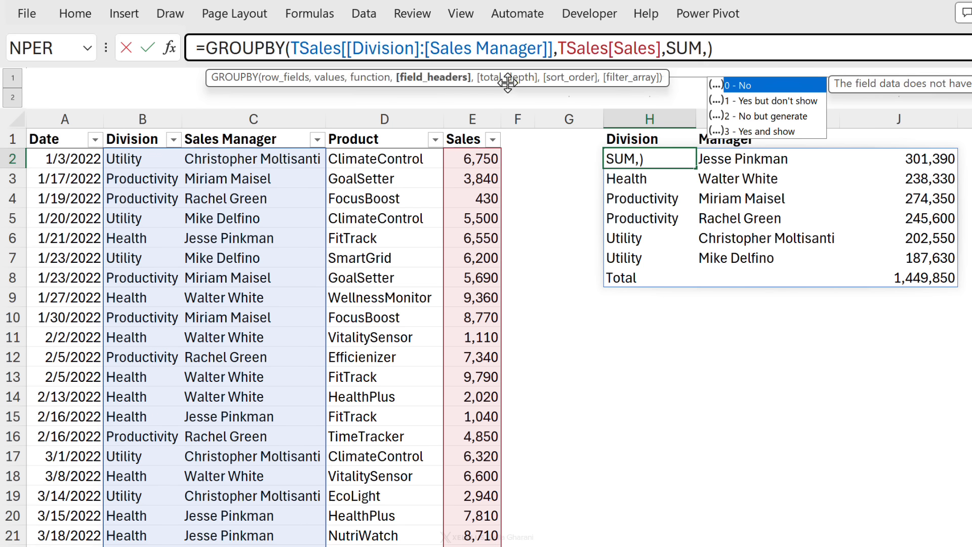
{"action": "mouse_move", "coordinate": [537, 83]}
{"action": "type", "text": ","}
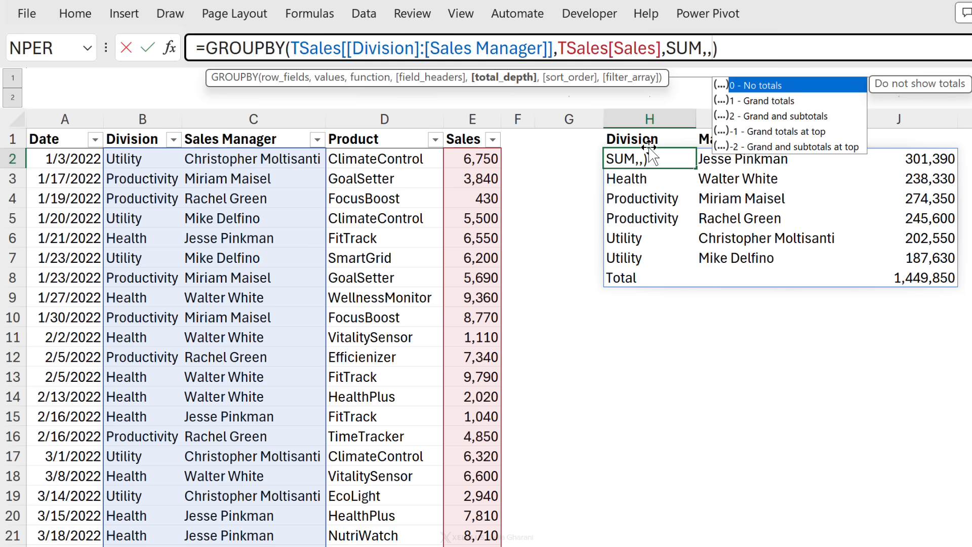
{"action": "mouse_move", "coordinate": [755, 130]}
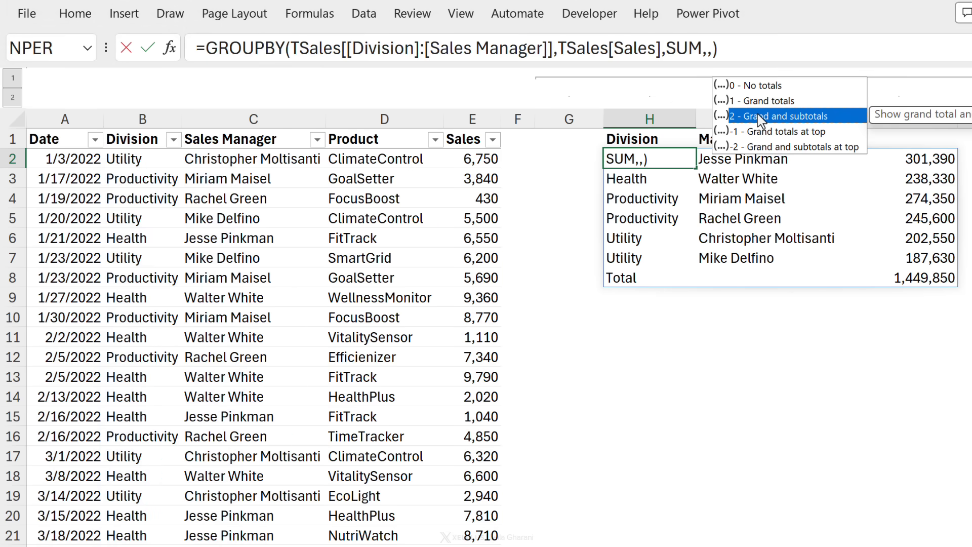
{"action": "left_click", "coordinate": [778, 116]}
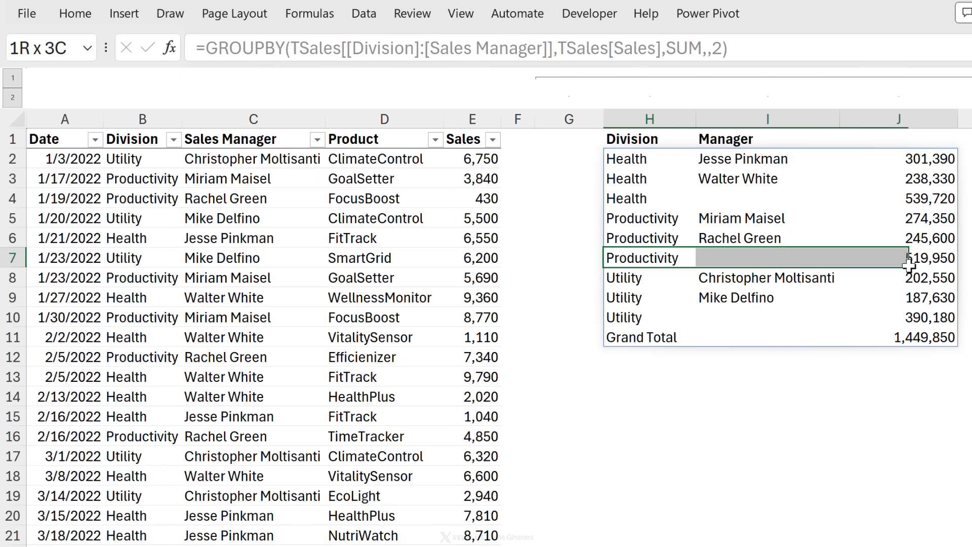
{"action": "left_click", "coordinate": [649, 336]}
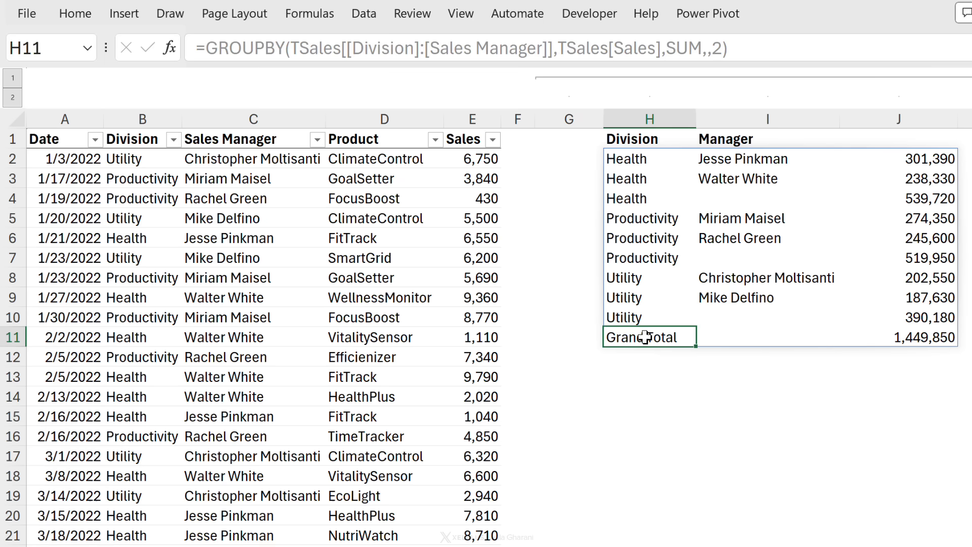
{"action": "left_click", "coordinate": [649, 158]}
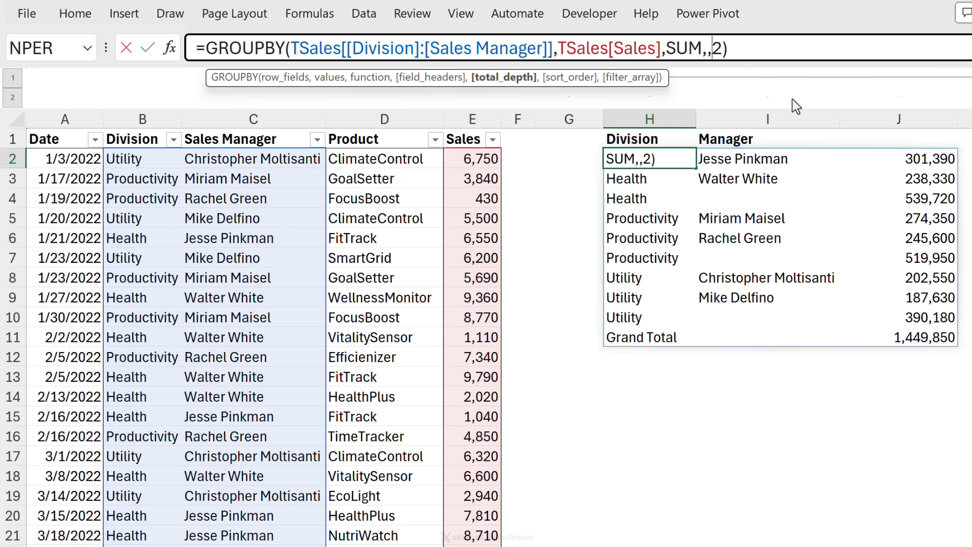
{"action": "type", "text": "-"}
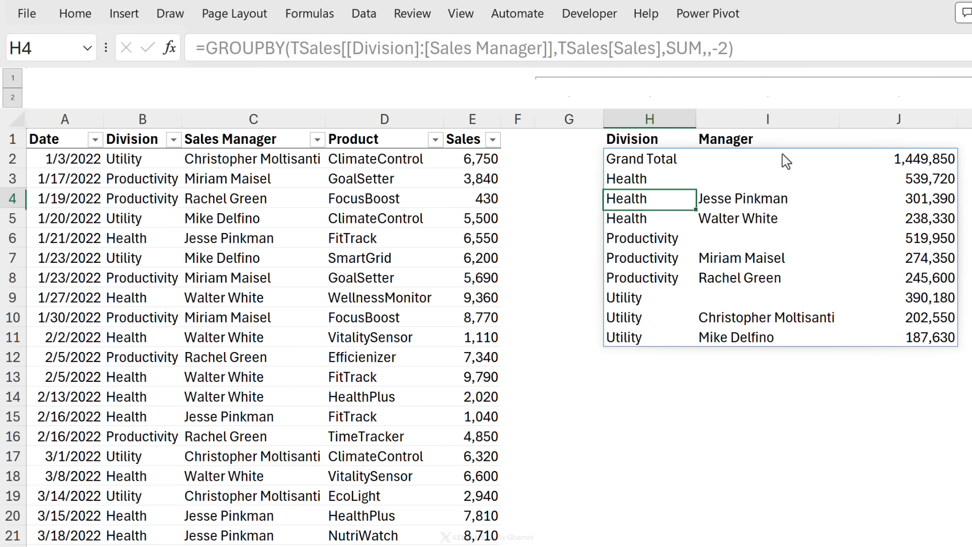
{"action": "left_click", "coordinate": [648, 158]}
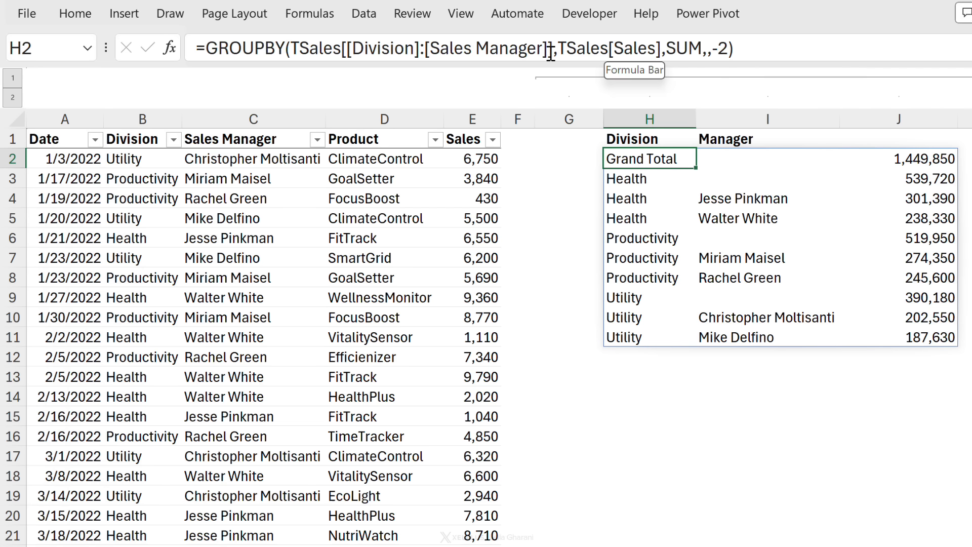
{"action": "mouse_move", "coordinate": [533, 62]}
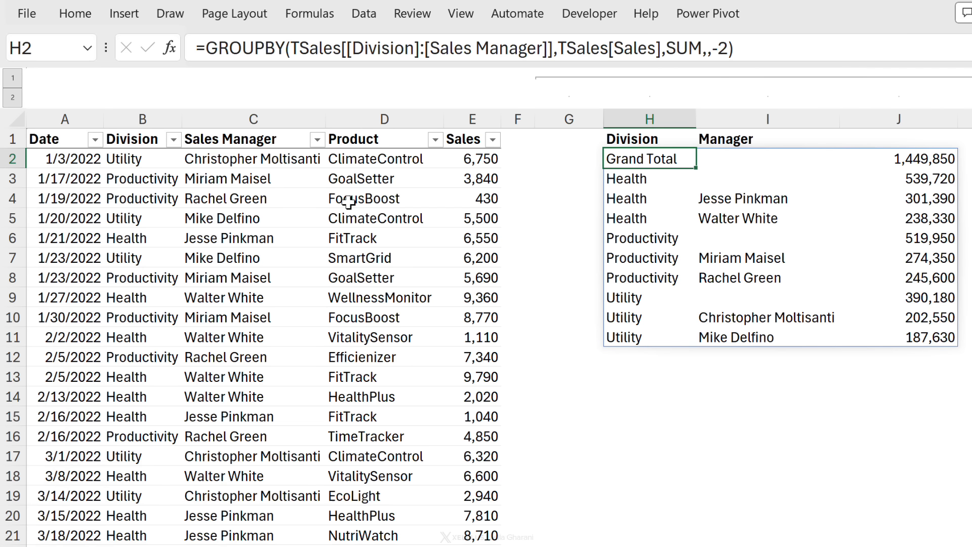
{"action": "left_click", "coordinate": [558, 49]}
{"action": "type", "text": "Product"}
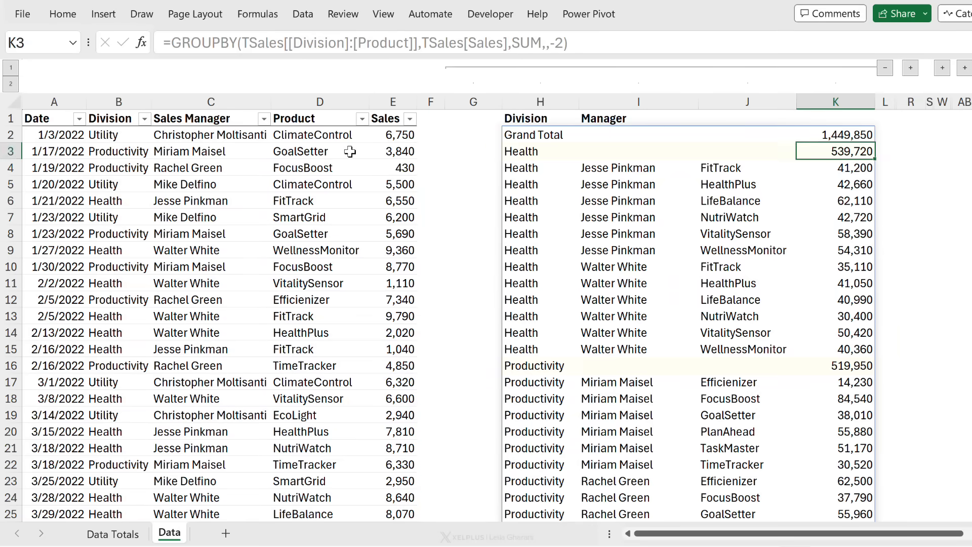
- Change the GROUPBY row fields to TSales[[Division]:[Product]] to add products
{"action": "left_click", "coordinate": [538, 168]}
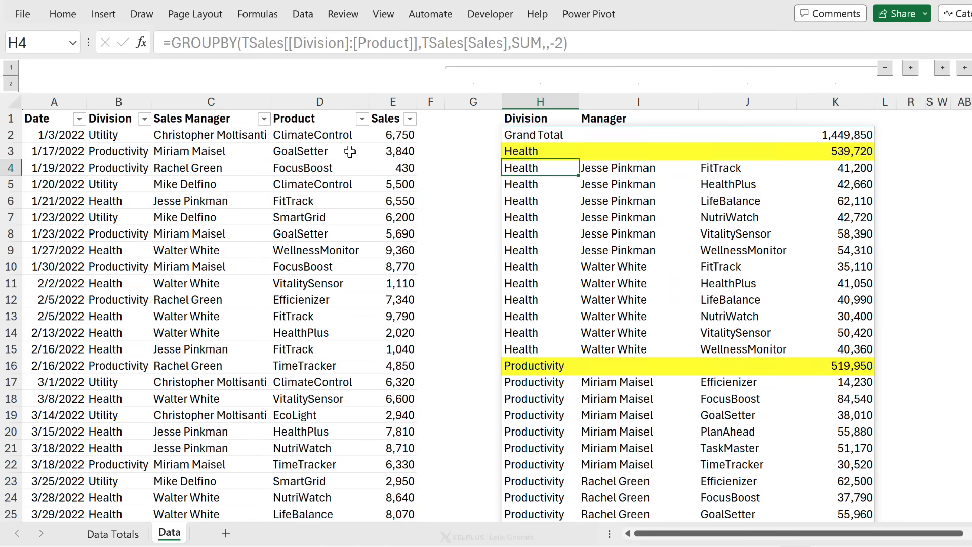
{"action": "left_click", "coordinate": [540, 134]}
{"action": "type", "text": ","}
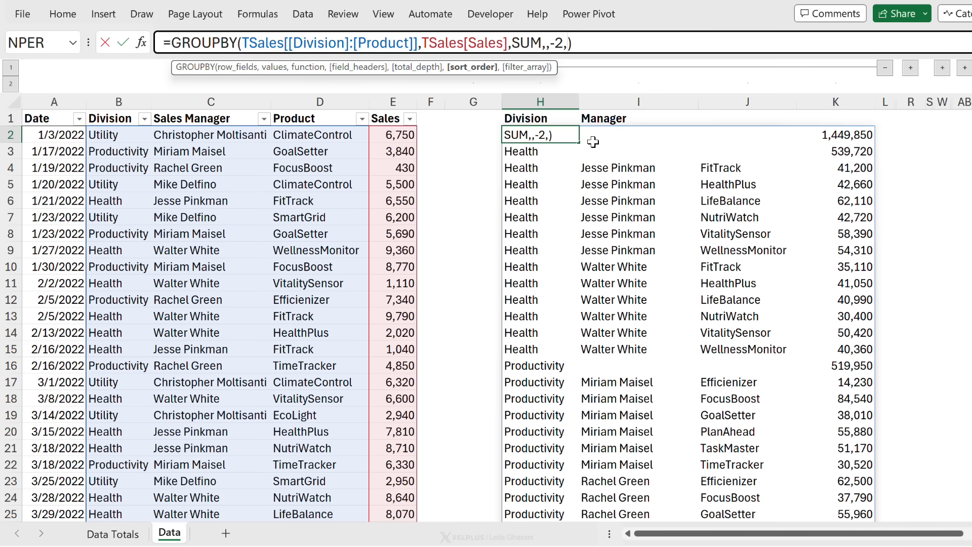
- Add sort_order 4 to the GROUPBY formula, then change it to -4 for descending sales
{"action": "type", "text": "4"}
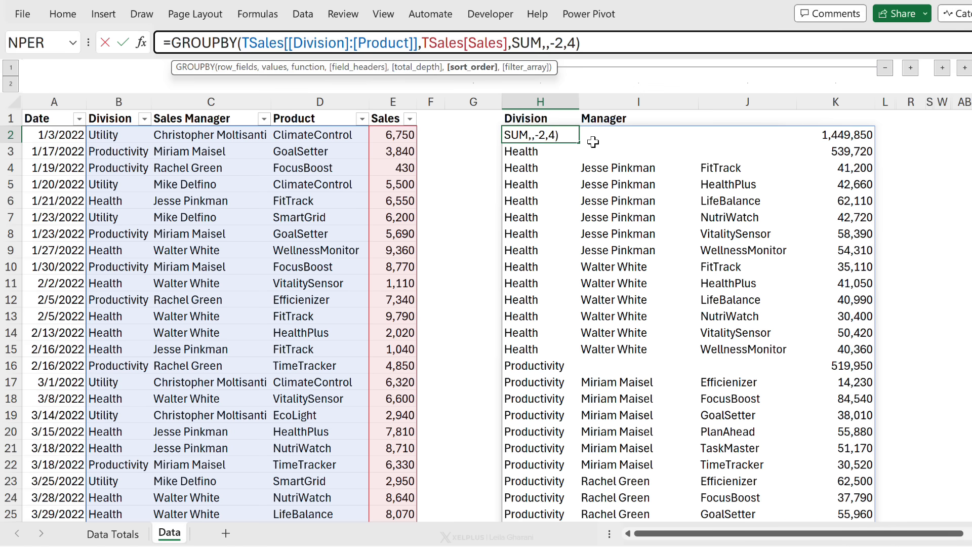
{"action": "key", "text": "enter"}
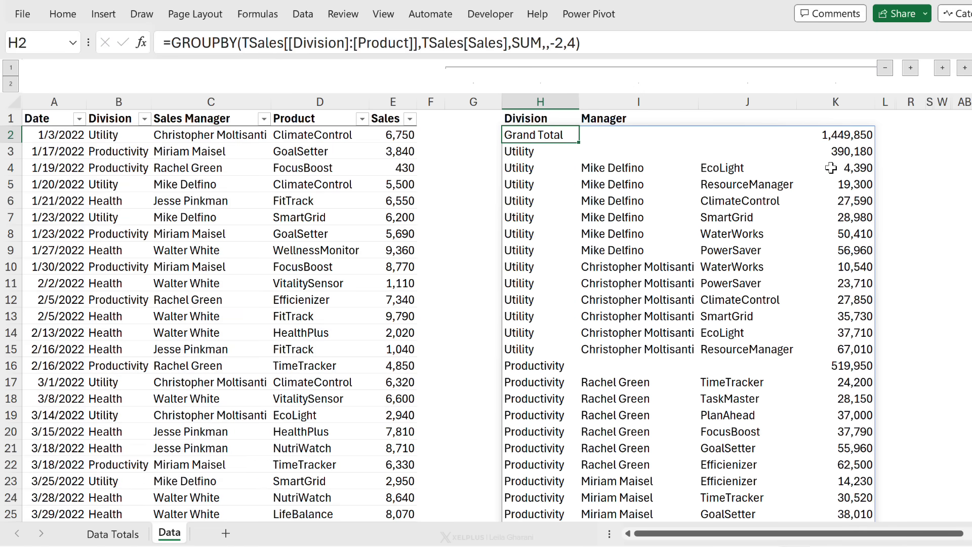
{"action": "left_click", "coordinate": [834, 167]}
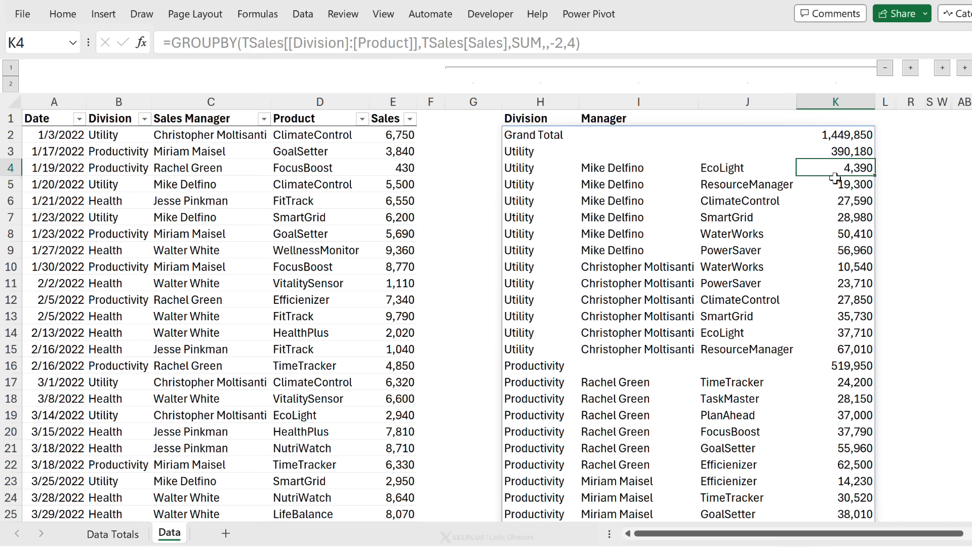
{"action": "left_click", "coordinate": [835, 135]}
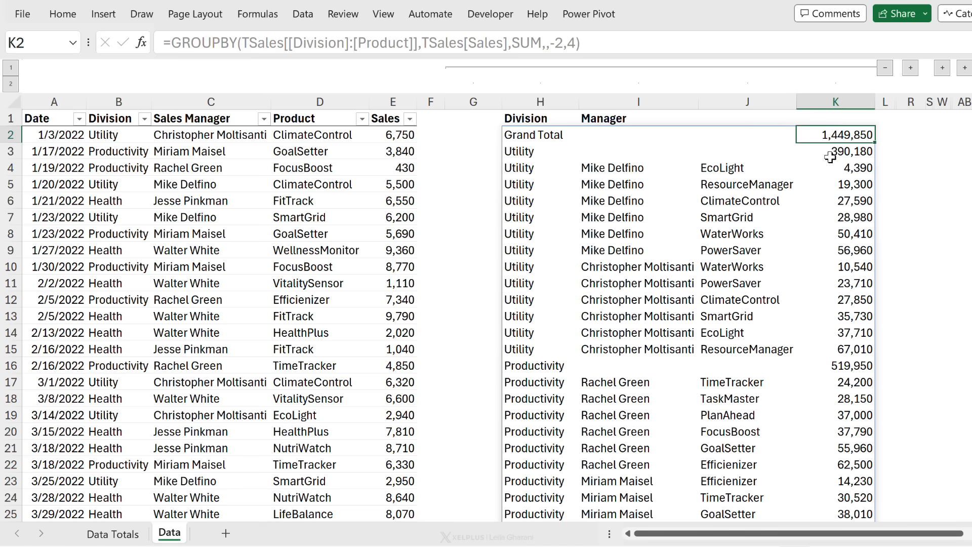
{"action": "left_click", "coordinate": [836, 168]}
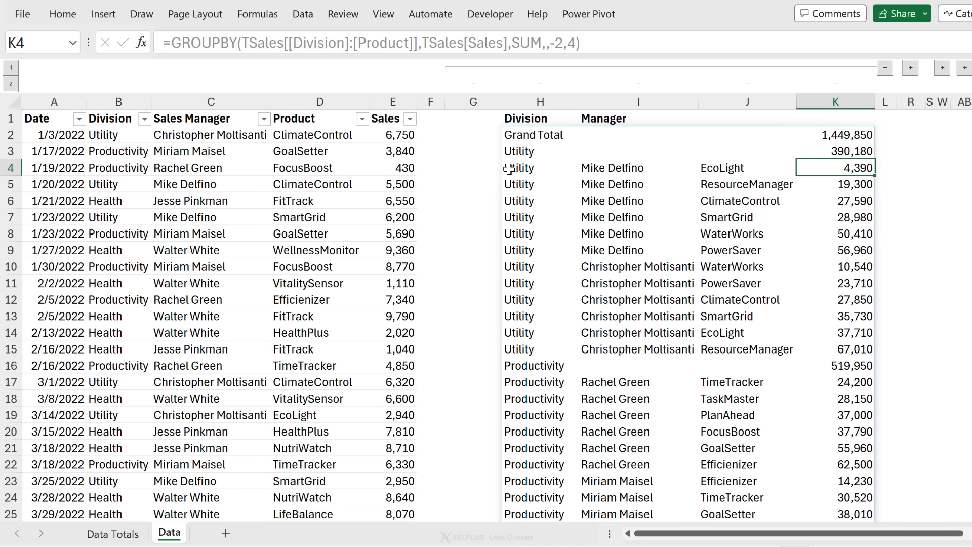
{"action": "left_click", "coordinate": [568, 42]}
{"action": "type", "text": "-"}
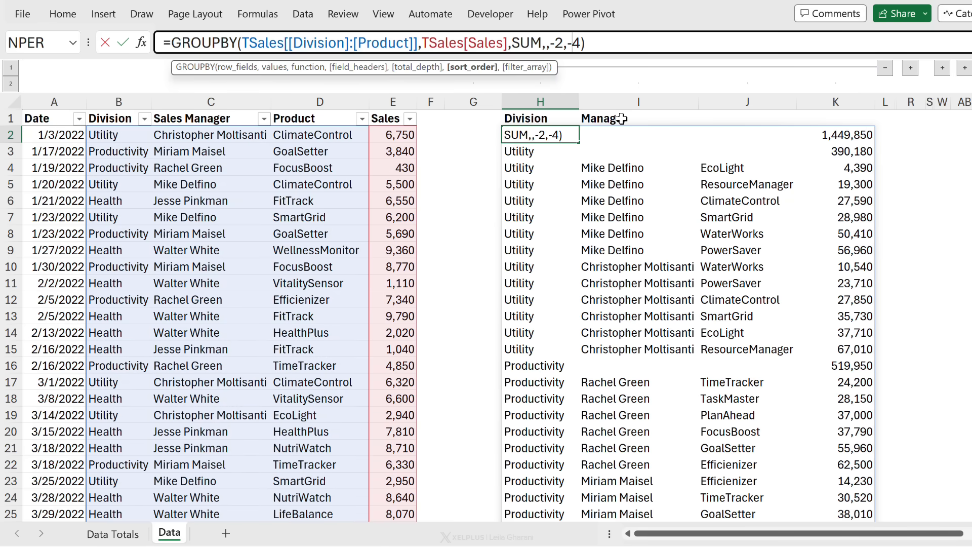
{"action": "key", "text": "Enter"}
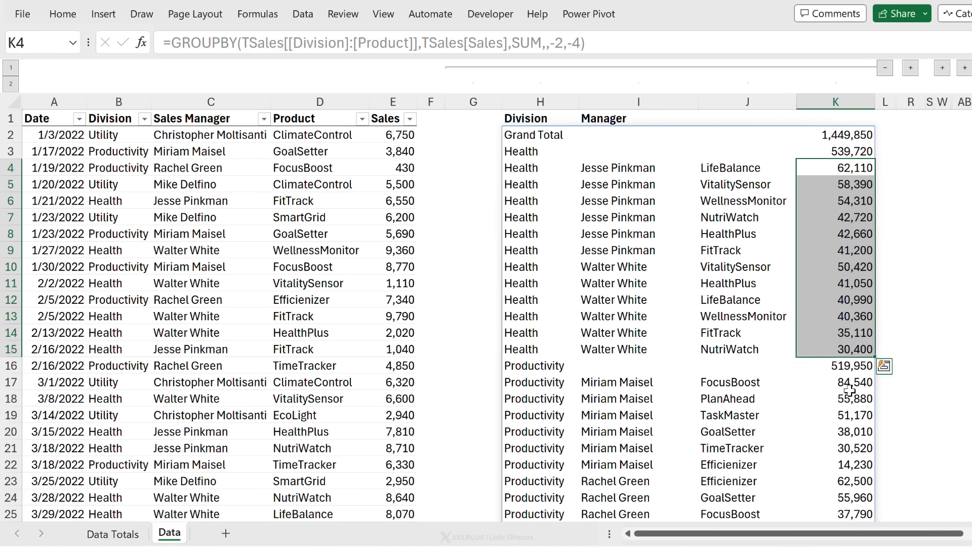
{"action": "left_click", "coordinate": [540, 135]}
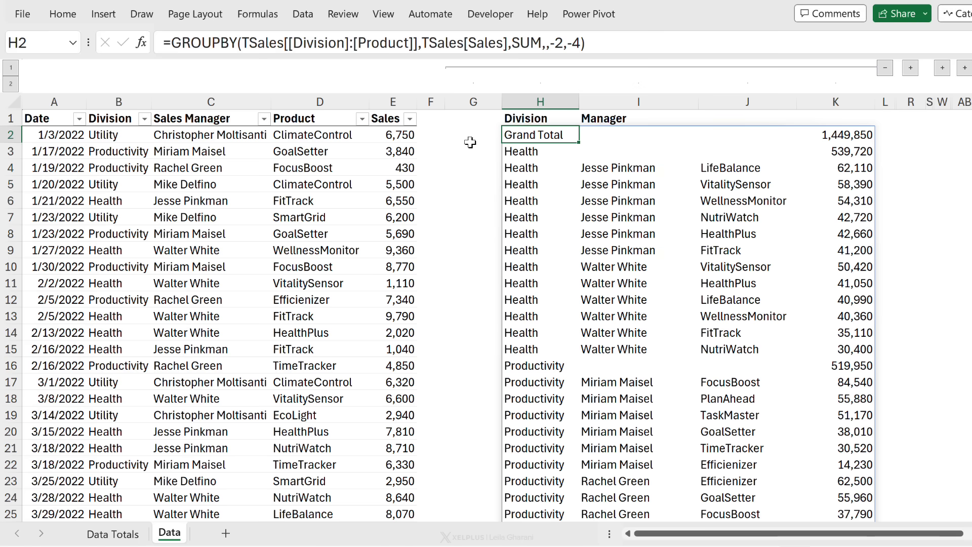
- Paste Product and Sales headings above the summary and change the FitTrack sale to 6550
{"action": "key", "text": "ctrl+c"}
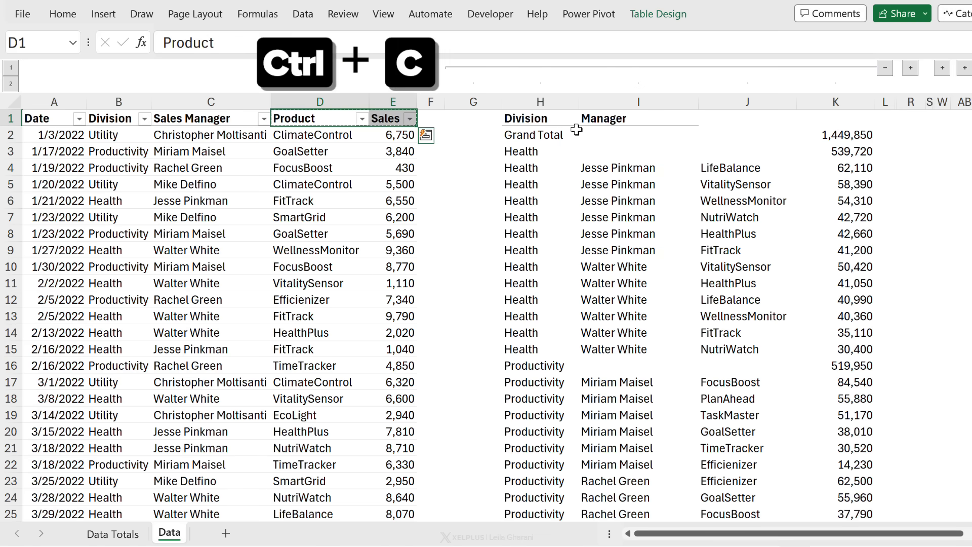
{"action": "key", "text": "ctrl+v"}
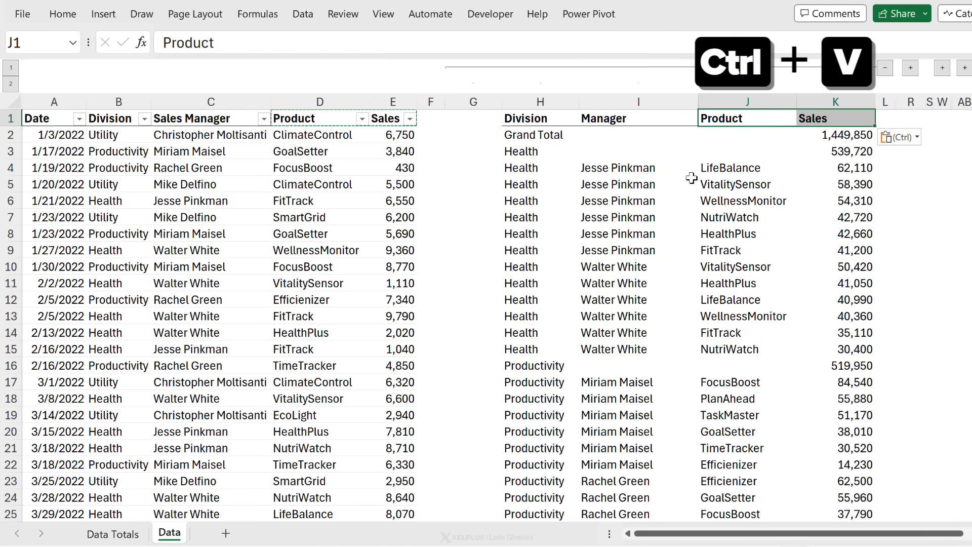
{"action": "left_click", "coordinate": [320, 184]}
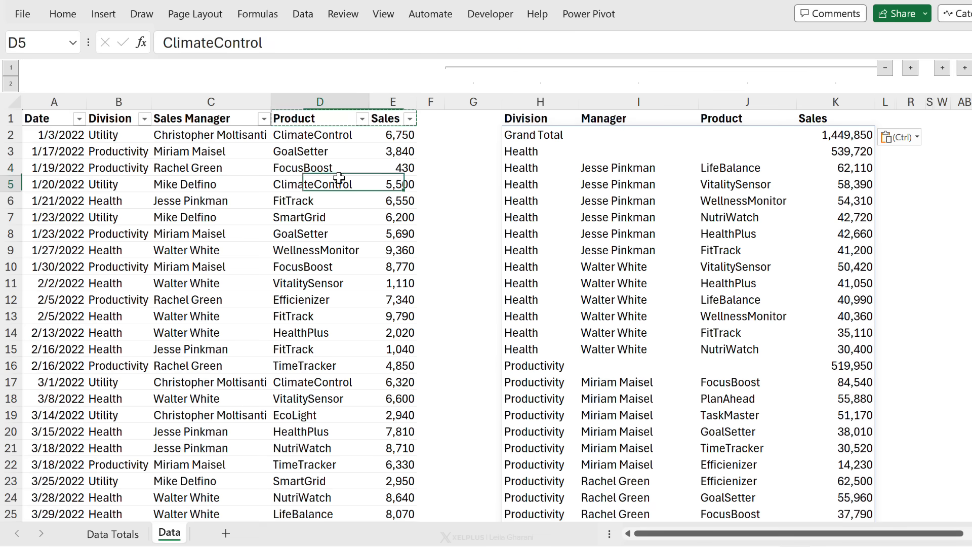
{"action": "left_click", "coordinate": [319, 183]}
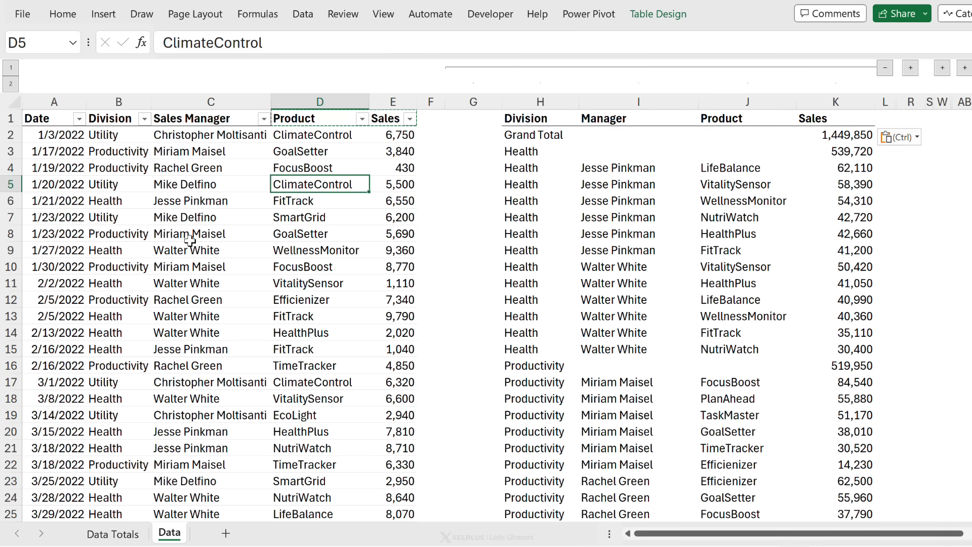
{"action": "left_click", "coordinate": [210, 200]}
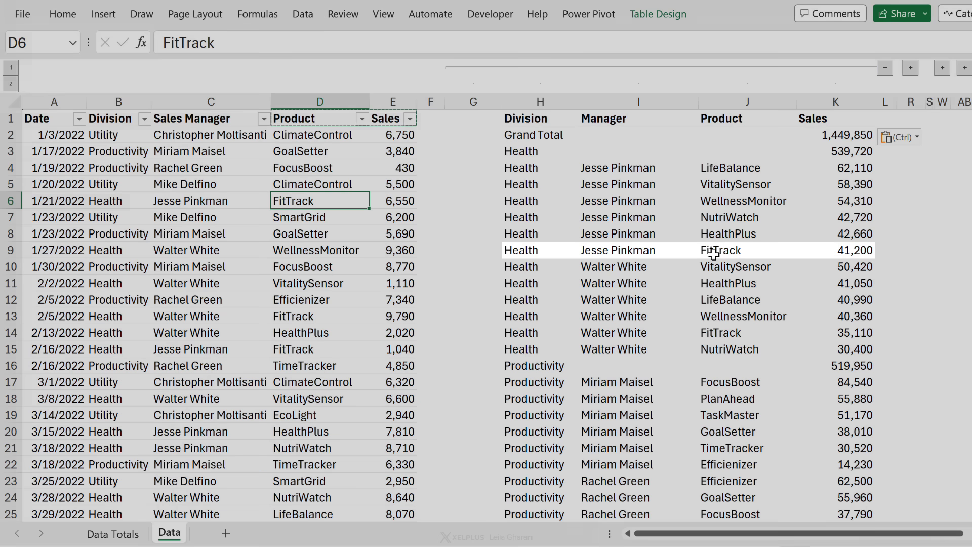
{"action": "left_click", "coordinate": [393, 200]}
{"action": "type", "text": "655,000"}
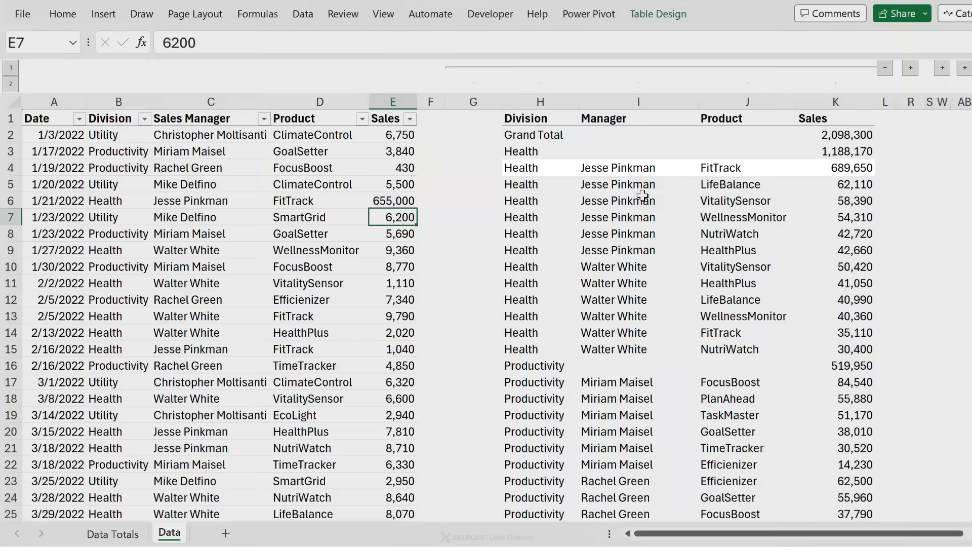
{"action": "type", "text": "6550"}
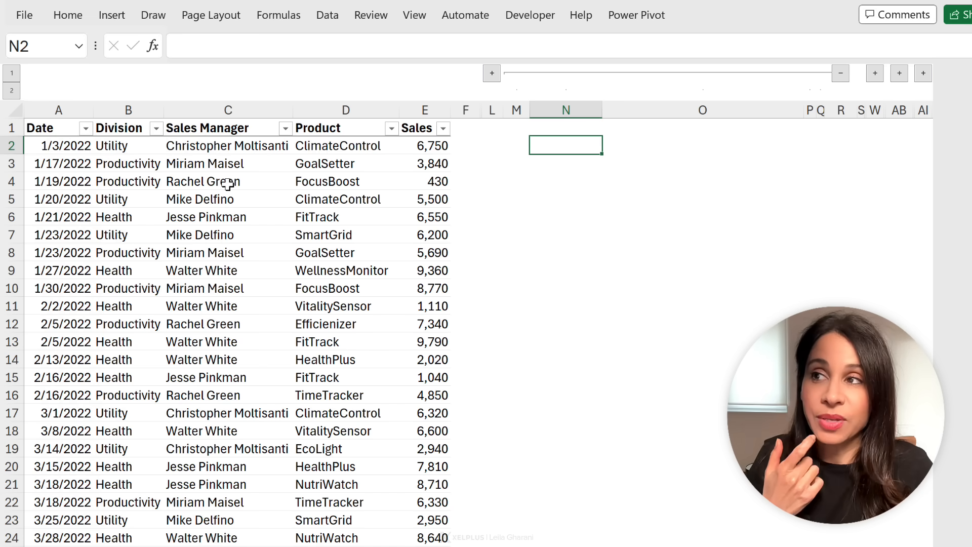
- In N2, enter =GROUPBY(TSales[Division],TSales[Sales Manager],ARRAYTOTEXT)
{"action": "left_click", "coordinate": [128, 182]}
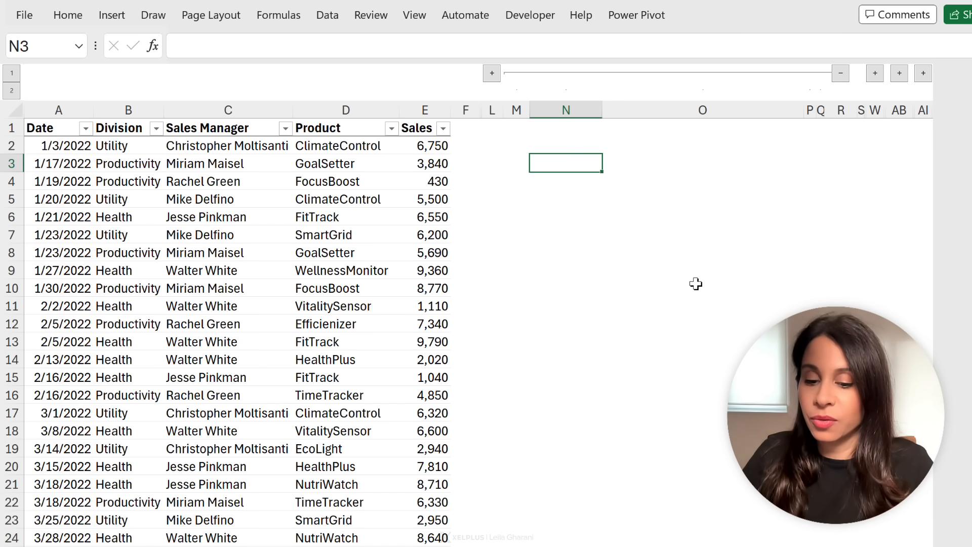
{"action": "type", "text": "=gr"}
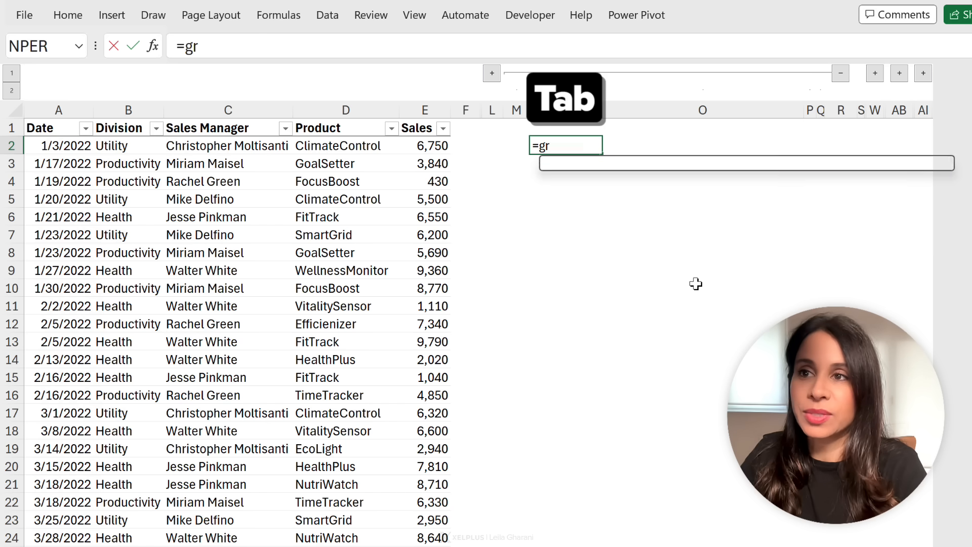
{"action": "key", "text": "Tab"}
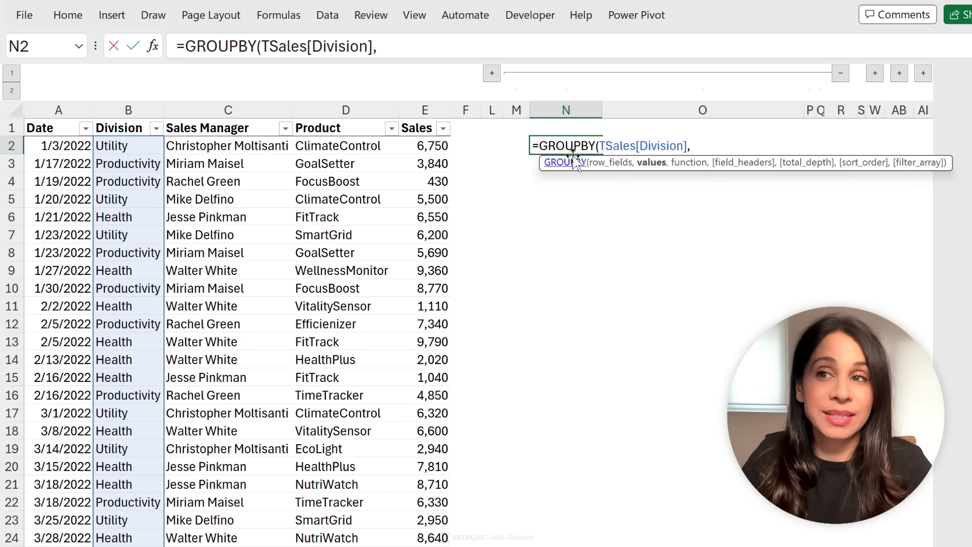
{"action": "mouse_move", "coordinate": [566, 162]}
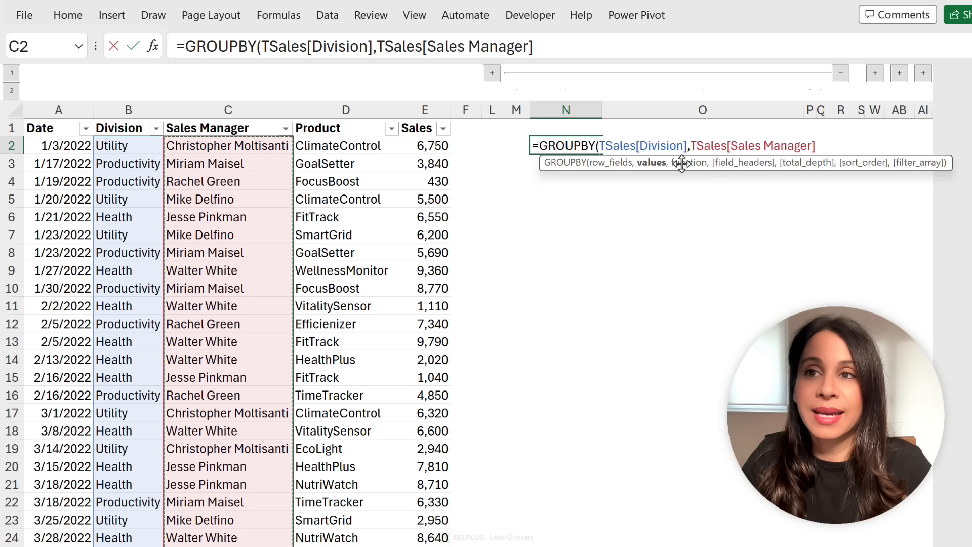
{"action": "type", "text": ","}
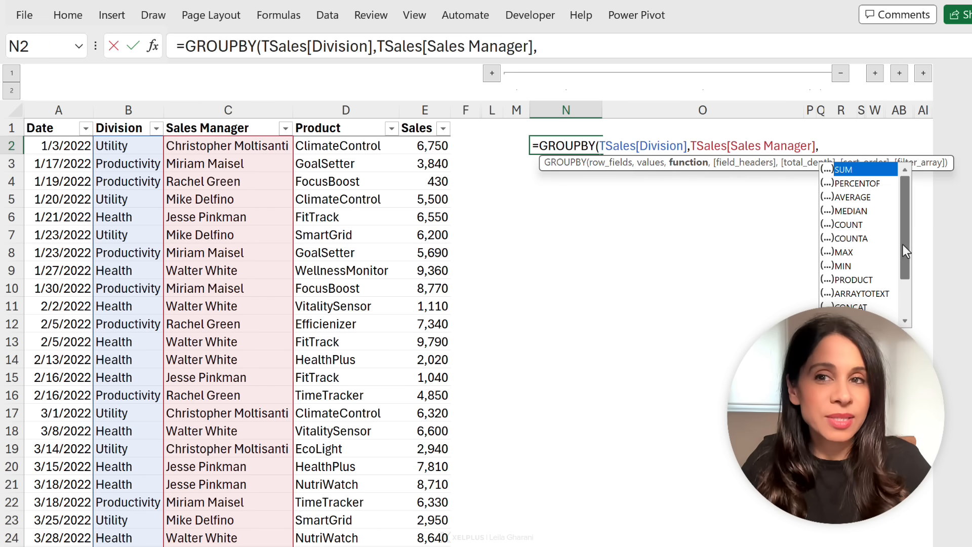
{"action": "scroll", "scroll_direction": "down", "scroll_amount": 3}
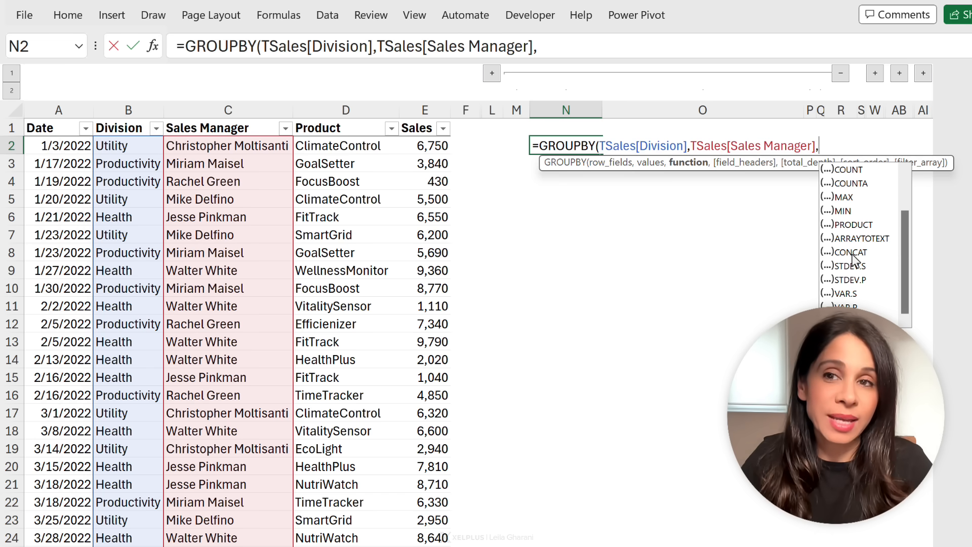
{"action": "mouse_move", "coordinate": [239, 246]}
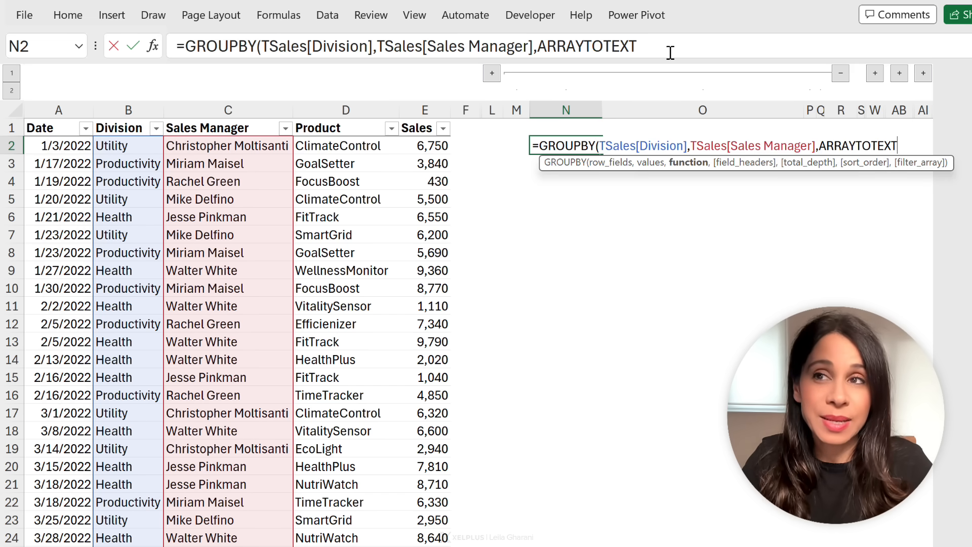
{"action": "type", "text": ")"}
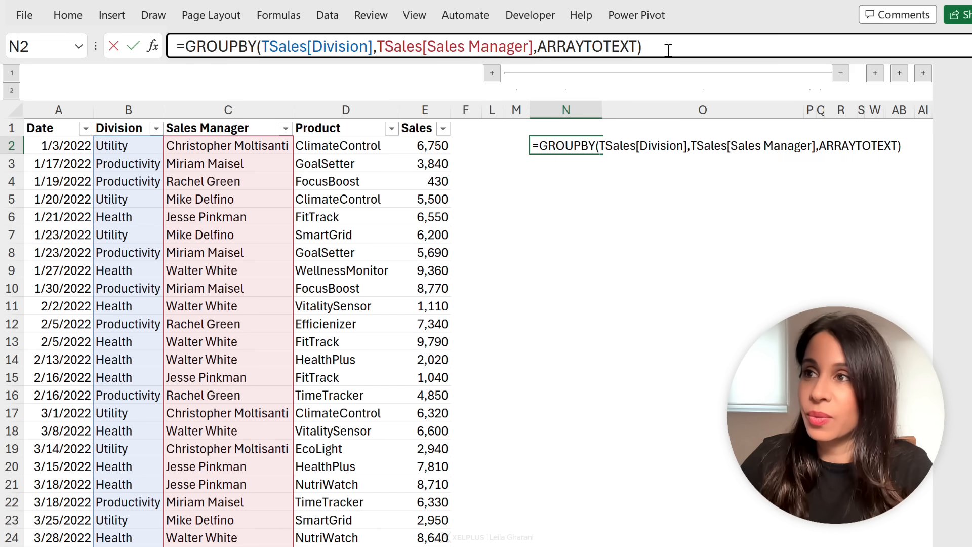
{"action": "key", "text": "Enter"}
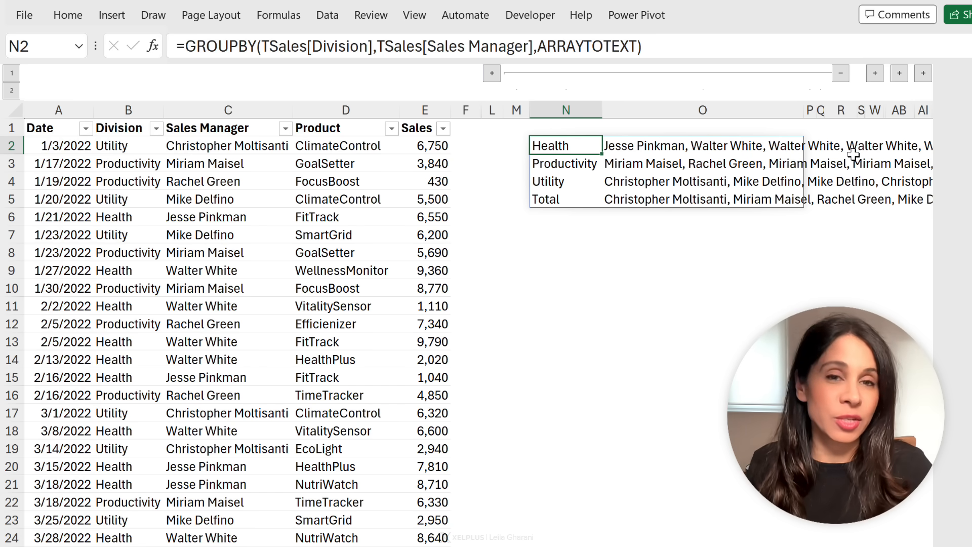
{"action": "mouse_move", "coordinate": [584, 155]}
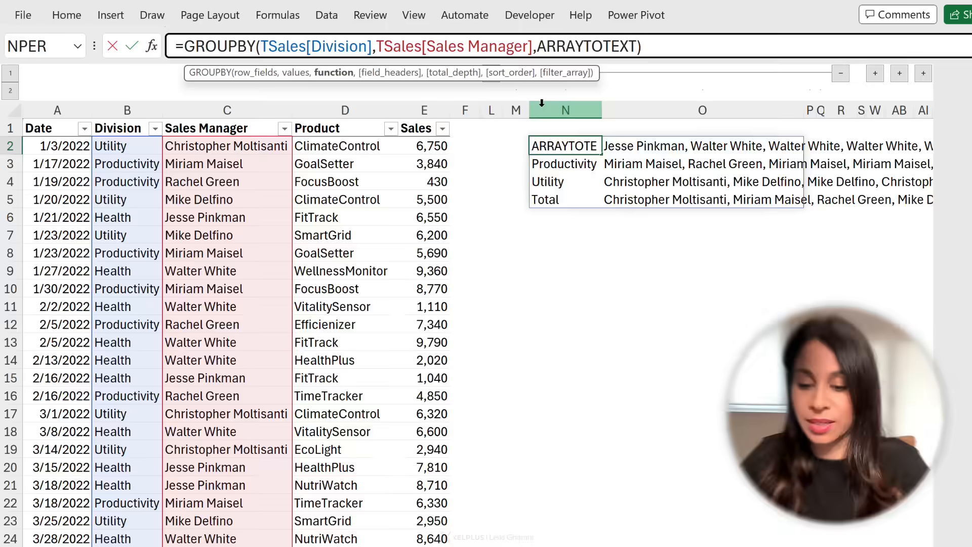
- Replace ARRAYTOTEXT in N2 with LAMBDA(a,ARRAYTOTEXT(UNIQUE(a)))
{"action": "type", "text": "lambda("}
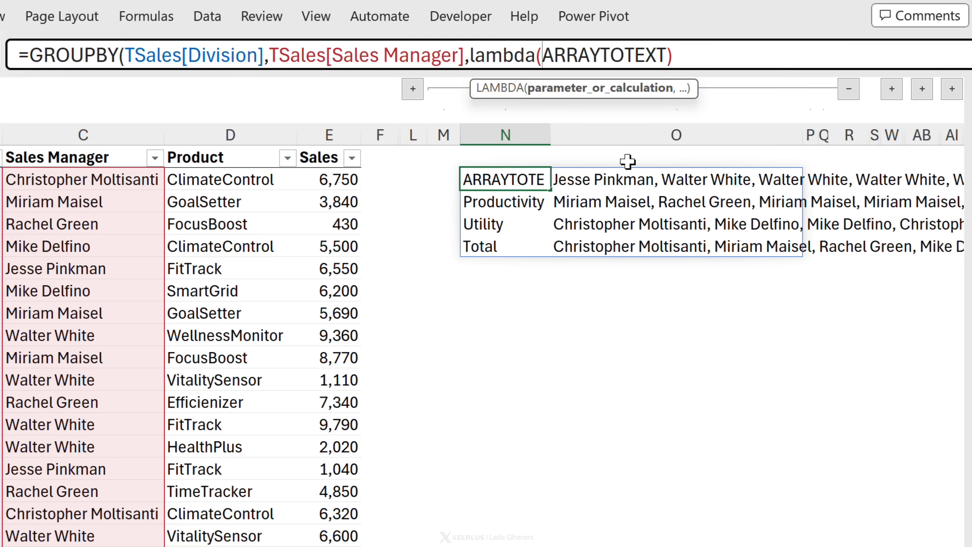
{"action": "type", "text": "a"}
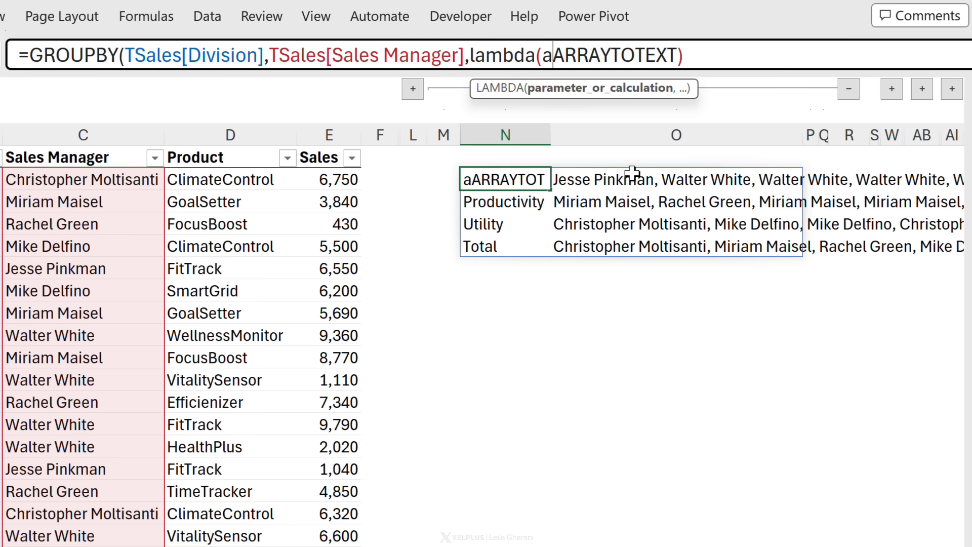
{"action": "type", "text": ","}
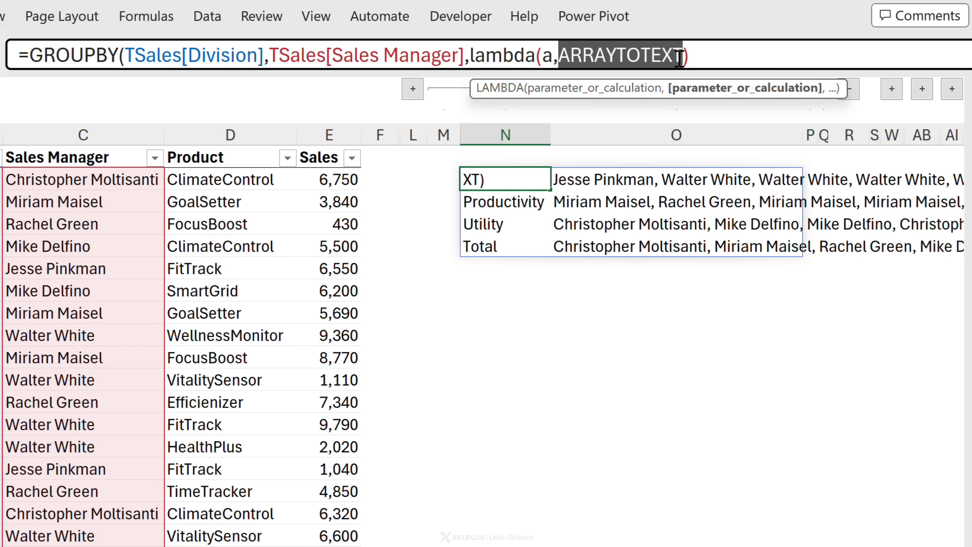
{"action": "type", "text": "("}
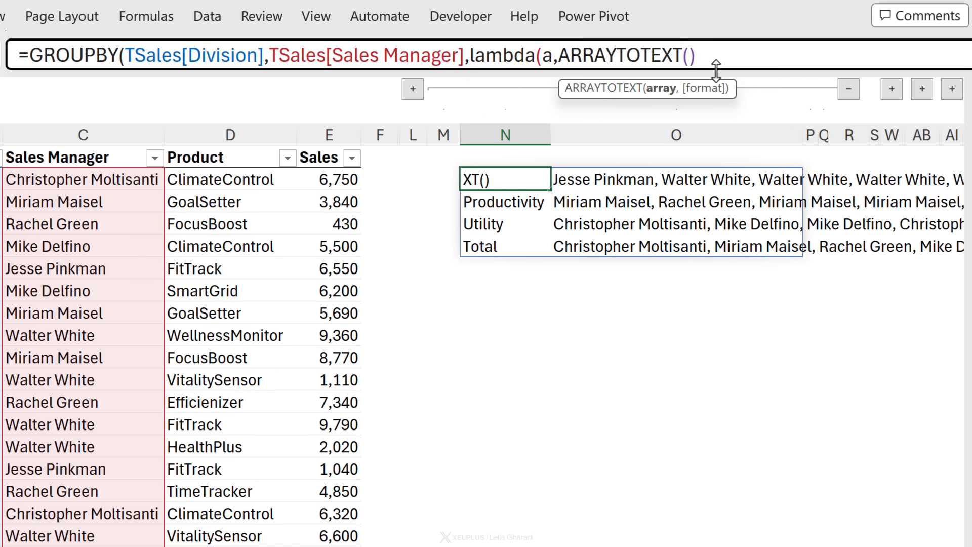
{"action": "type", "text": "uniq"}
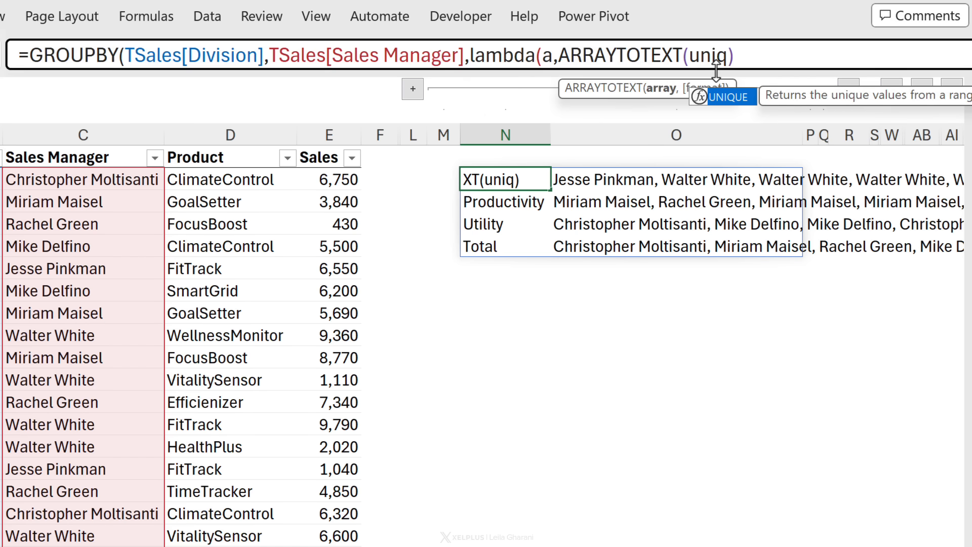
{"action": "type", "text": "UNIQUE(a"}
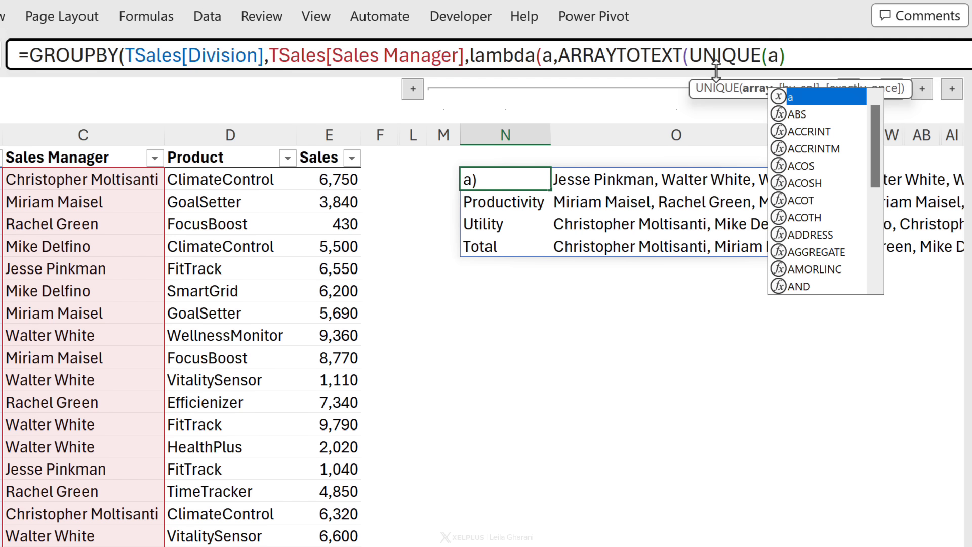
{"action": "type", "text": "))"}
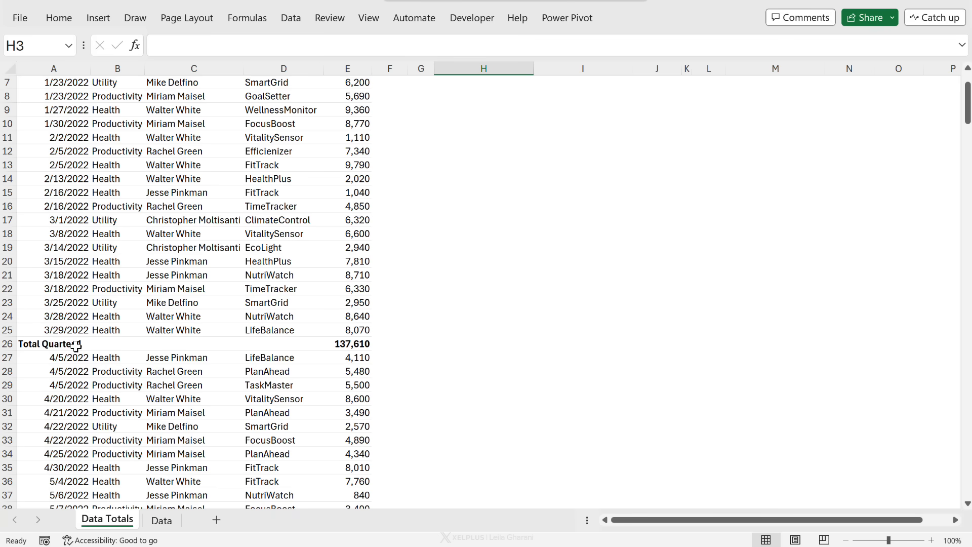
{"action": "left_click", "coordinate": [54, 343]}
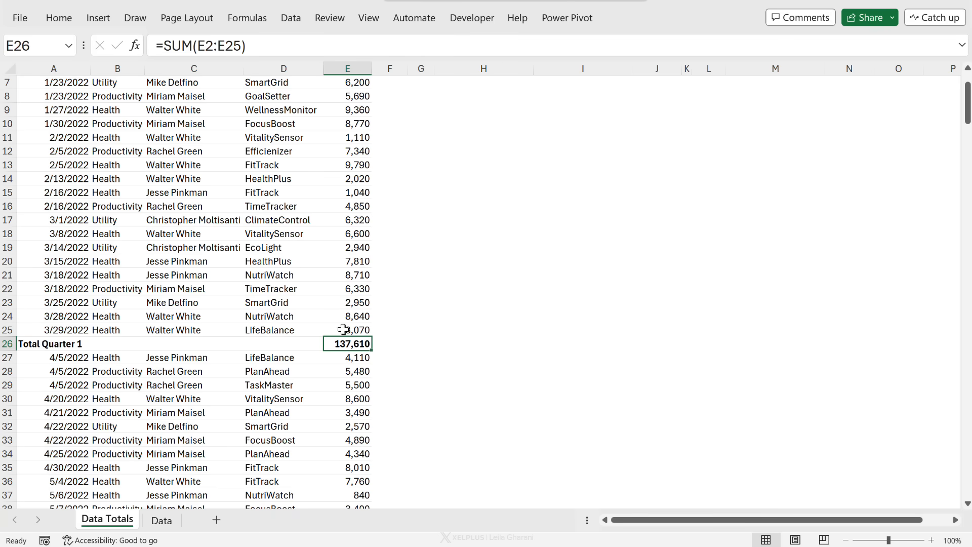
{"action": "scroll", "scroll_direction": "down", "scroll_amount": 3}
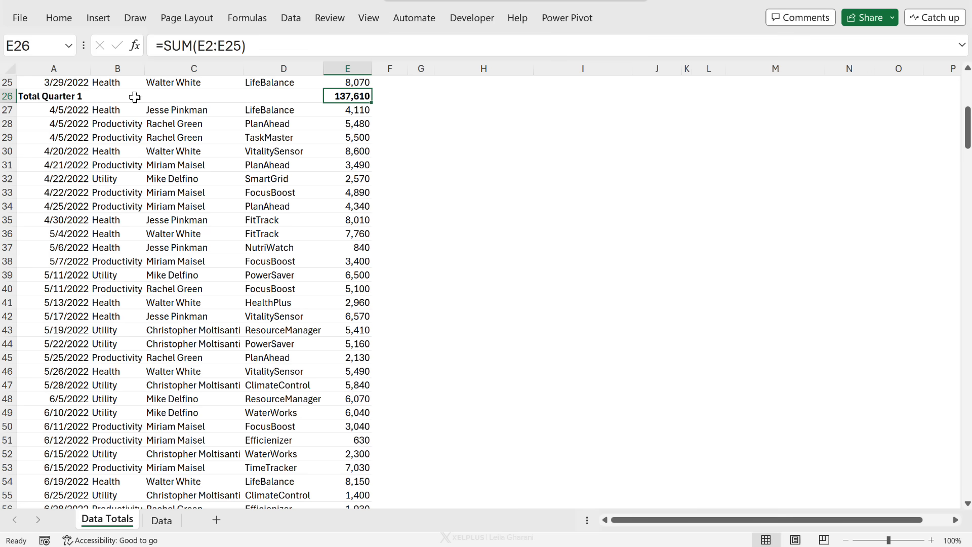
{"action": "scroll", "scroll_direction": "down", "scroll_amount": 3}
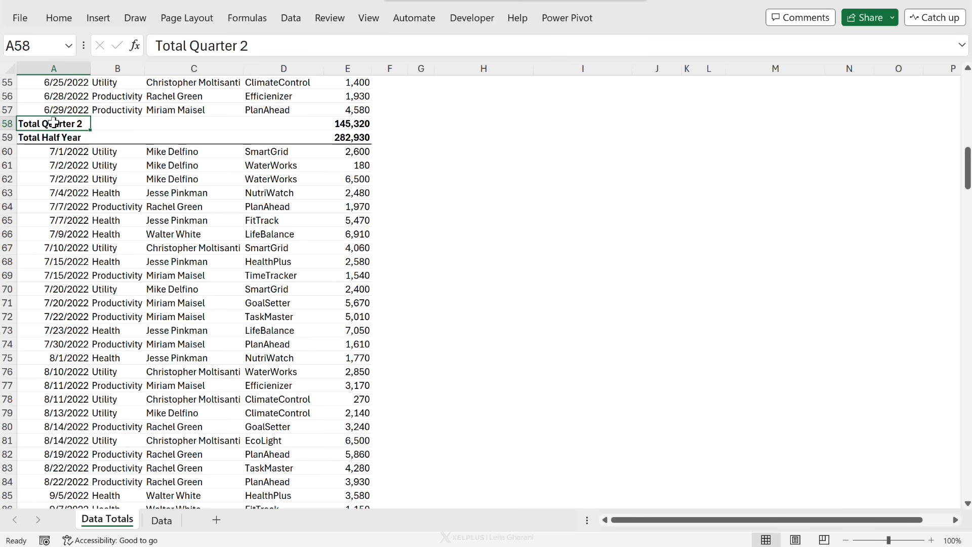
{"action": "left_click", "coordinate": [346, 124]}
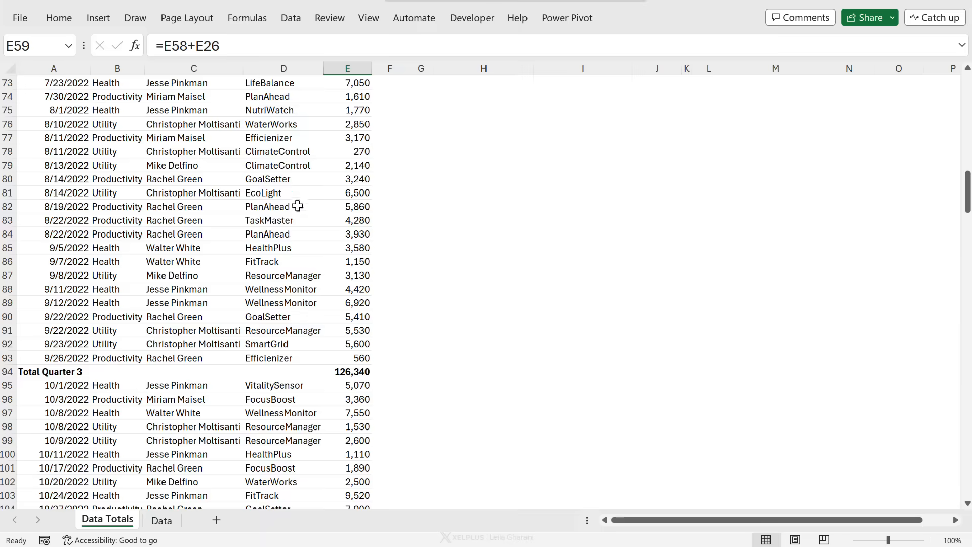
{"action": "scroll", "scroll_direction": "down", "scroll_amount": 3}
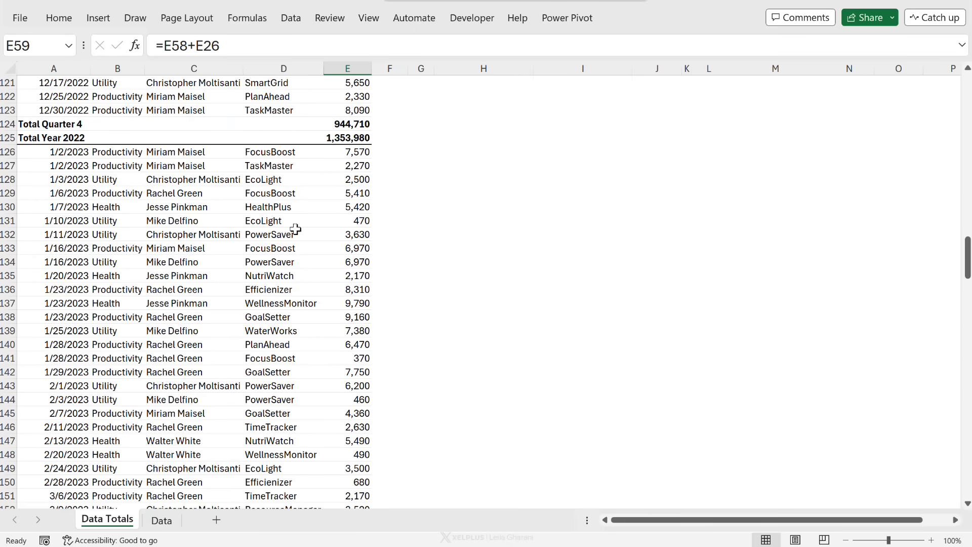
{"action": "scroll", "scroll_direction": "up", "scroll_amount": 3}
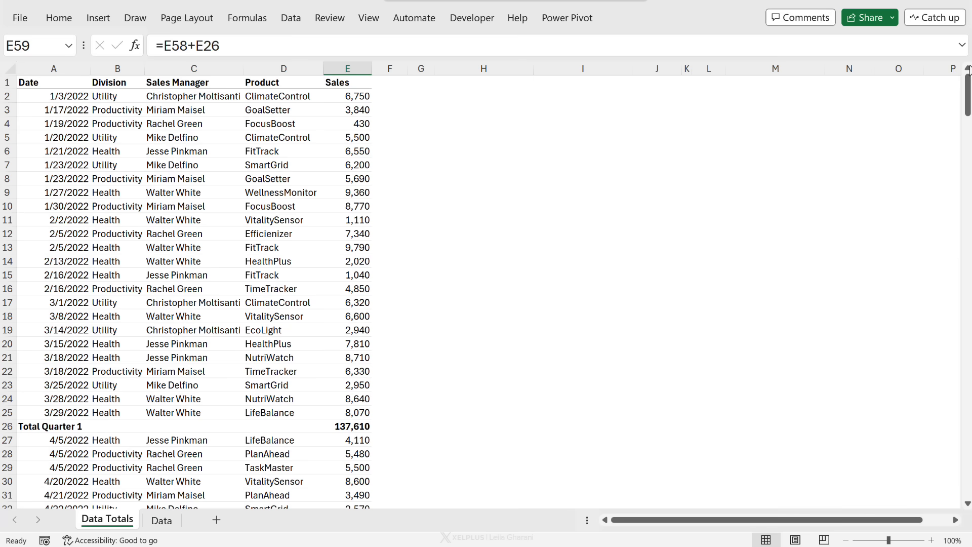
{"action": "mouse_move", "coordinate": [475, 105]}
{"action": "type", "text": "="}
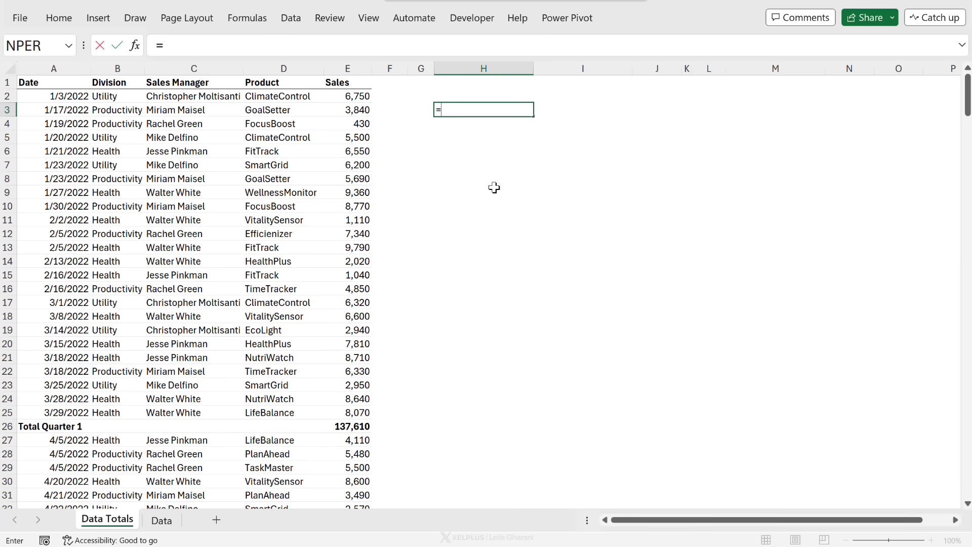
- In H3, sum Sales (E2:E313) per manager (C2:C313) with GROUPBY, then inspect E26
{"action": "type", "text": "gro"}
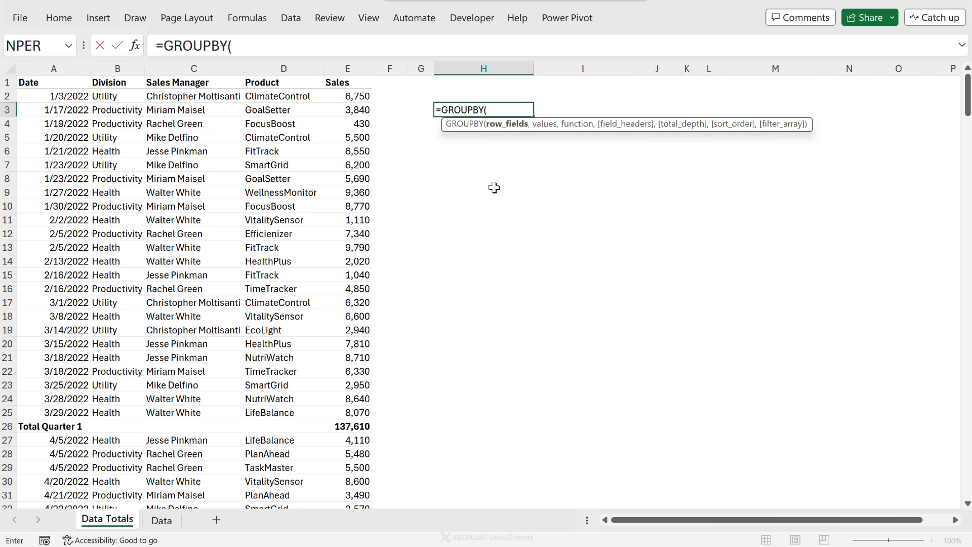
{"action": "mouse_move", "coordinate": [344, 116]}
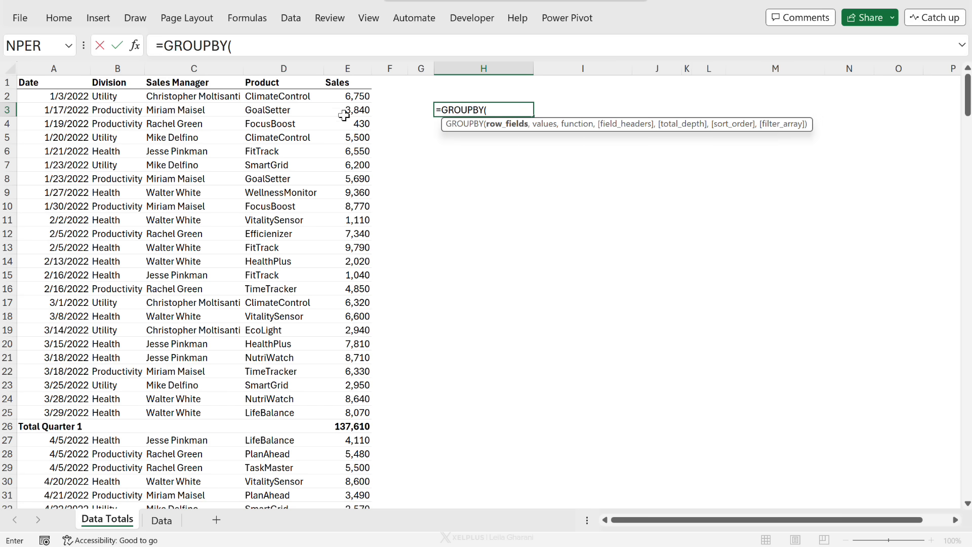
{"action": "mouse_move", "coordinate": [186, 91]}
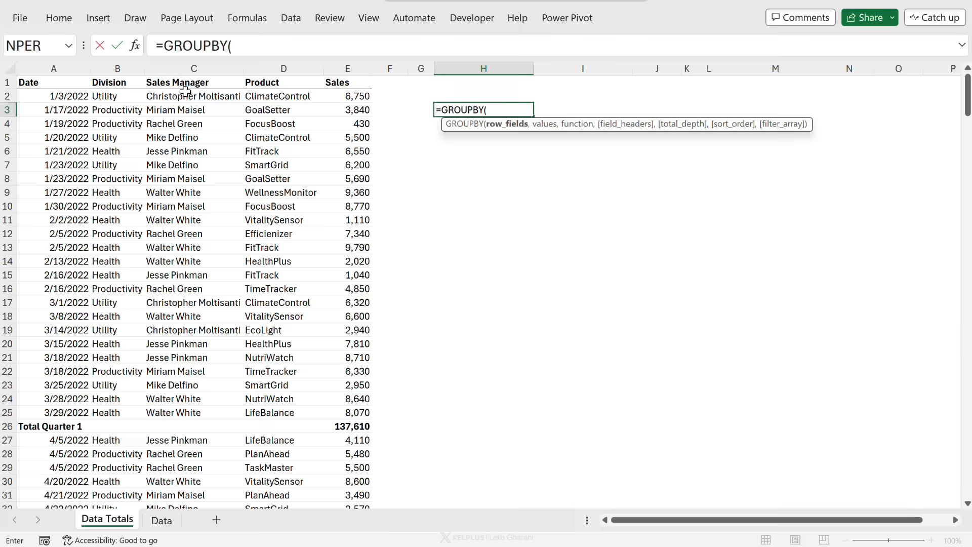
{"action": "key", "text": "ctrl+shift+down"}
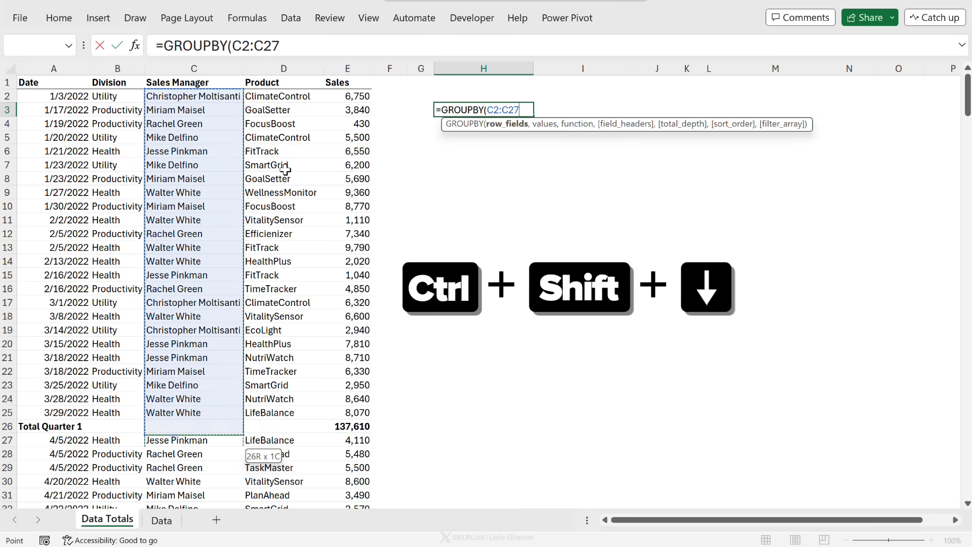
{"action": "key", "text": "ctrl+shift+down"}
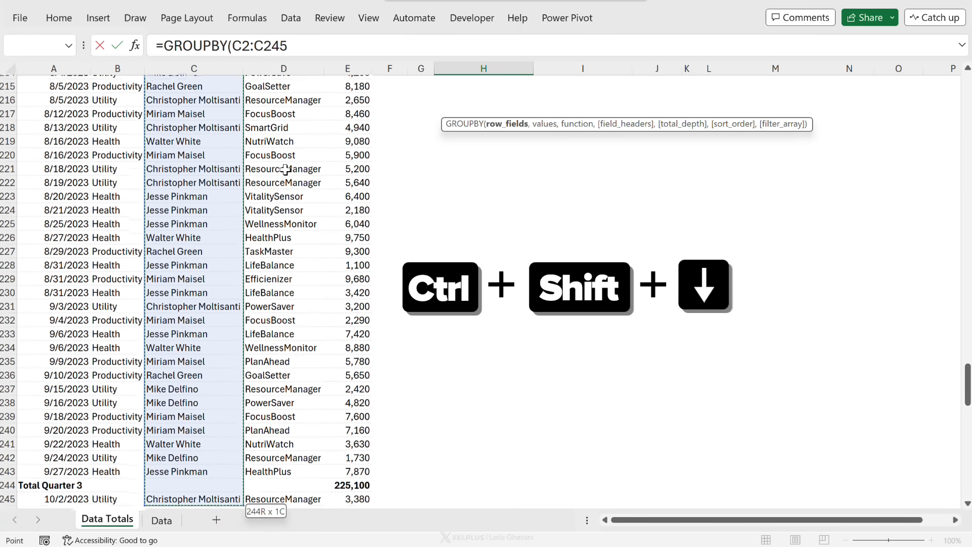
{"action": "key", "text": "ctrl+shift+down"}
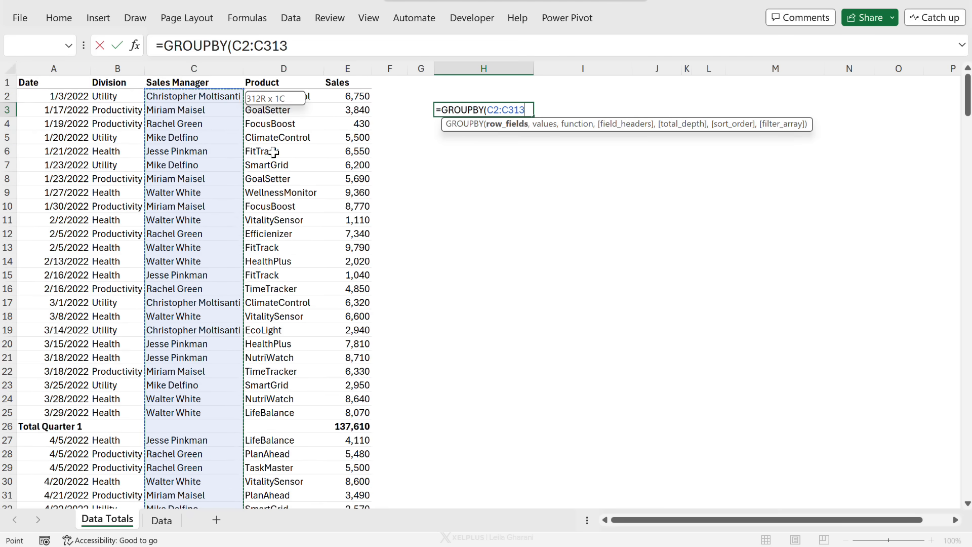
{"action": "type", "text": ","}
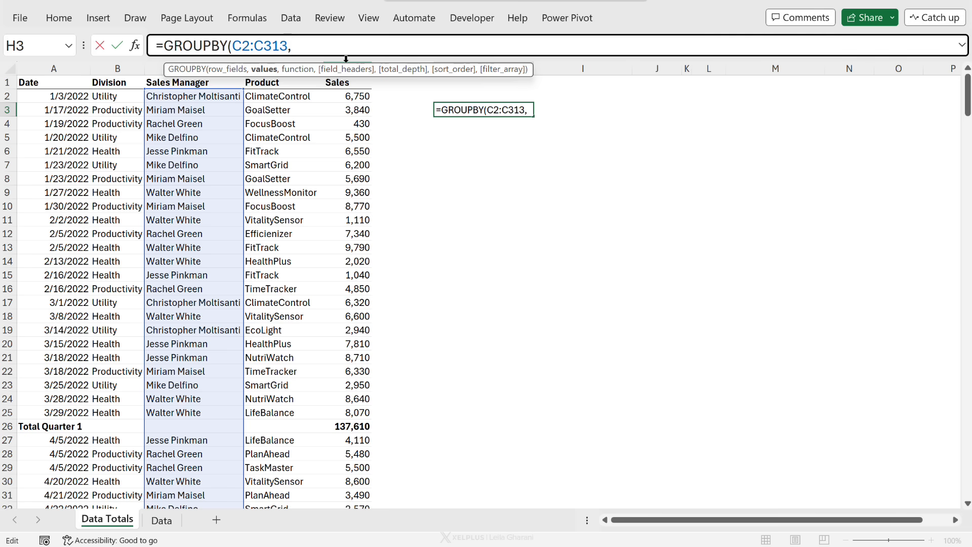
{"action": "left_click_drag", "start_coordinate": [336, 96], "coordinate": [357, 138]}
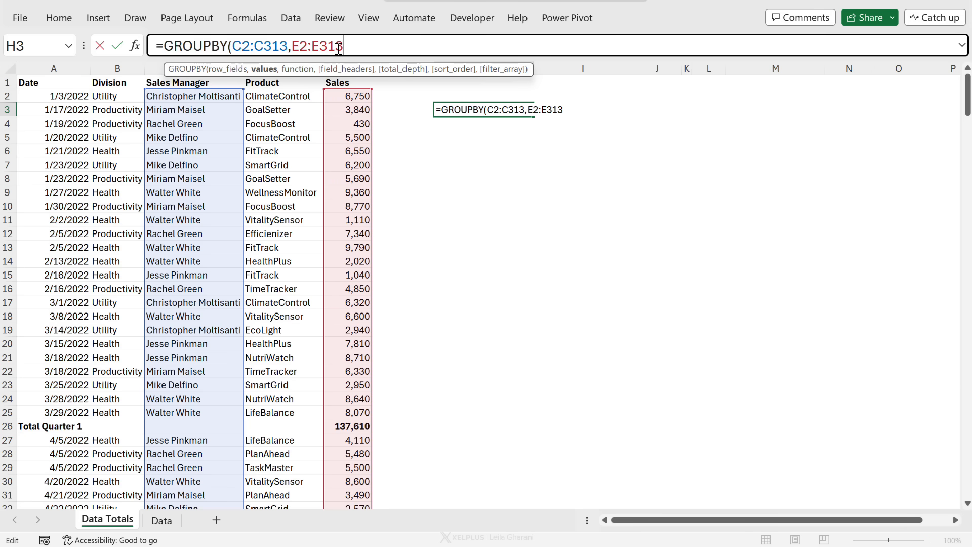
{"action": "type", "text": ",SUM)"}
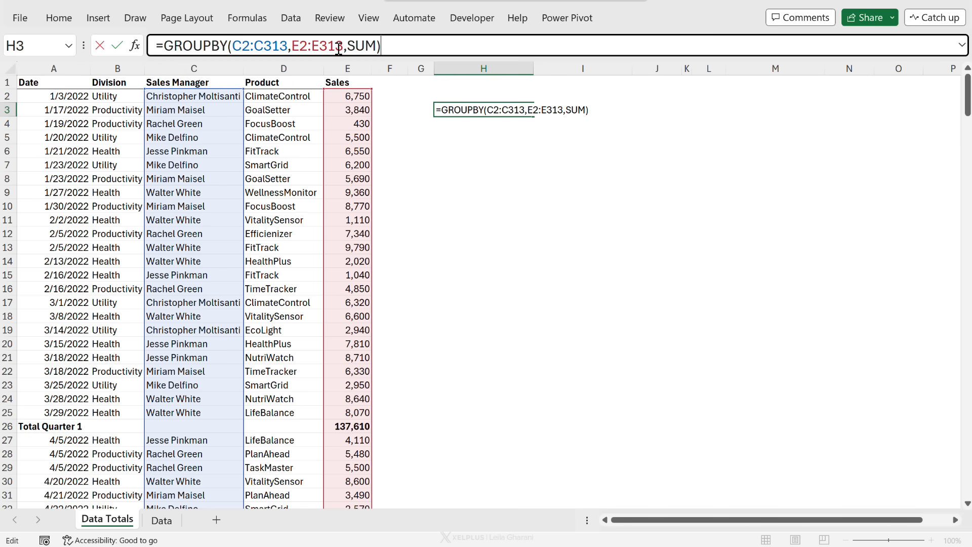
{"action": "key", "text": "enter"}
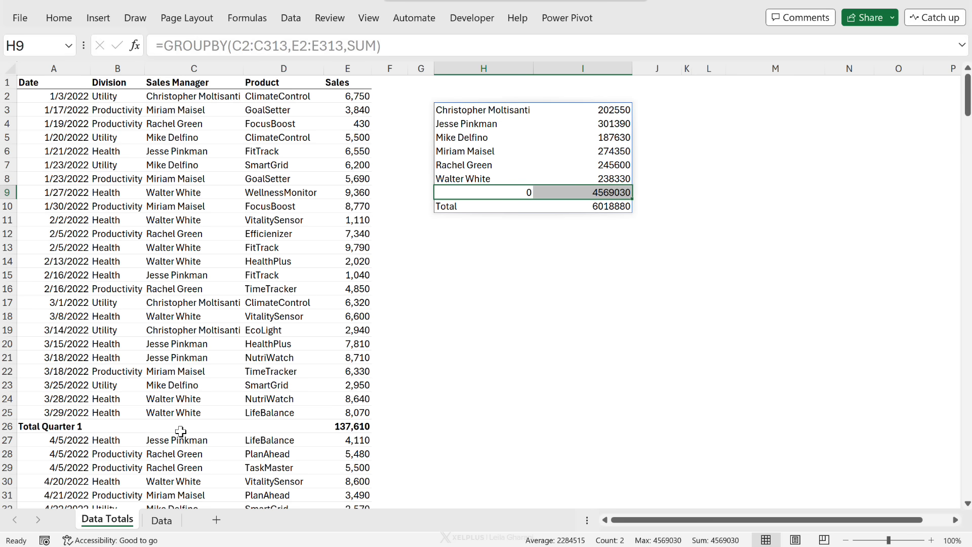
{"action": "left_click", "coordinate": [348, 426]}
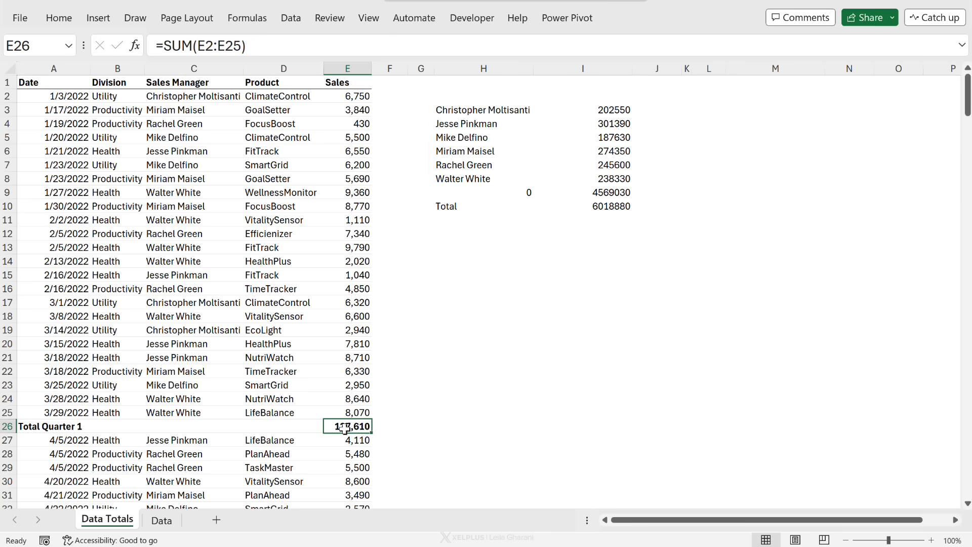
- Add filter_array C2:C313<>"" to the H3 formula and check the 1,449,850 total
{"action": "left_click", "coordinate": [582, 192]}
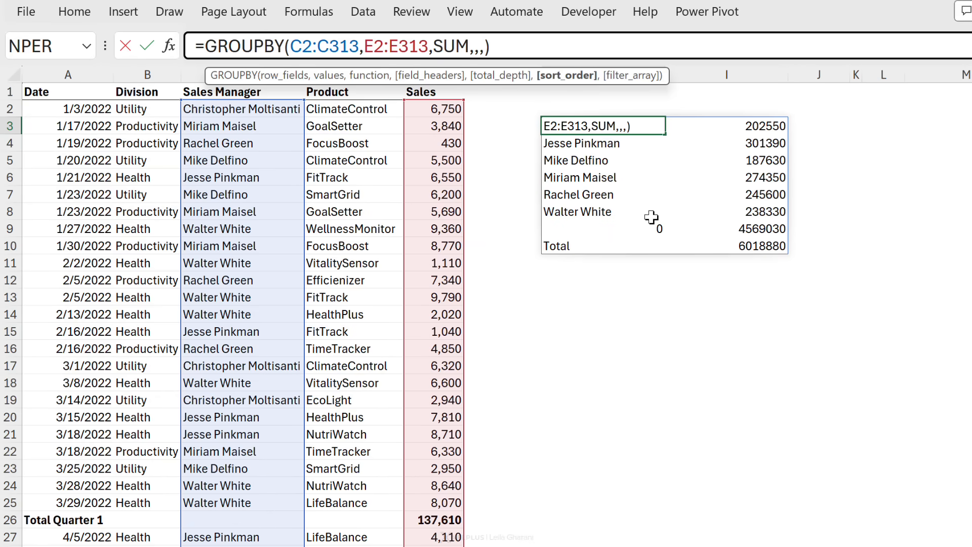
{"action": "type", "text": ","}
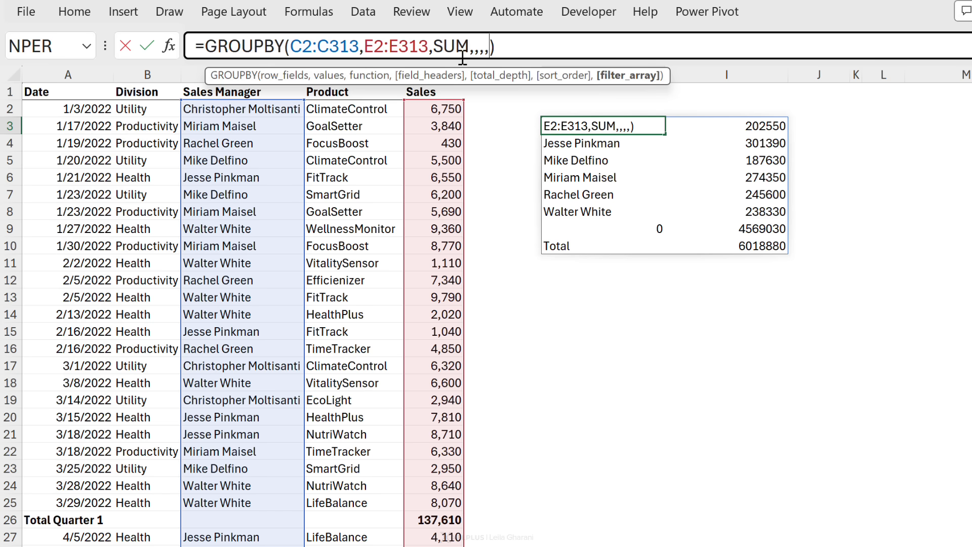
{"action": "mouse_move", "coordinate": [217, 395]}
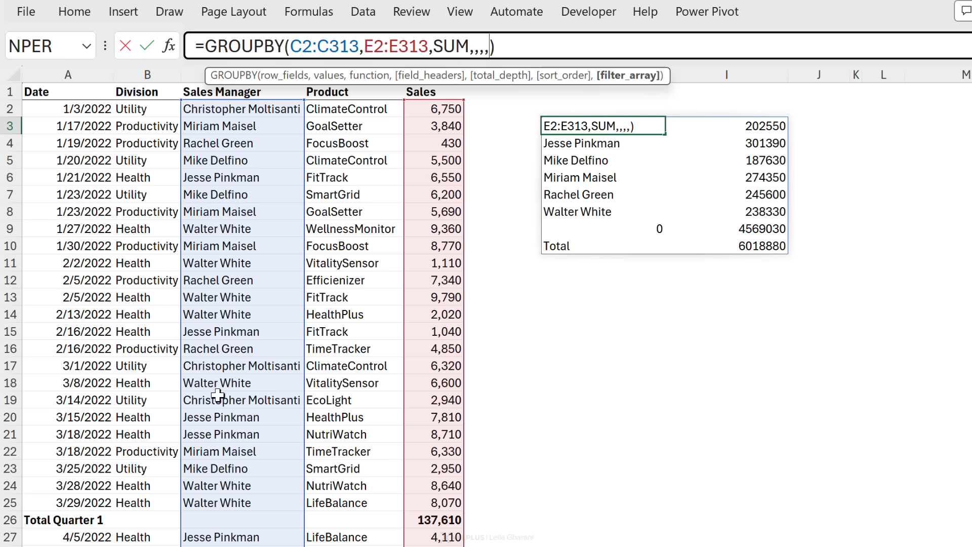
{"action": "mouse_move", "coordinate": [235, 522]}
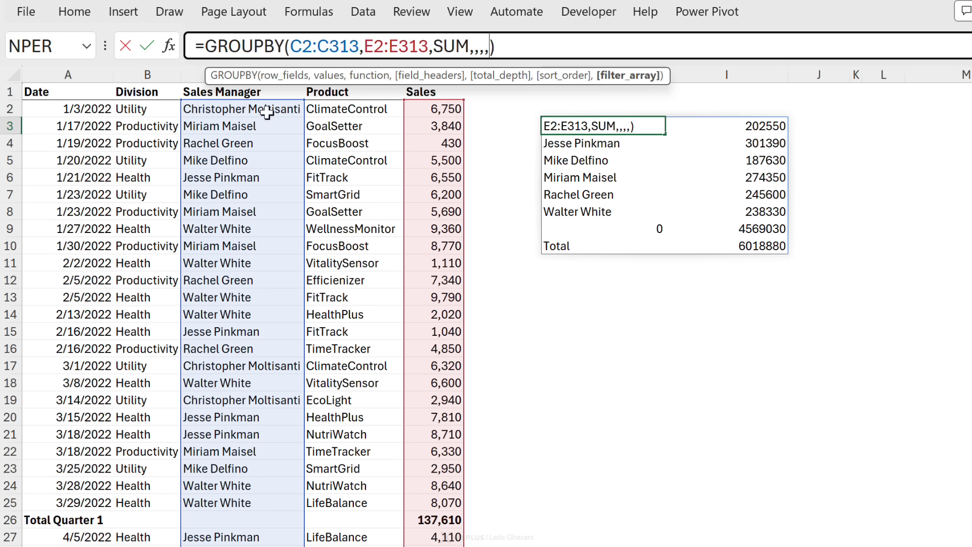
{"action": "left_click_drag", "start_coordinate": [242, 108], "coordinate": [242, 400]}
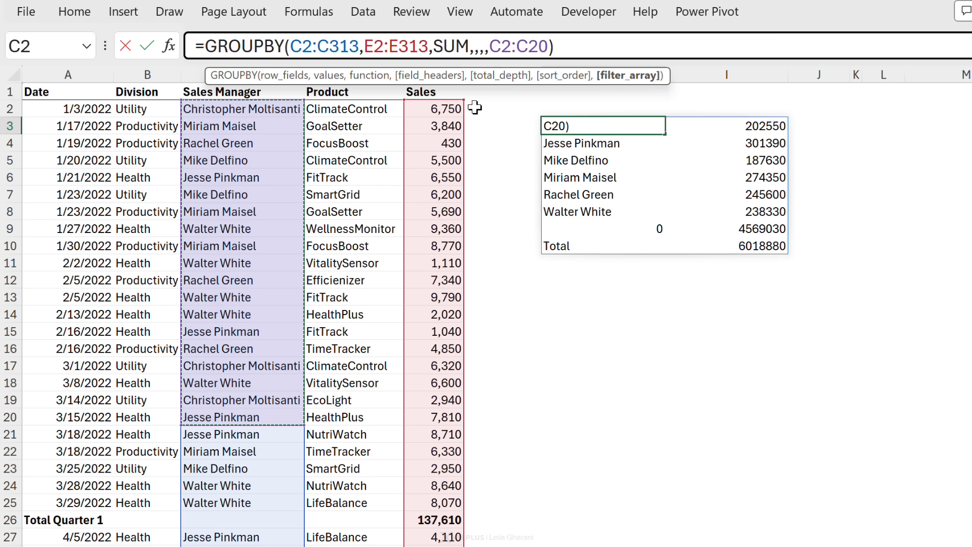
{"action": "left_click", "coordinate": [681, 116]}
{"action": "type", "text": "313<>\"\""}
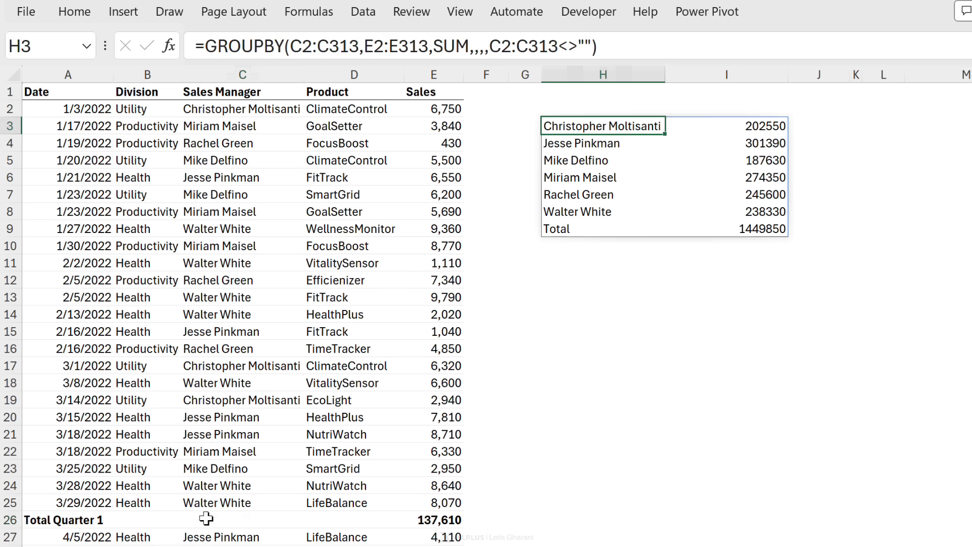
{"action": "scroll", "scroll_direction": "down", "scroll_amount": 3}
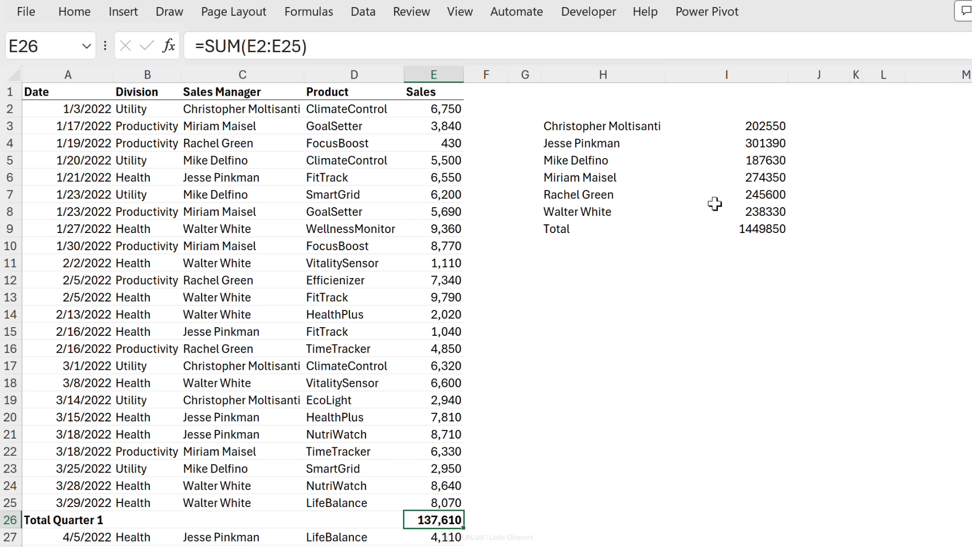
{"action": "left_click", "coordinate": [727, 229]}
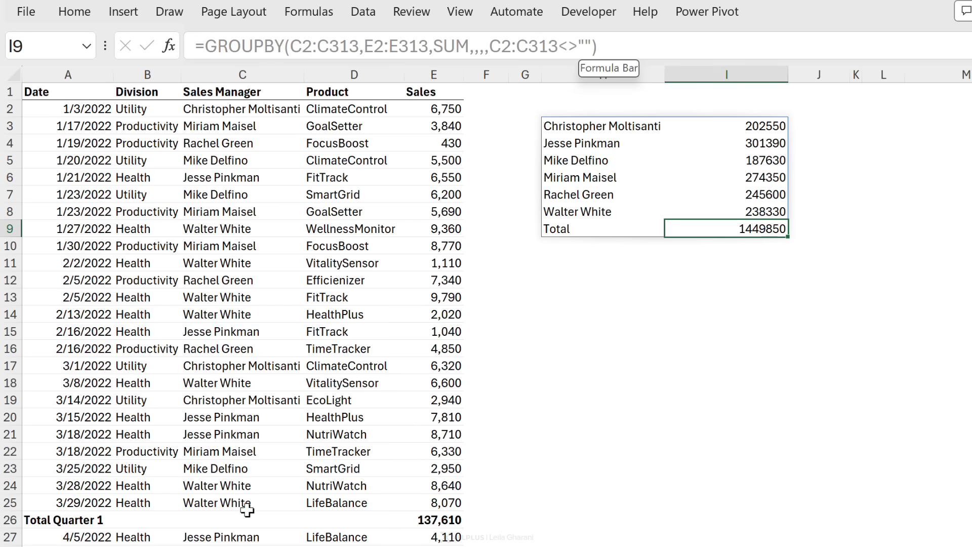
{"action": "left_click", "coordinate": [242, 519]}
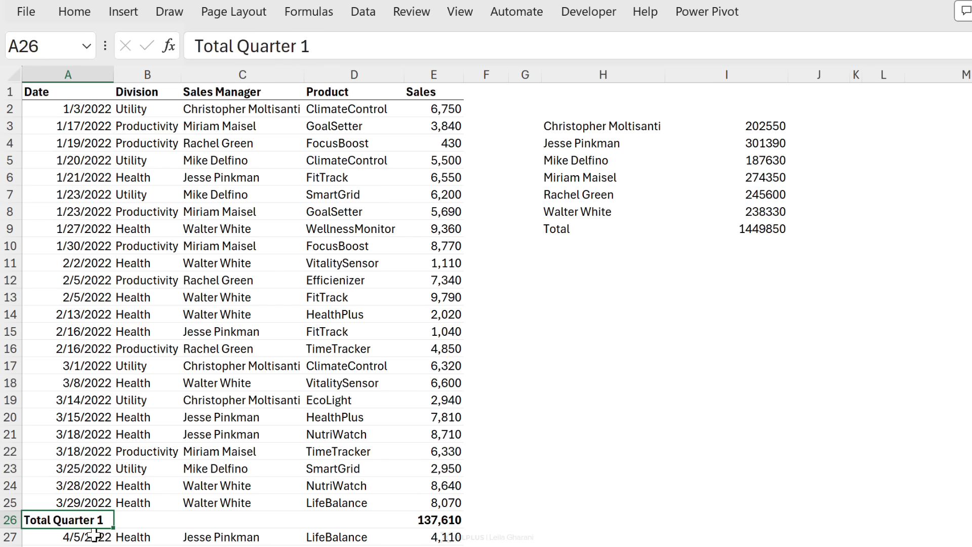
{"action": "scroll", "scroll_direction": "down", "scroll_amount": 3}
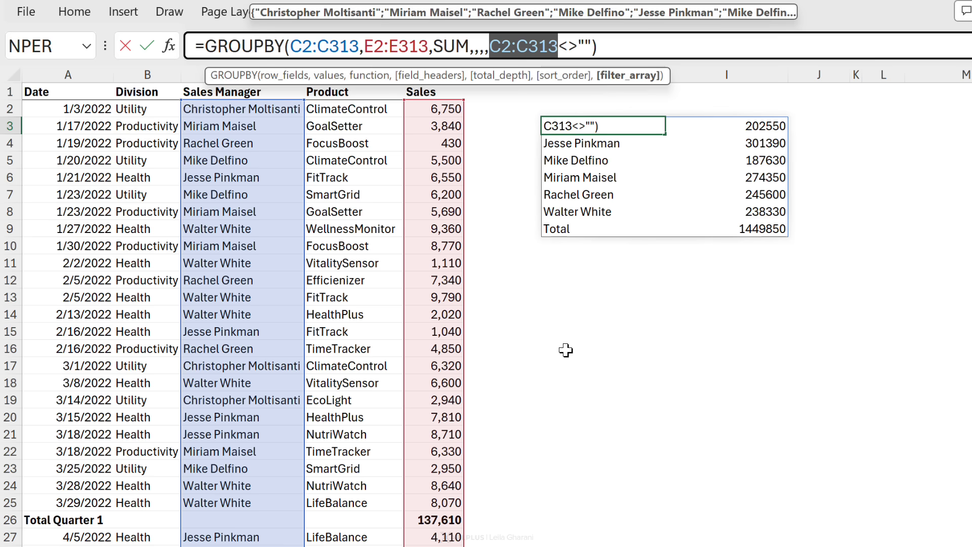
- Change the H3 manager summary filter to LEFT(A2:A313,5)<>"Total" to exclude Total rows
{"action": "type", "text": "le"}
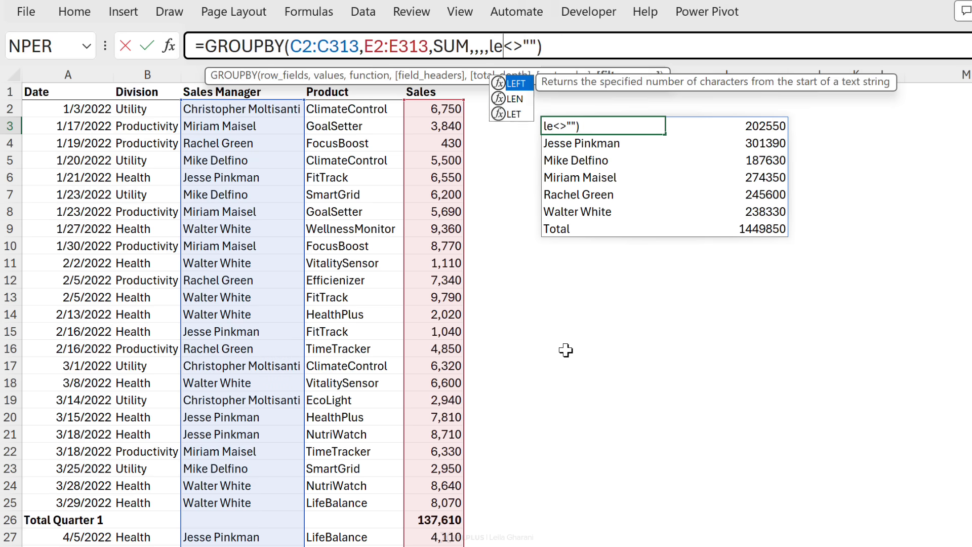
{"action": "key", "text": "Tab"}
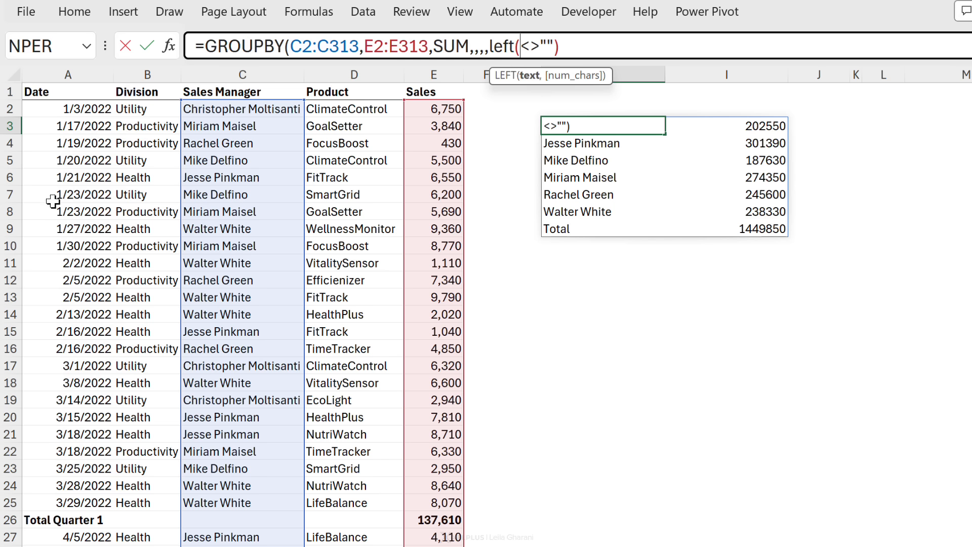
{"action": "left_click_drag", "start_coordinate": [68, 108], "coordinate": [68, 229]}
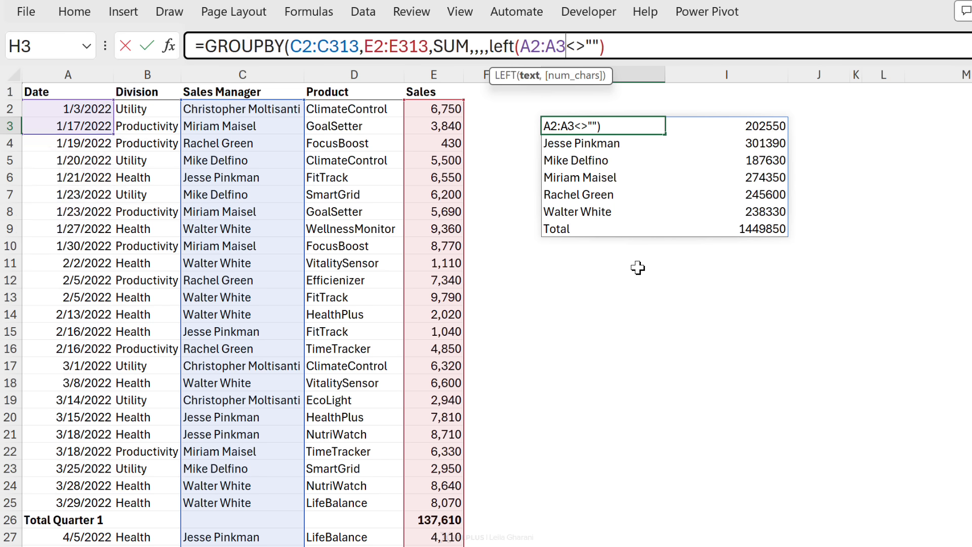
{"action": "type", "text": "13"}
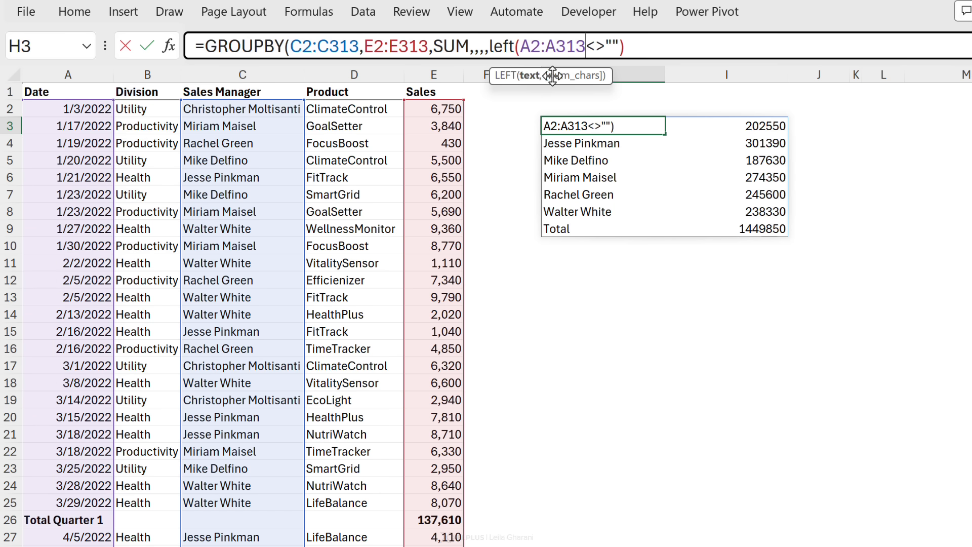
{"action": "type", "text": "5)"}
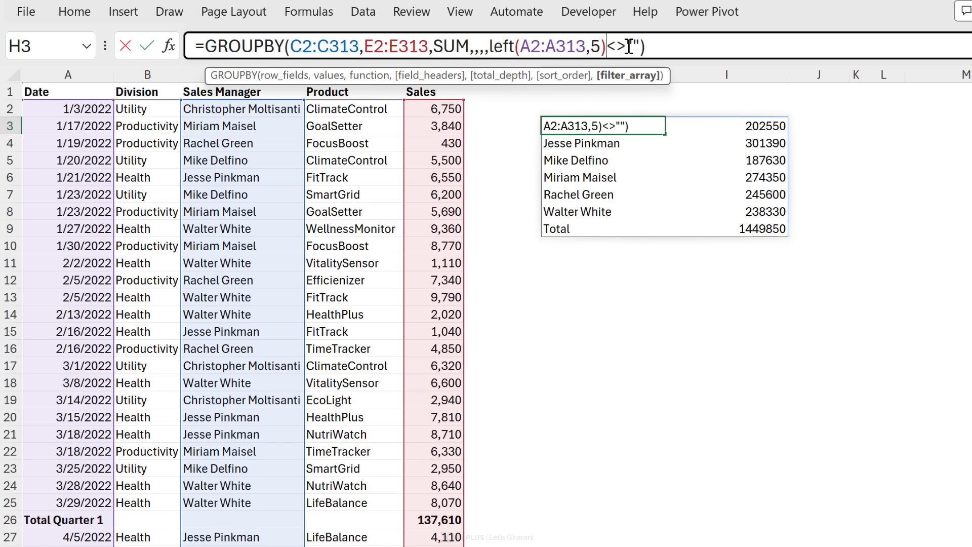
{"action": "type", "text": "Total"}
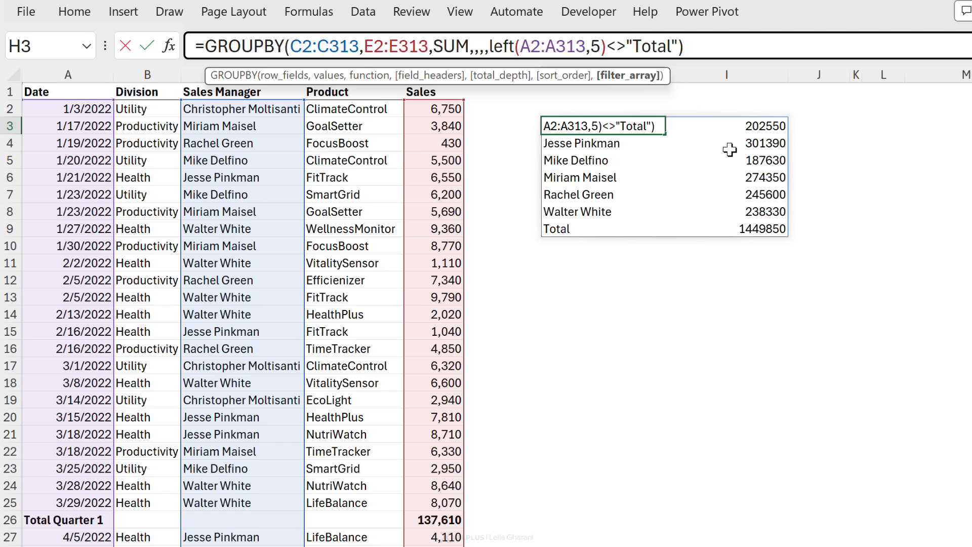
{"action": "left_click", "coordinate": [671, 45]}
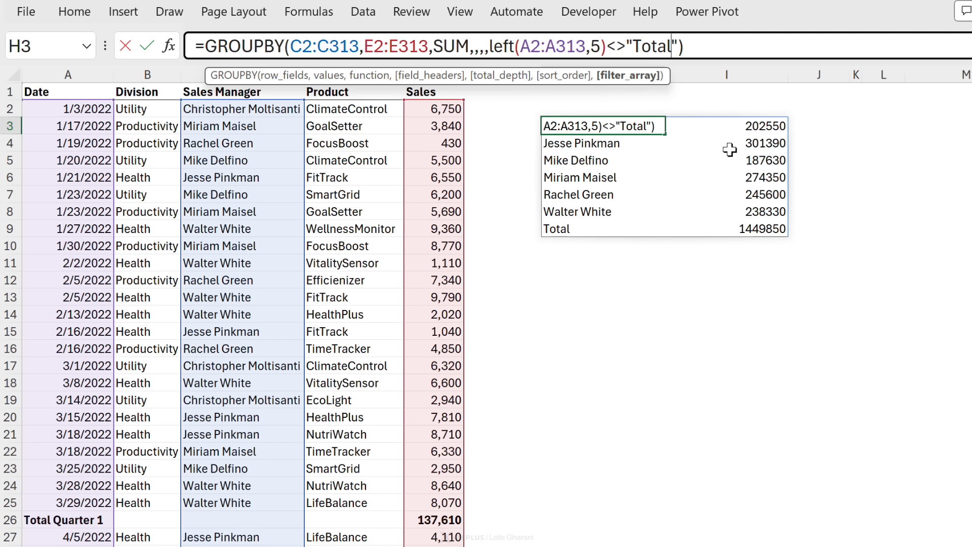
{"action": "key", "text": "Enter"}
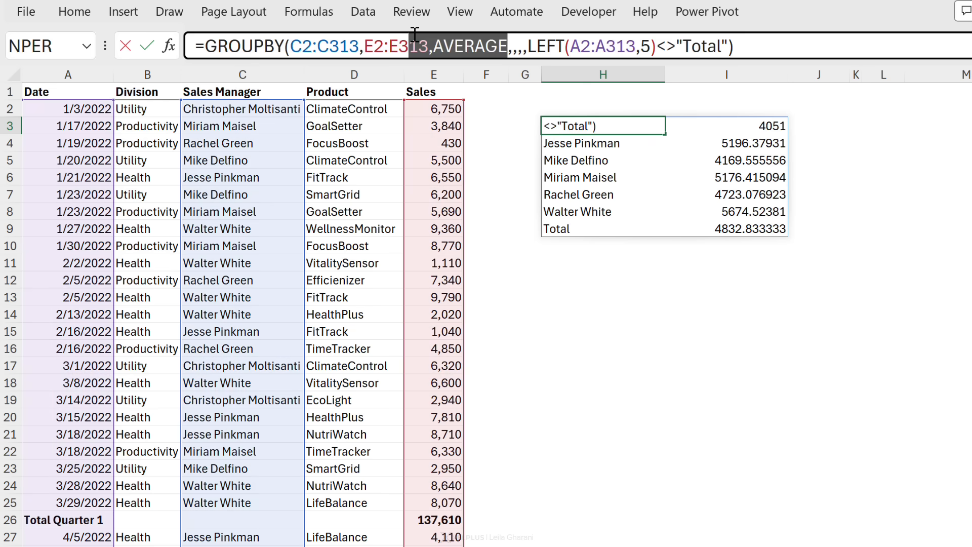
- Switch the H3 summary function to PERCENTOF and format the shares in column I as percentages
{"action": "type", "text": "p"}
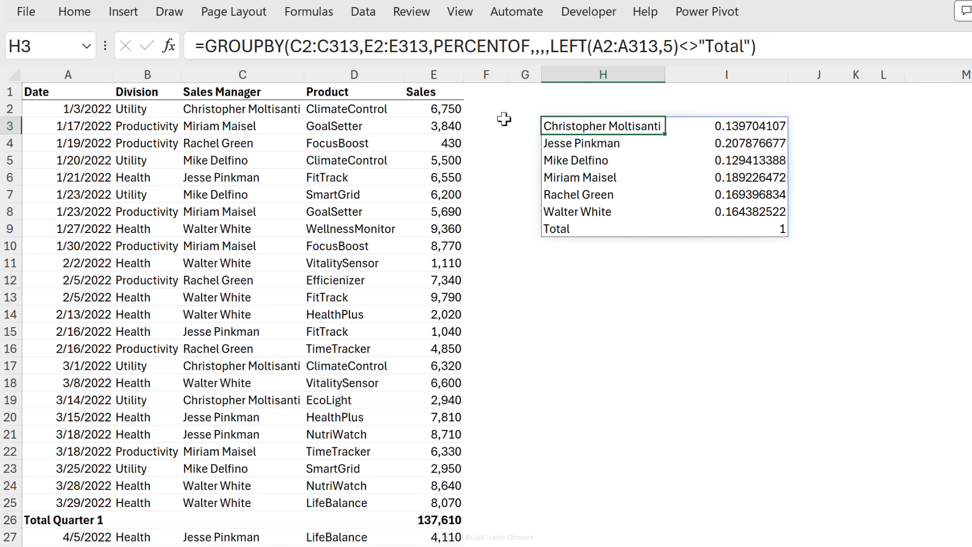
{"action": "left_click", "coordinate": [727, 160]}
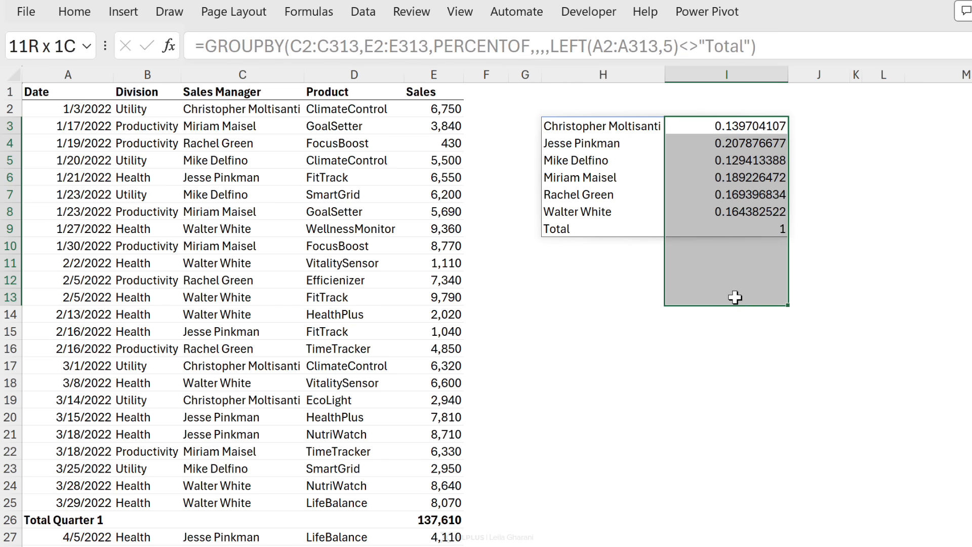
{"action": "key", "text": "ctrl+shift+%"}
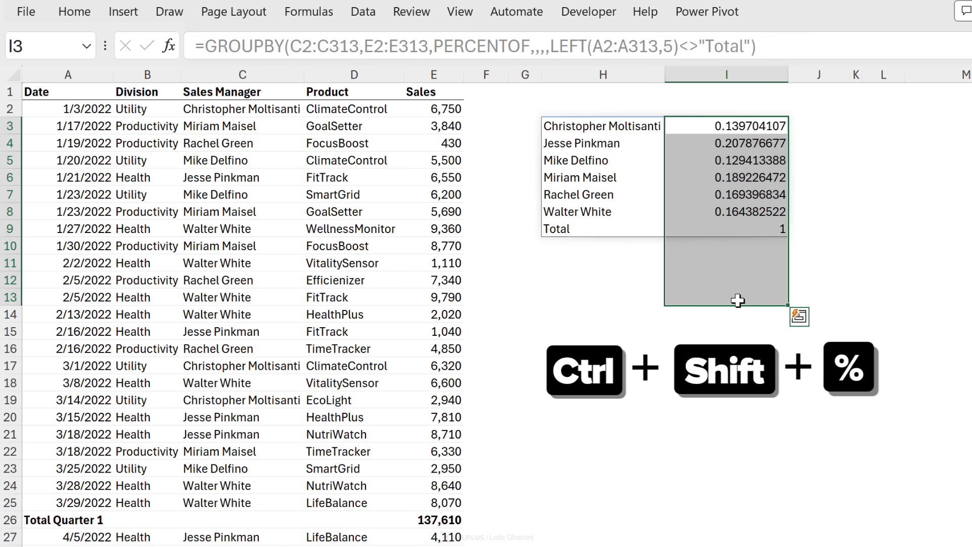
{"action": "key", "text": "ctrl+shift+%"}
{"action": "type", "text": "2"}
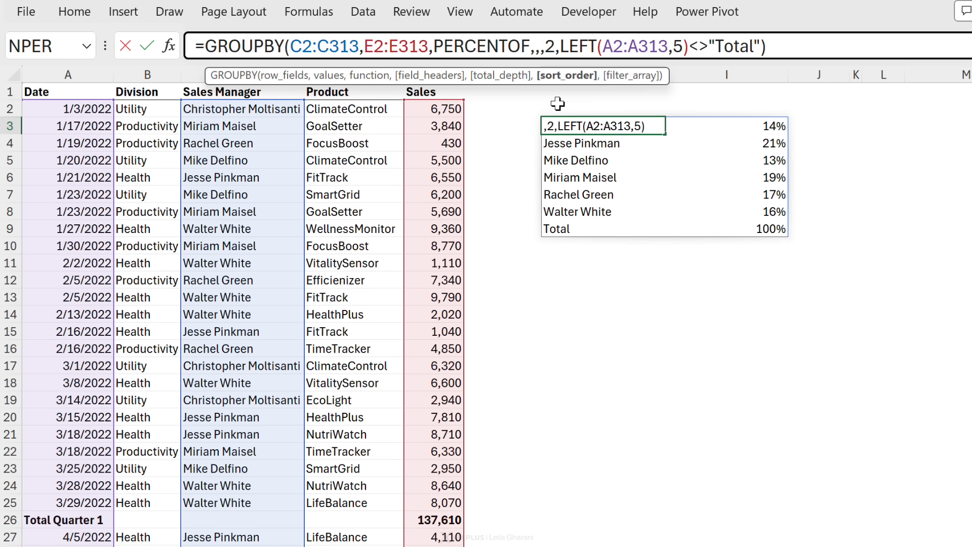
{"action": "mouse_move", "coordinate": [674, 237]}
{"action": "type", "text": "-"}
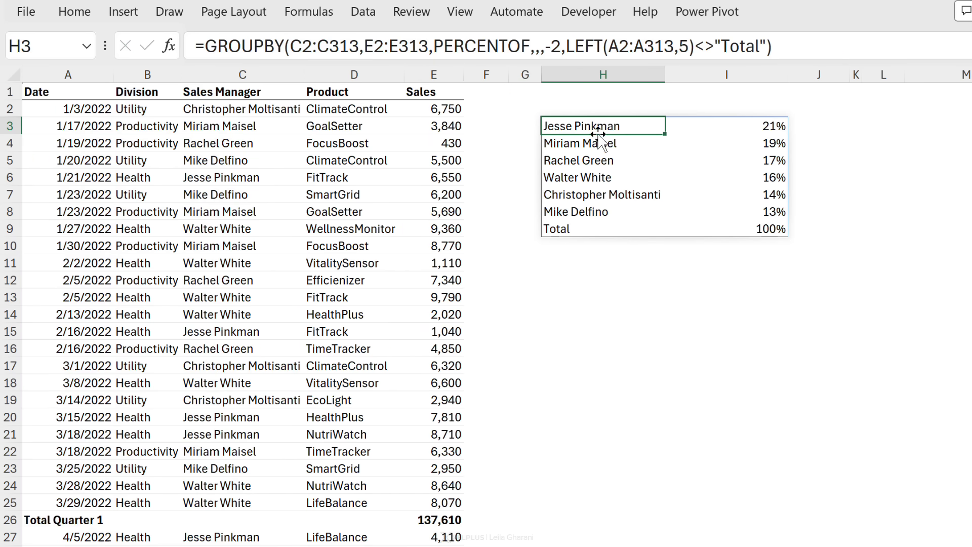
- Relabel the first record's date in A2 as Total so its 6,750,000 sale is excluded
{"action": "left_click", "coordinate": [726, 126]}
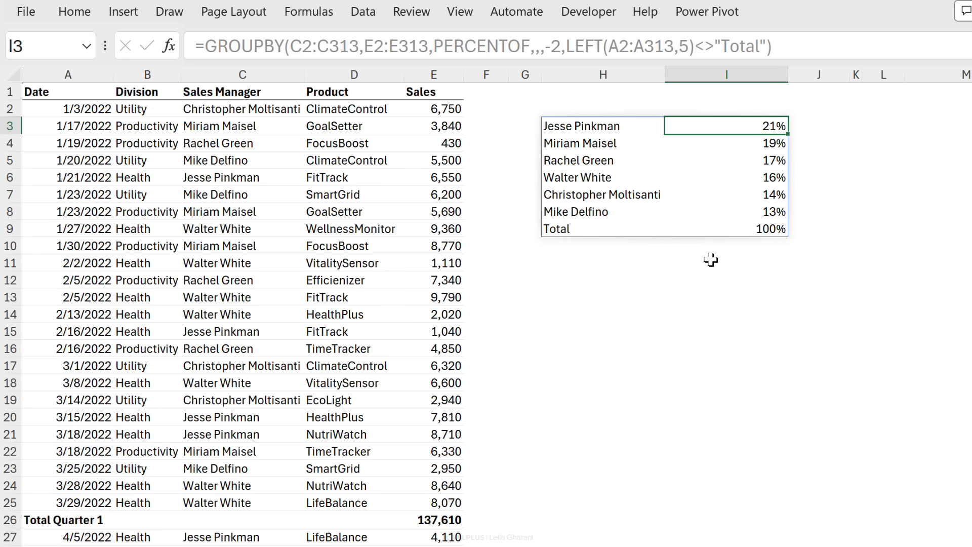
{"action": "left_click", "coordinate": [242, 108]}
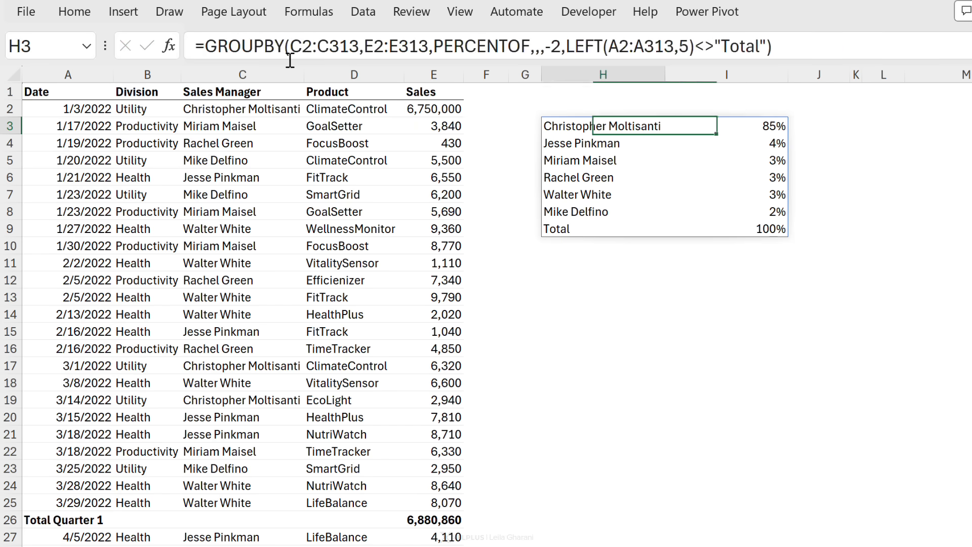
{"action": "left_click", "coordinate": [68, 108]}
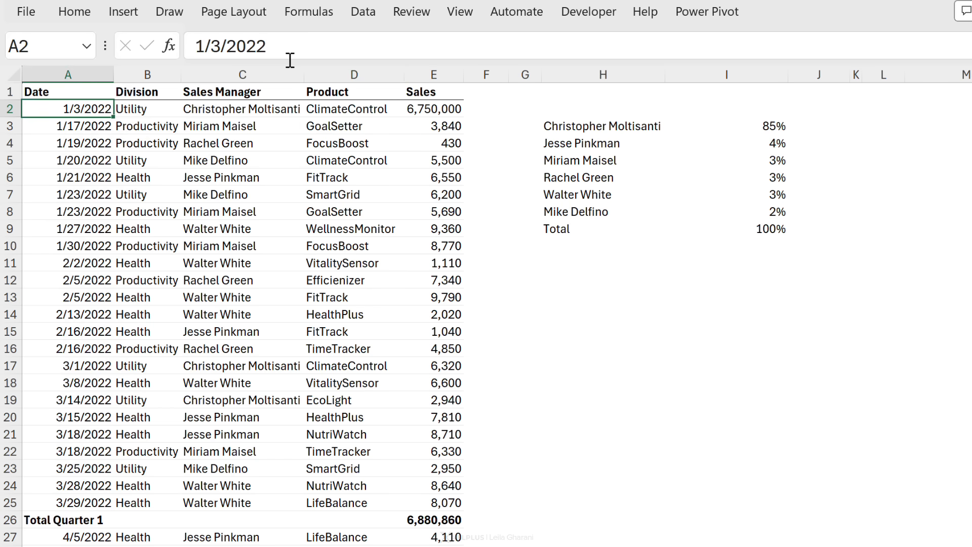
{"action": "type", "text": "Total Quarter"}
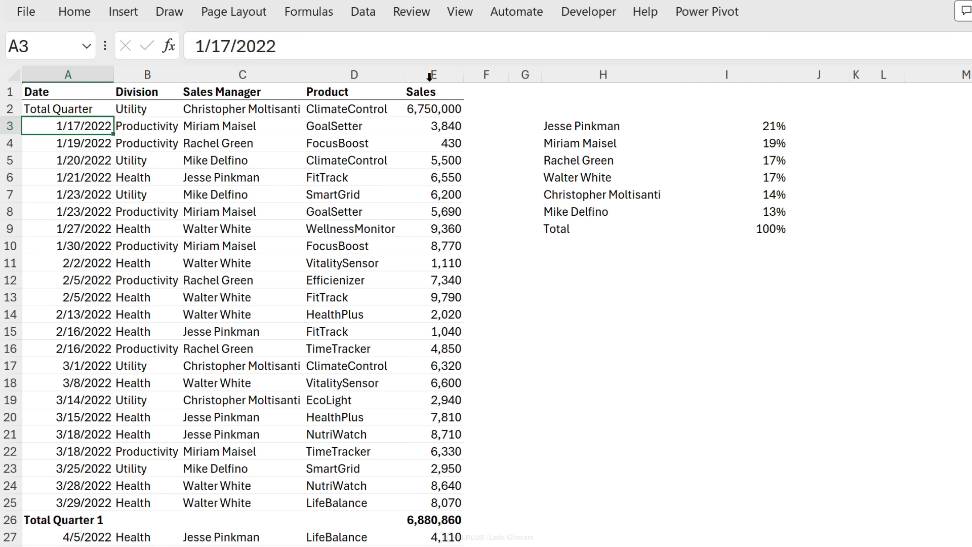
{"action": "left_click_drag", "start_coordinate": [68, 109], "coordinate": [433, 126]}
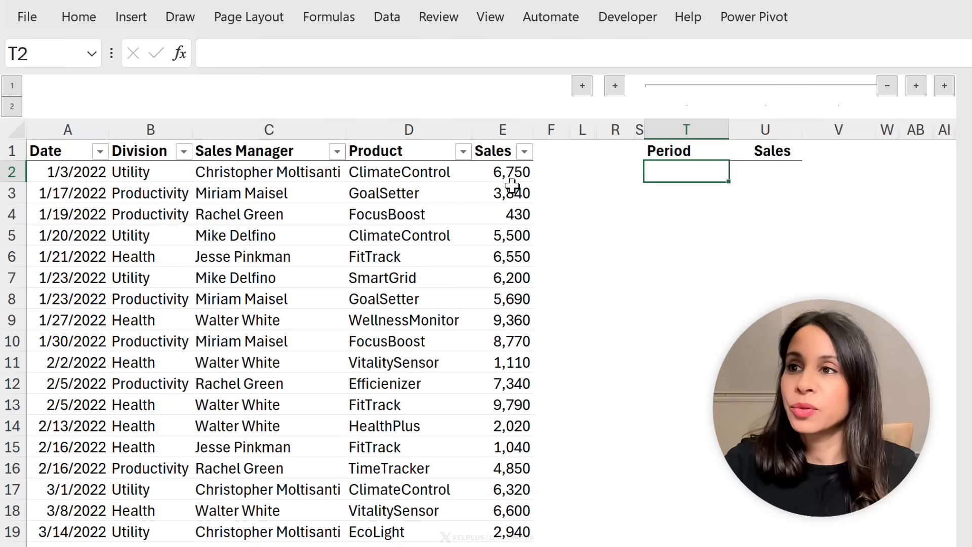
- Enter =GROUPBY(YEAR(TSales[Date]),TSales[Sales],SUM) in T2 to total sales for 2022–2024
{"action": "left_click", "coordinate": [502, 172]}
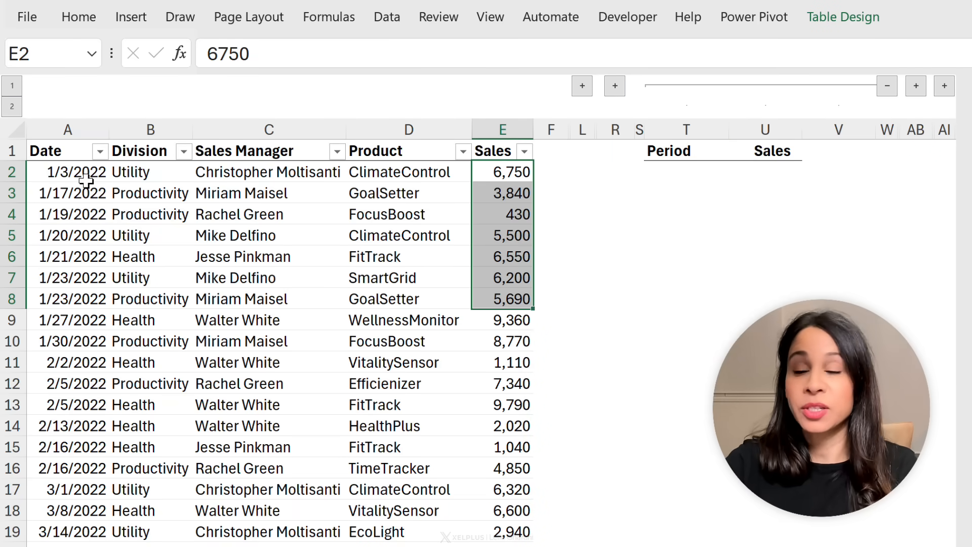
{"action": "mouse_move", "coordinate": [90, 196]}
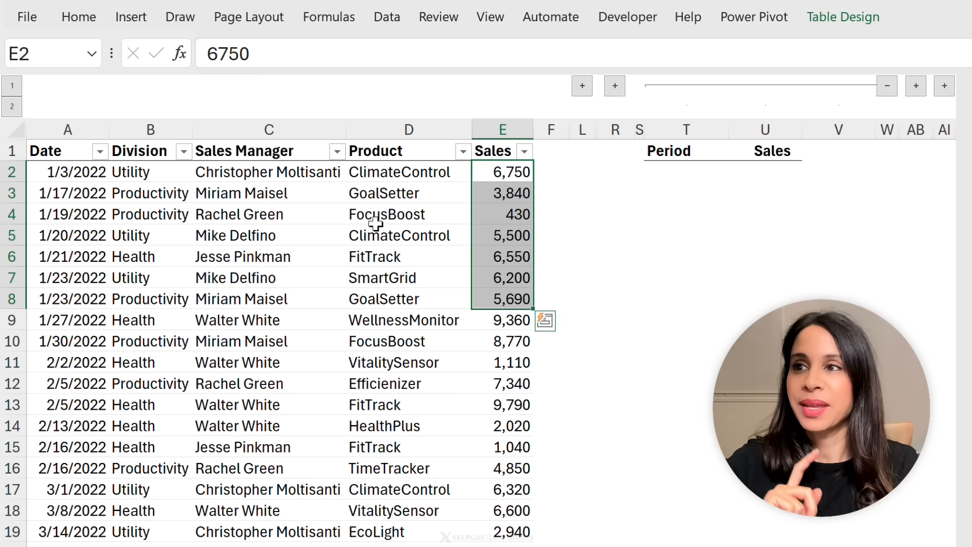
{"action": "left_click", "coordinate": [409, 235]}
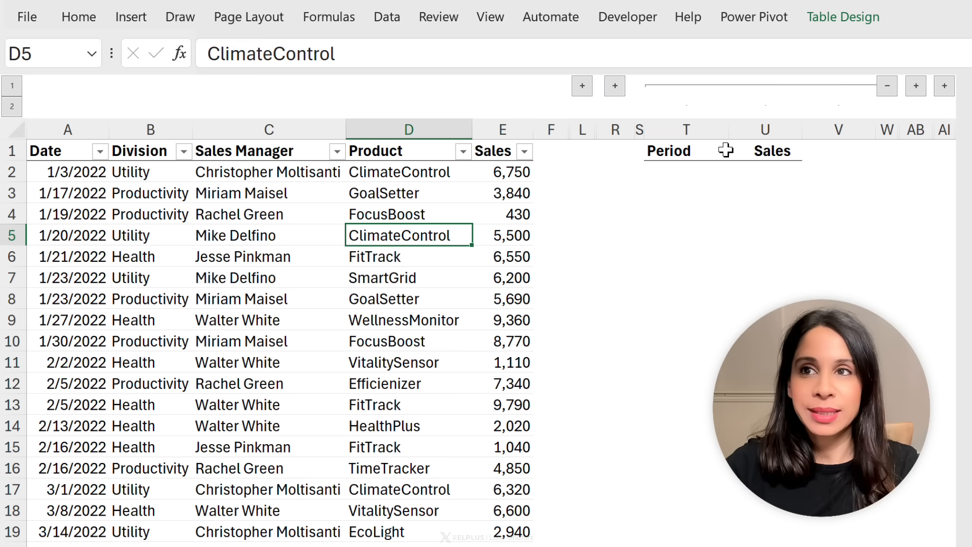
{"action": "left_click", "coordinate": [843, 17]}
{"action": "type", "text": "="}
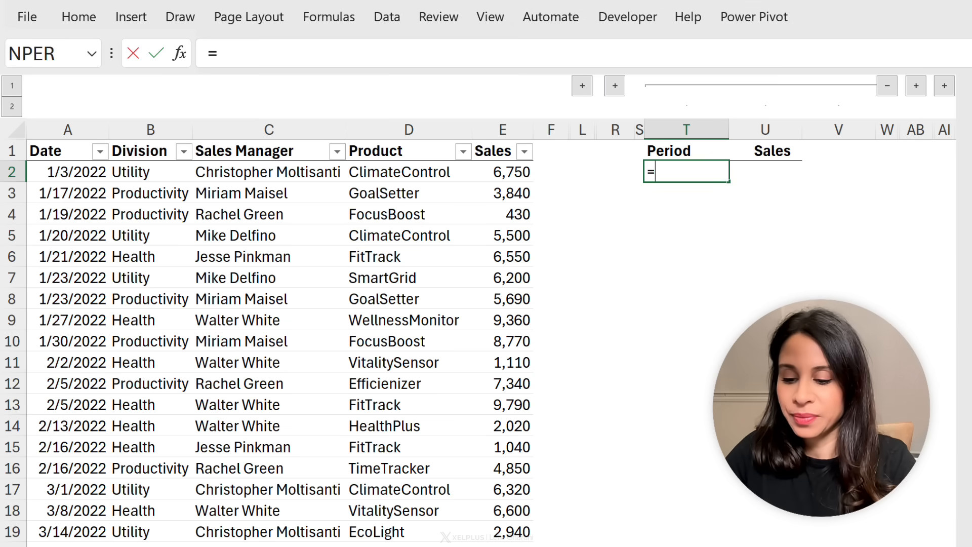
{"action": "type", "text": "GROUPBY(TSales[Date"}
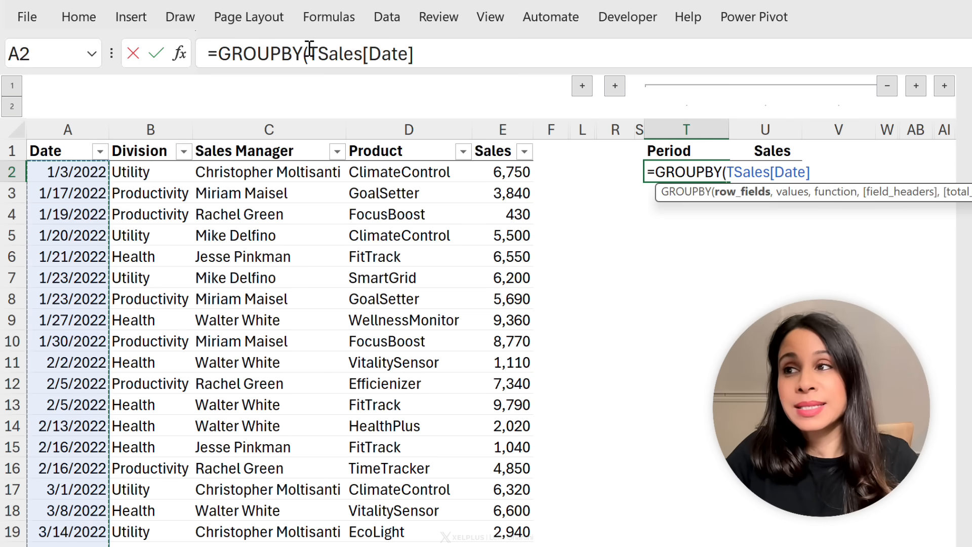
{"action": "type", "text": "y"}
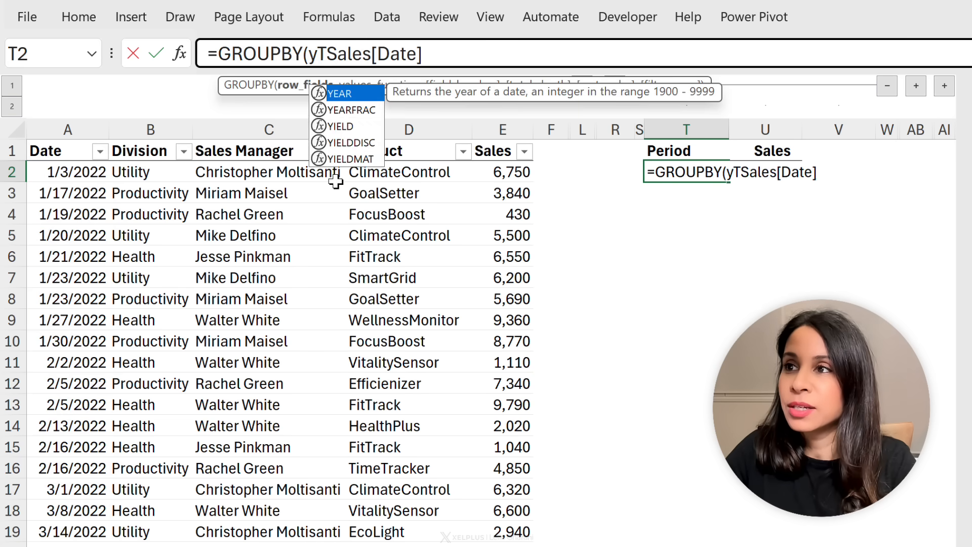
{"action": "type", "text": "year("}
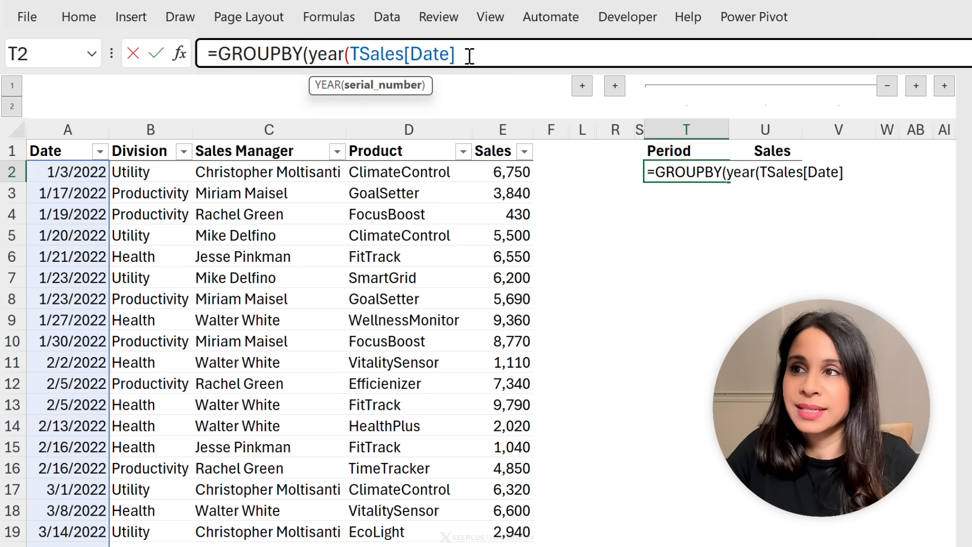
{"action": "type", "text": ")"}
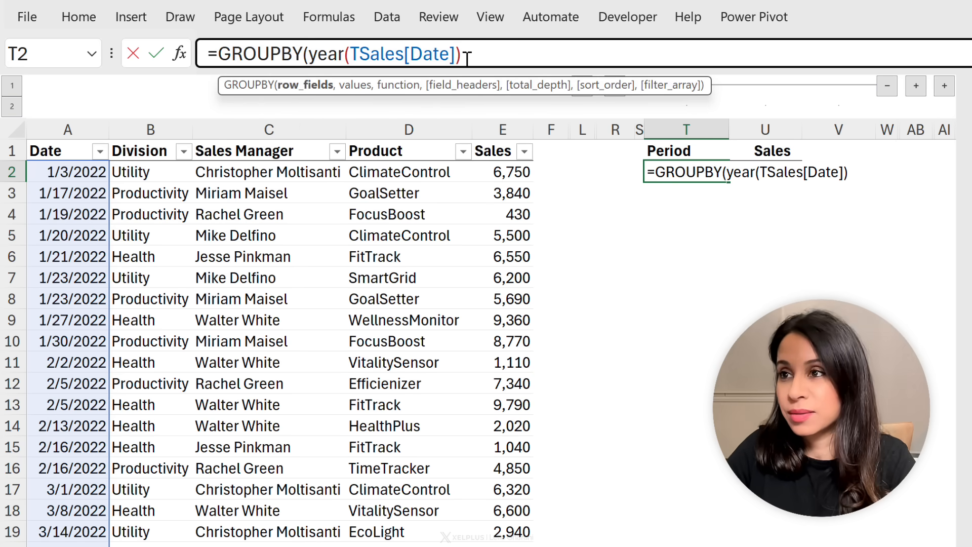
{"action": "type", "text": ","}
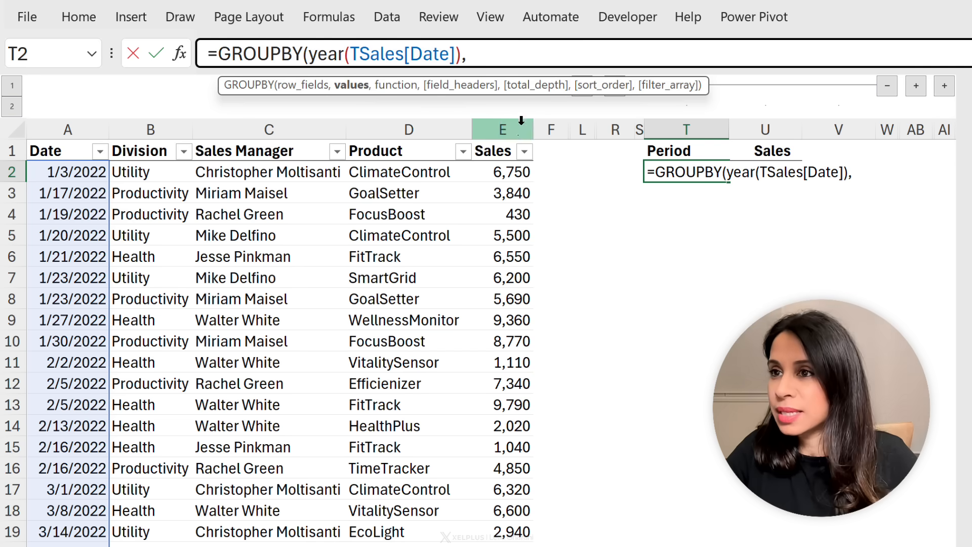
{"action": "left_click", "coordinate": [502, 129]}
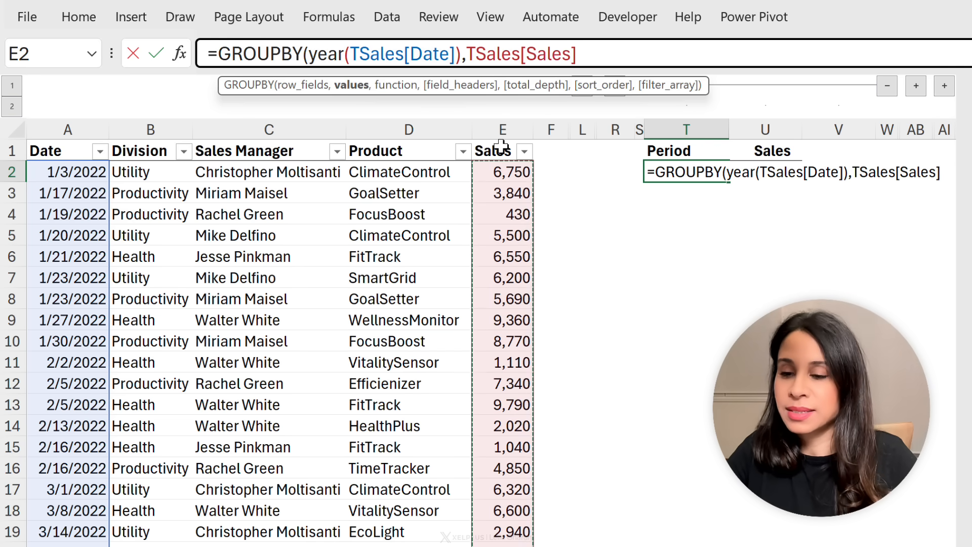
{"action": "type", "text": ",SUM)"}
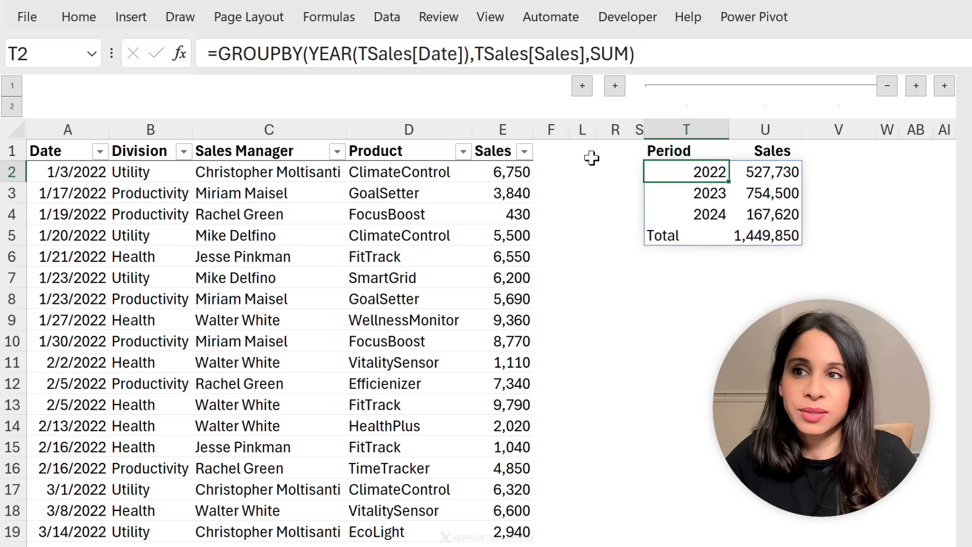
{"action": "mouse_move", "coordinate": [698, 189]}
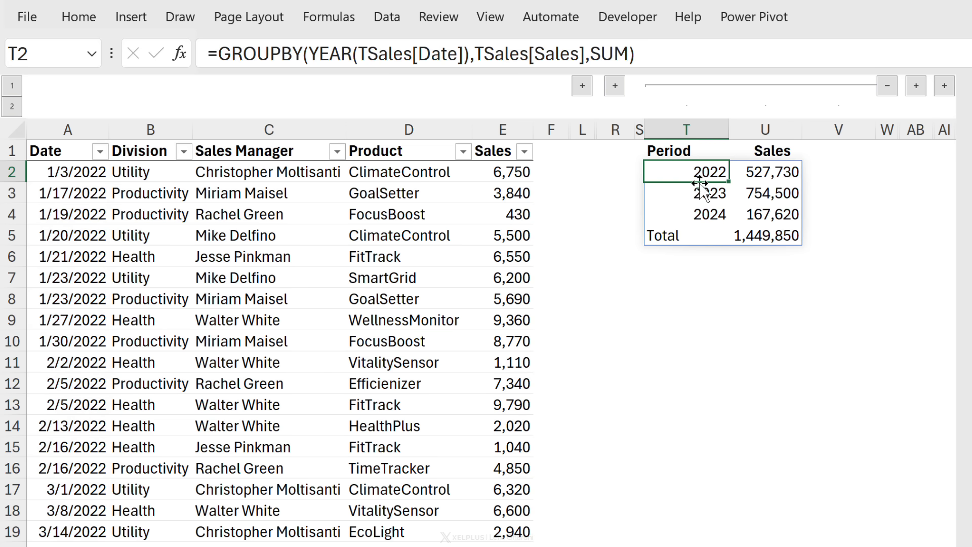
{"action": "mouse_move", "coordinate": [455, 122]}
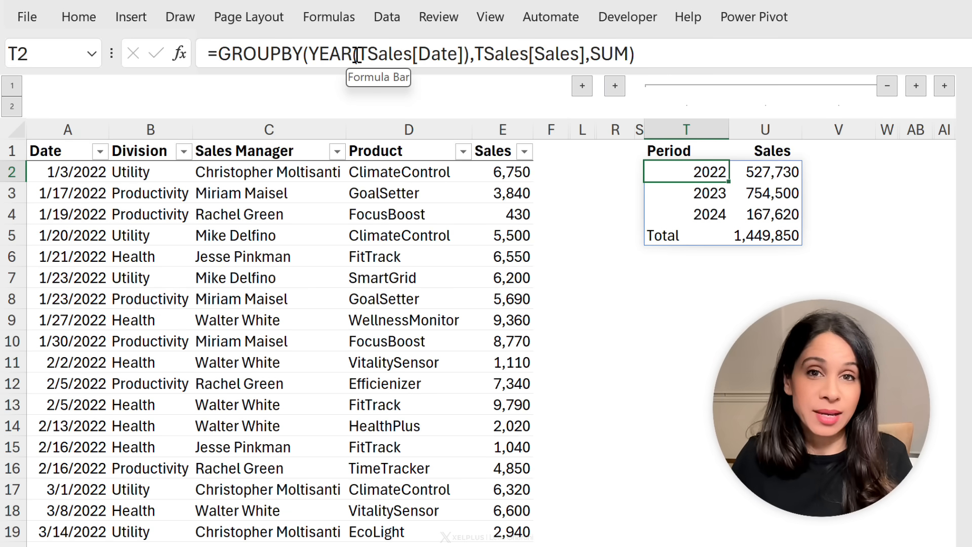
- Replace YEAR in the T2 formula with TEXT(TSales[Date],"yyyy-mm") and check the last month row
{"action": "double_click", "coordinate": [332, 53]}
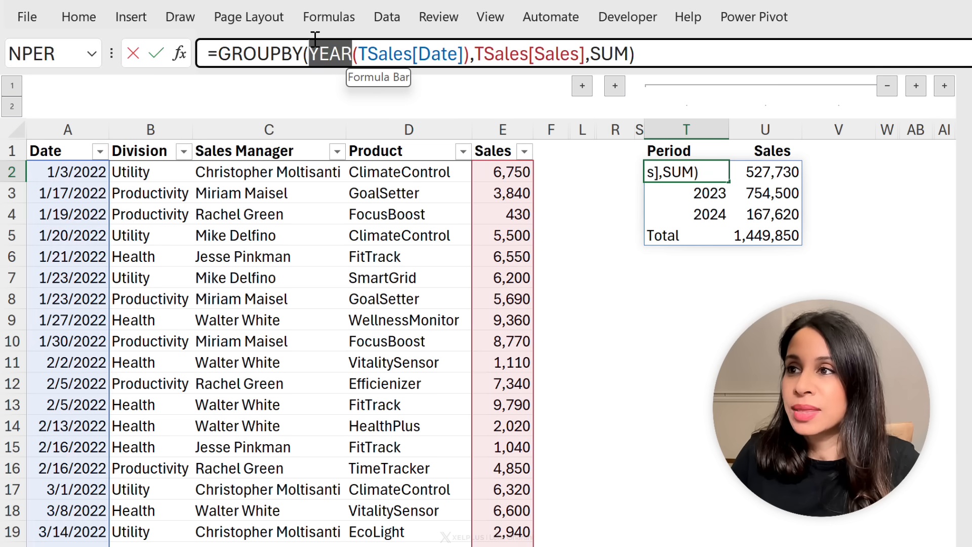
{"action": "type", "text": "TEXT"}
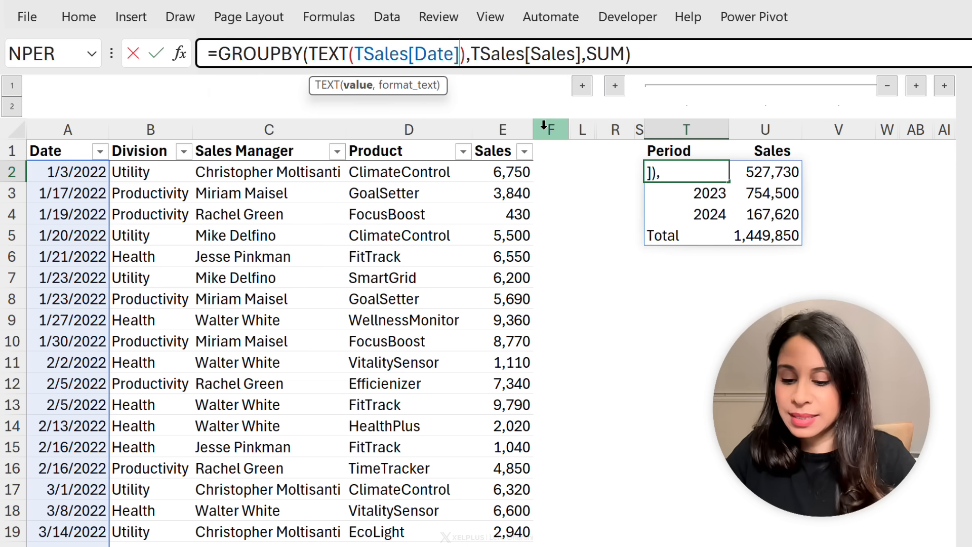
{"action": "type", "text": ",\""}
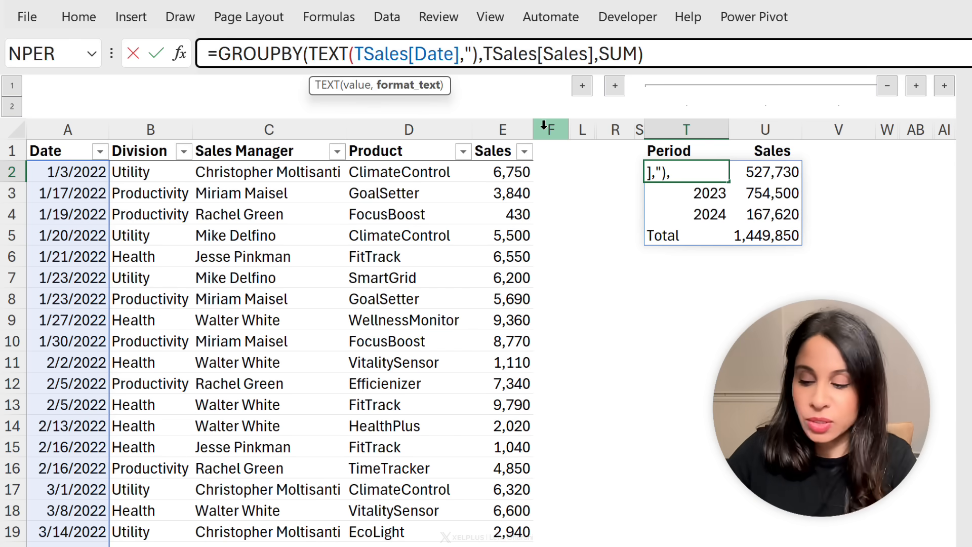
{"action": "type", "text": "yyyy"}
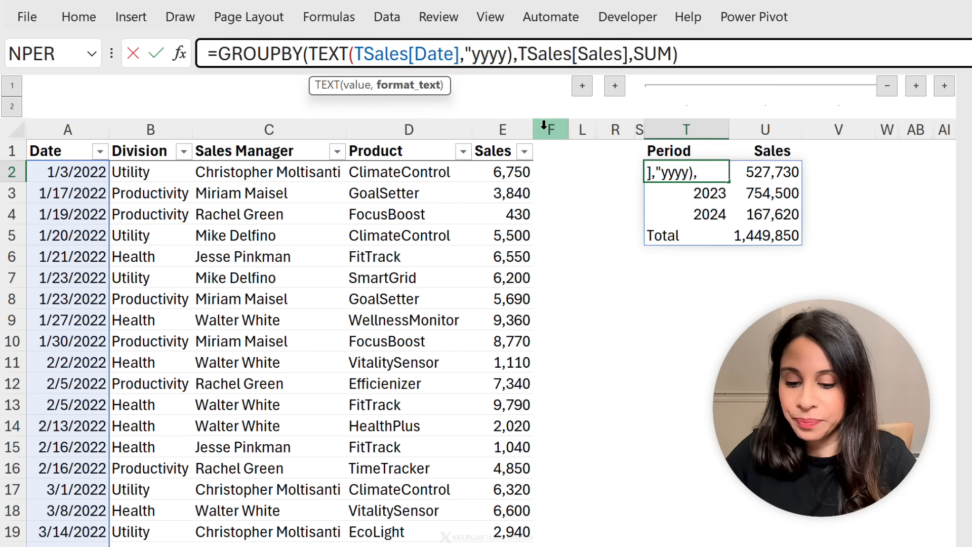
{"action": "type", "text": "-mm"}
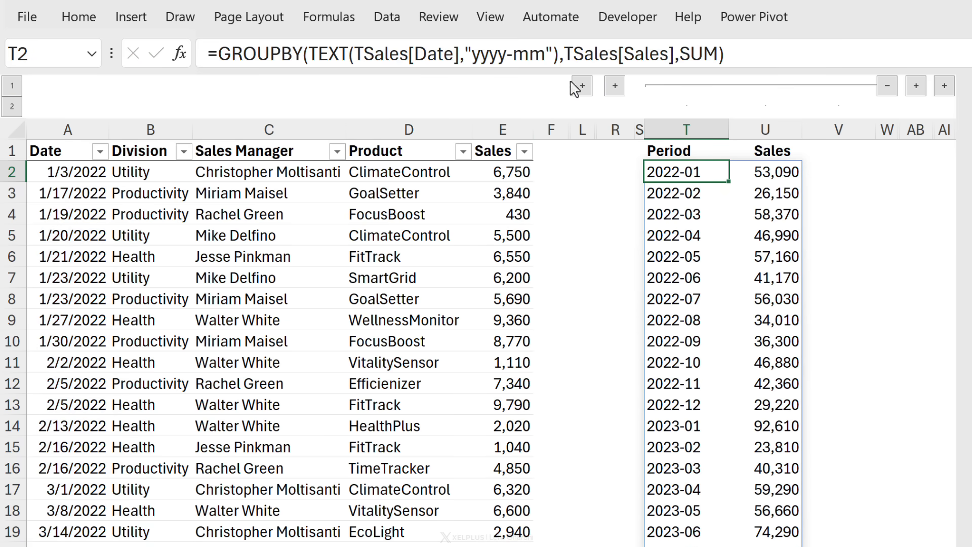
{"action": "left_click", "coordinate": [766, 172]}
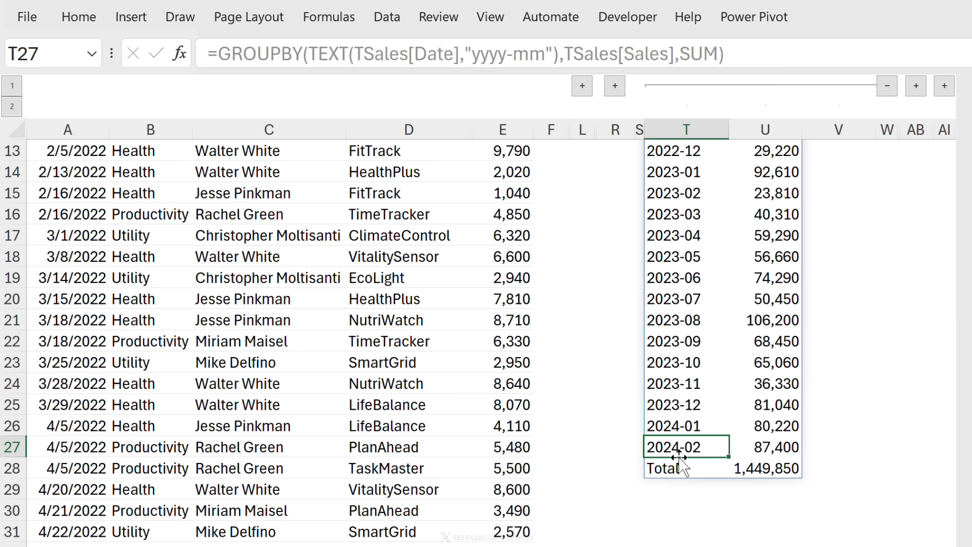
{"action": "left_click", "coordinate": [765, 446]}
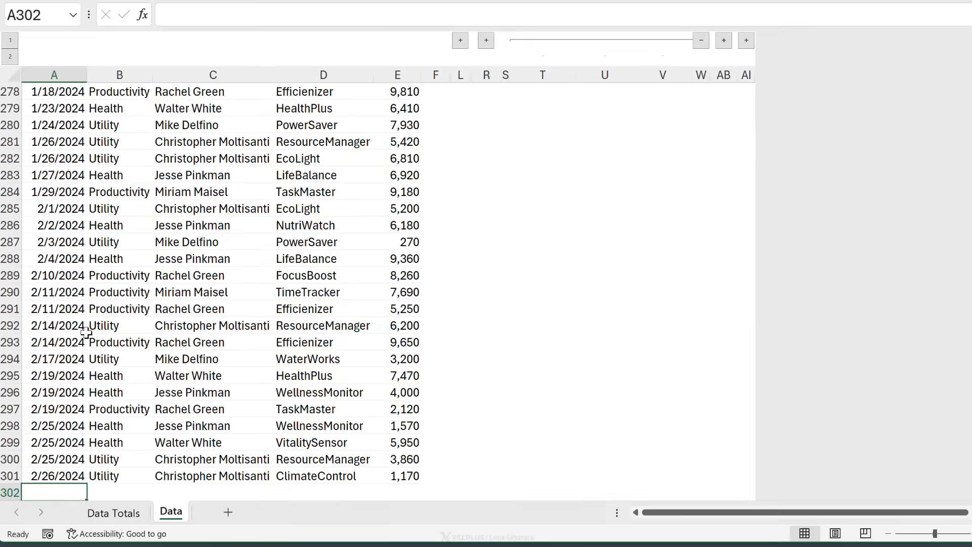
{"action": "left_click_drag", "start_coordinate": [397, 358], "coordinate": [398, 475]}
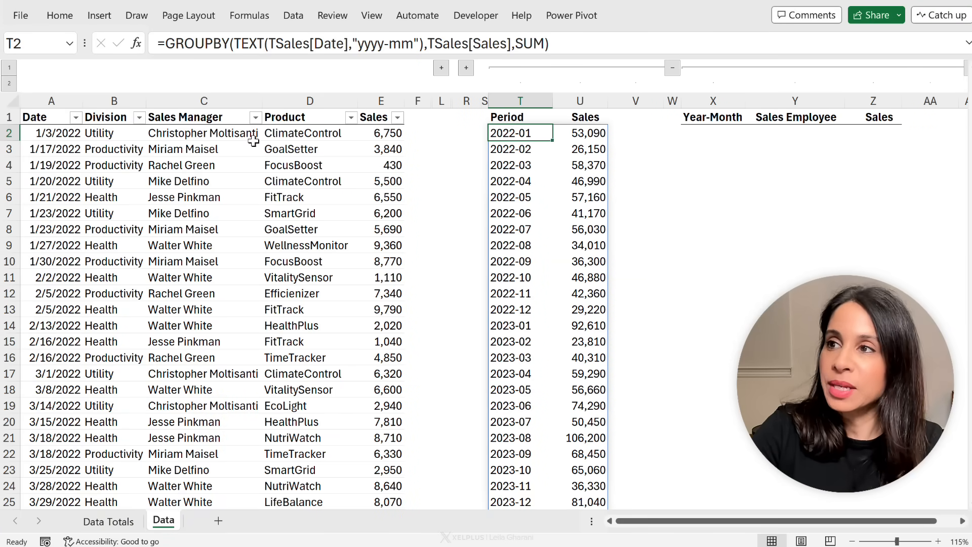
- Paste the year-month GROUPBY into X2 and wrap its rows in HSTACK with TSales[Sales Manager]
{"action": "left_click", "coordinate": [580, 132]}
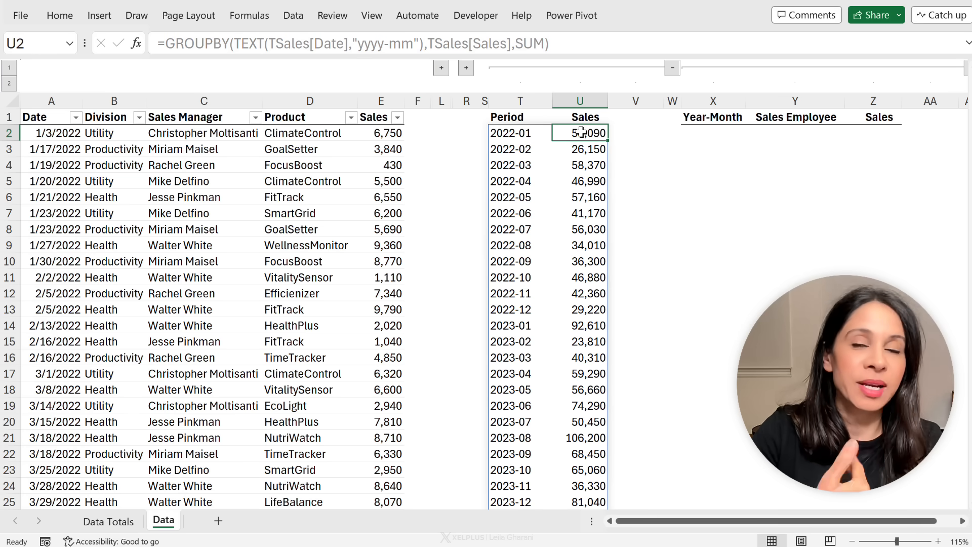
{"action": "left_click", "coordinate": [519, 132]}
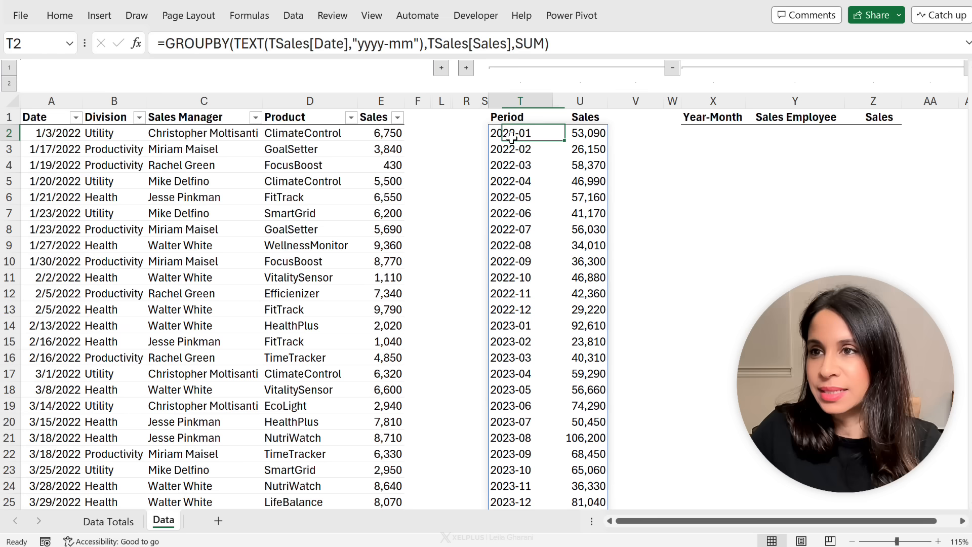
{"action": "key", "text": "ctrl+v"}
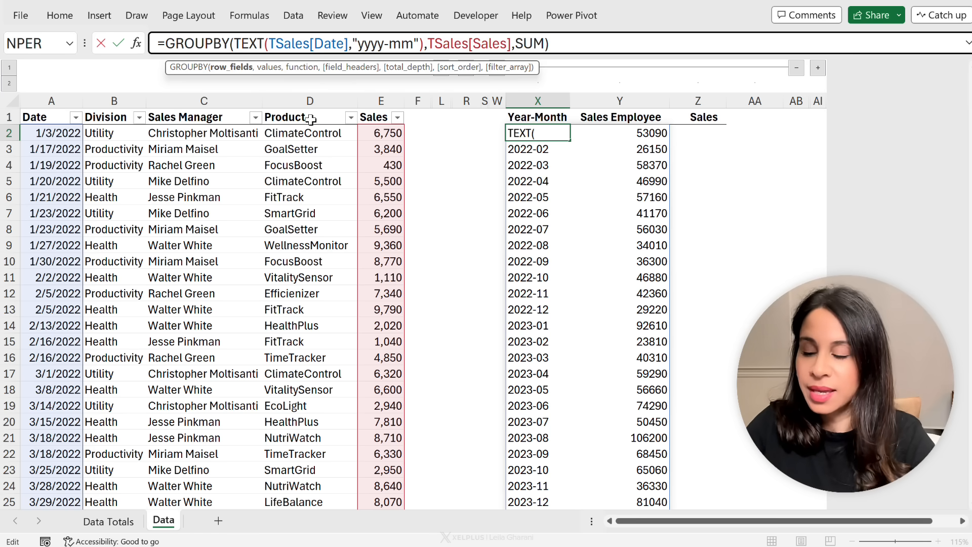
{"action": "type", "text": "HSTACK("}
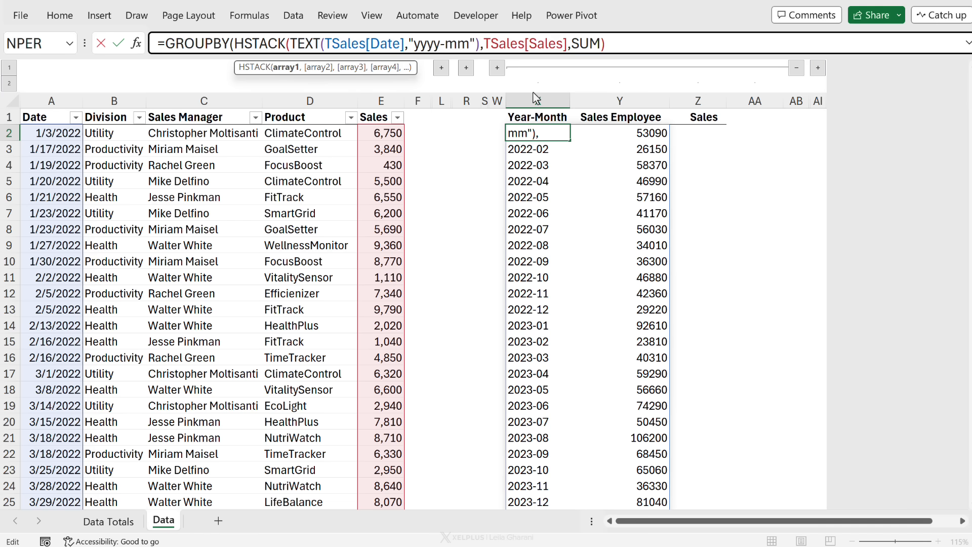
{"action": "type", "text": ",TSales[Sales"}
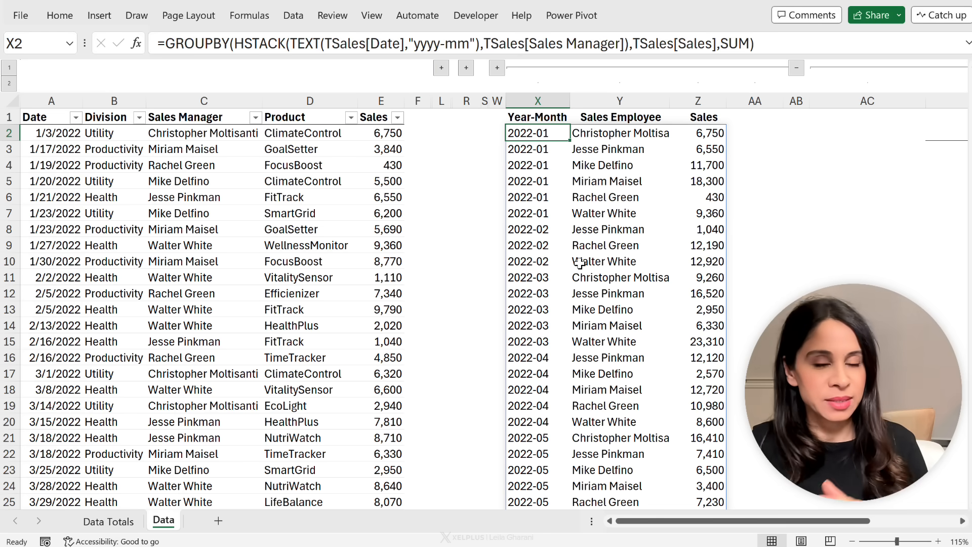
{"action": "mouse_move", "coordinate": [616, 156]}
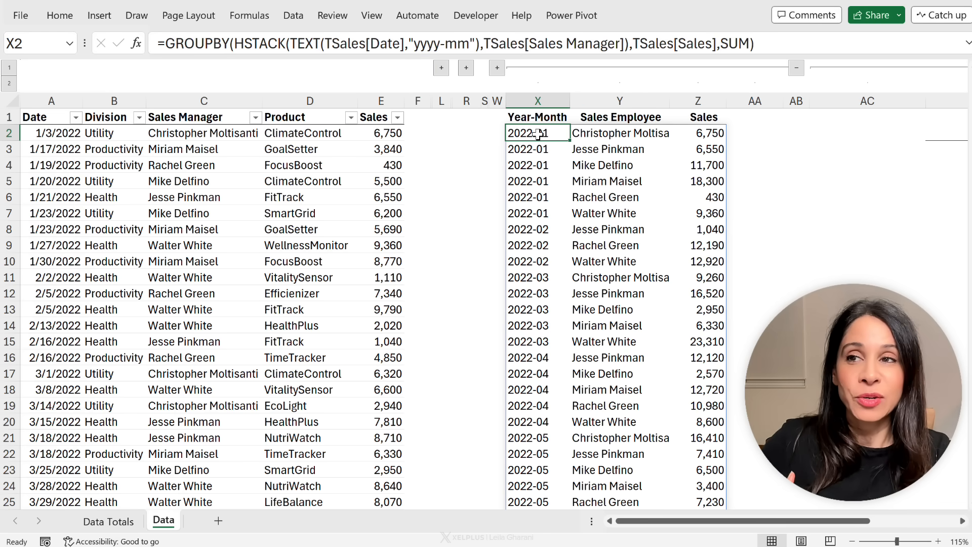
{"action": "left_click_drag", "start_coordinate": [538, 133], "coordinate": [697, 389]}
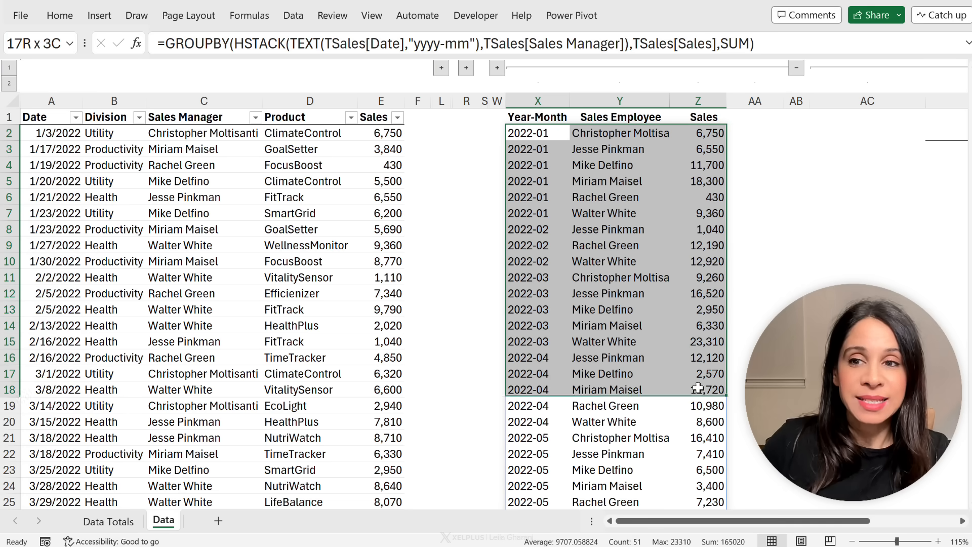
{"action": "scroll", "scroll_direction": "down", "scroll_amount": 3}
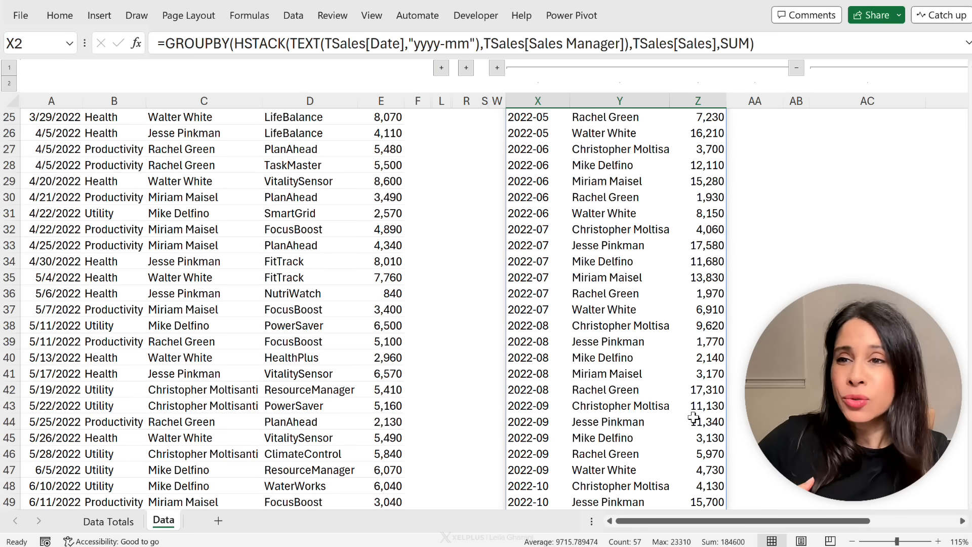
{"action": "scroll", "scroll_direction": "down", "scroll_amount": 3}
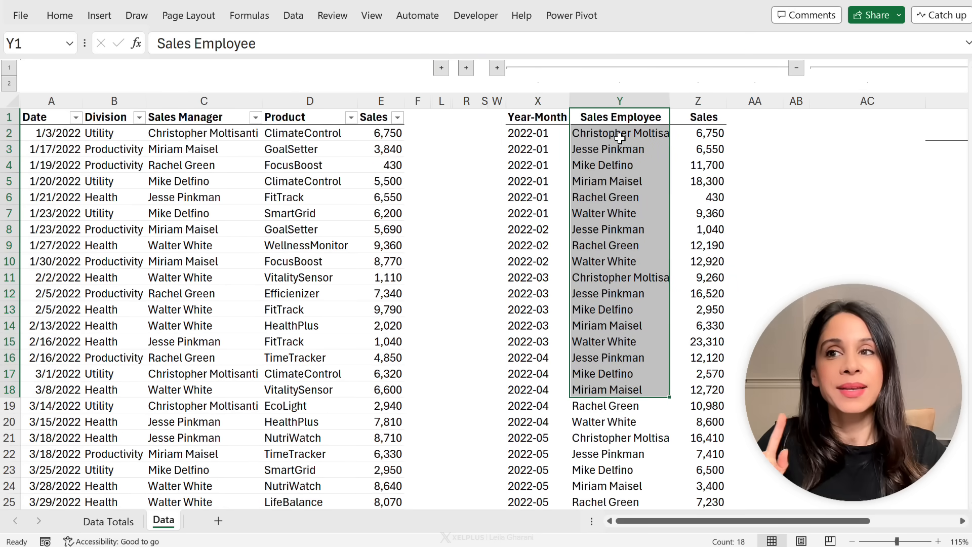
{"action": "left_click", "coordinate": [620, 133]}
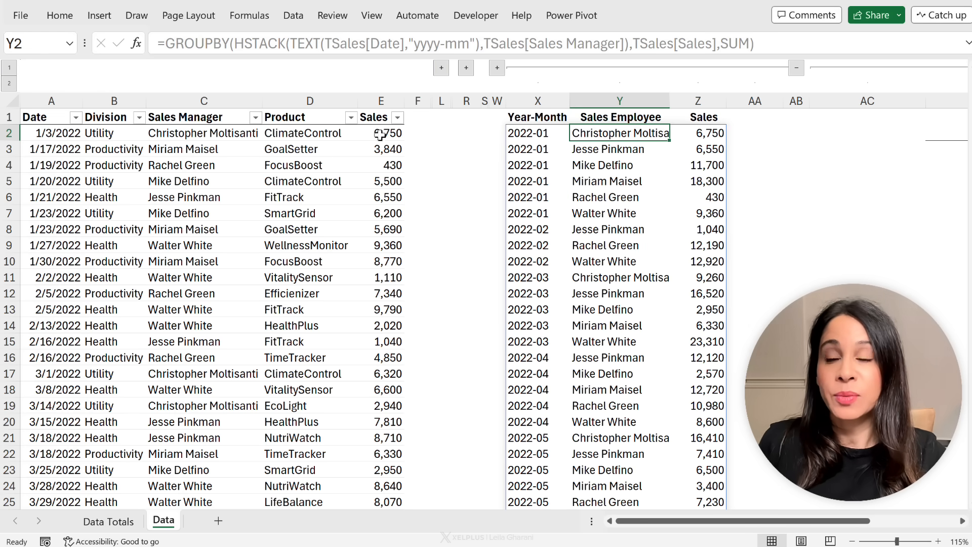
{"action": "left_click", "coordinate": [179, 181]}
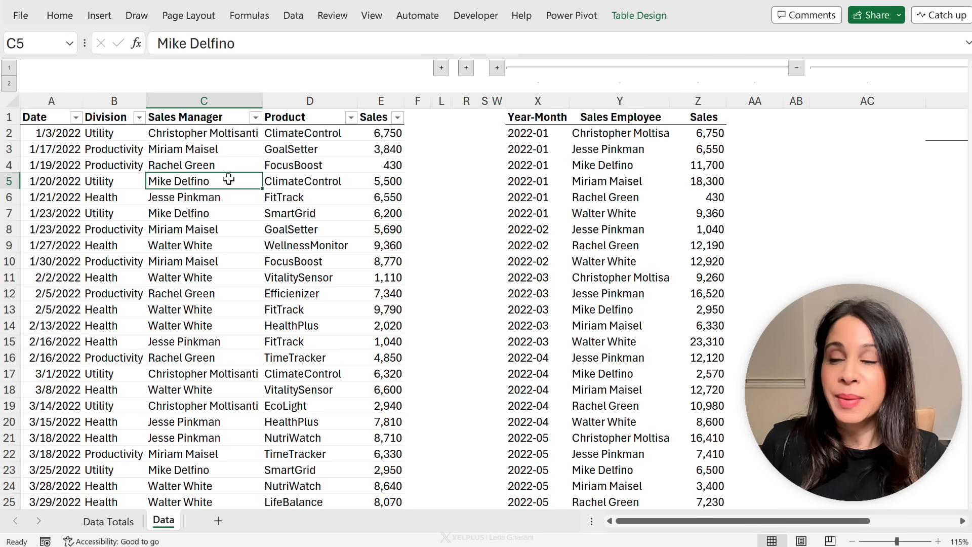
{"action": "left_click", "coordinate": [52, 180]}
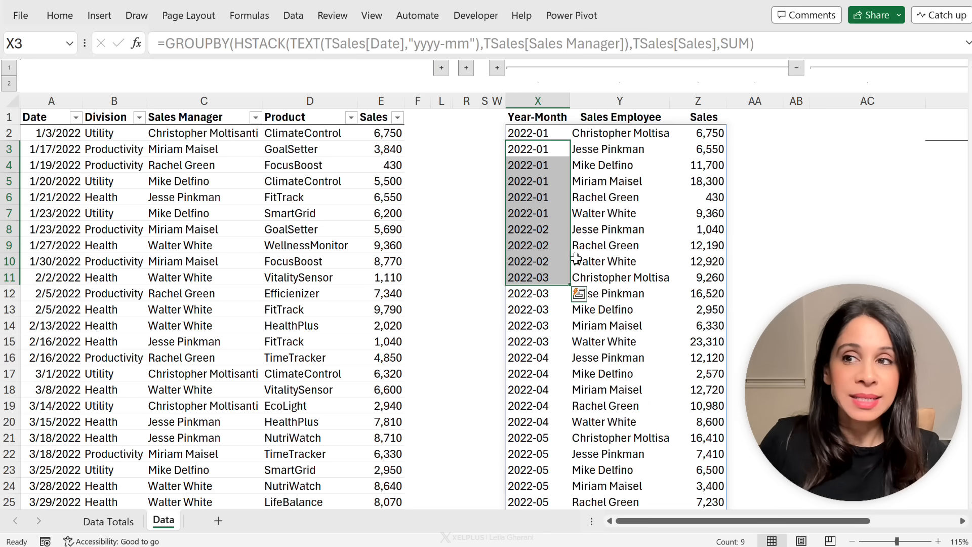
{"action": "left_click", "coordinate": [537, 165]}
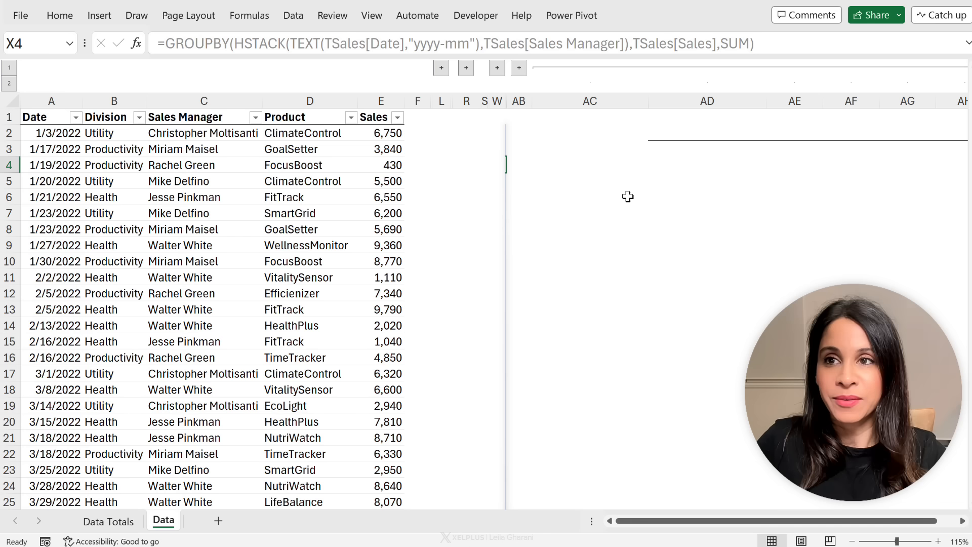
- Enter =PIVOTBY(TSales[Sales Manager],YEAR(TSales[Date]),TSales[Sales],SUM) in AC2
{"action": "type", "text": "=p"}
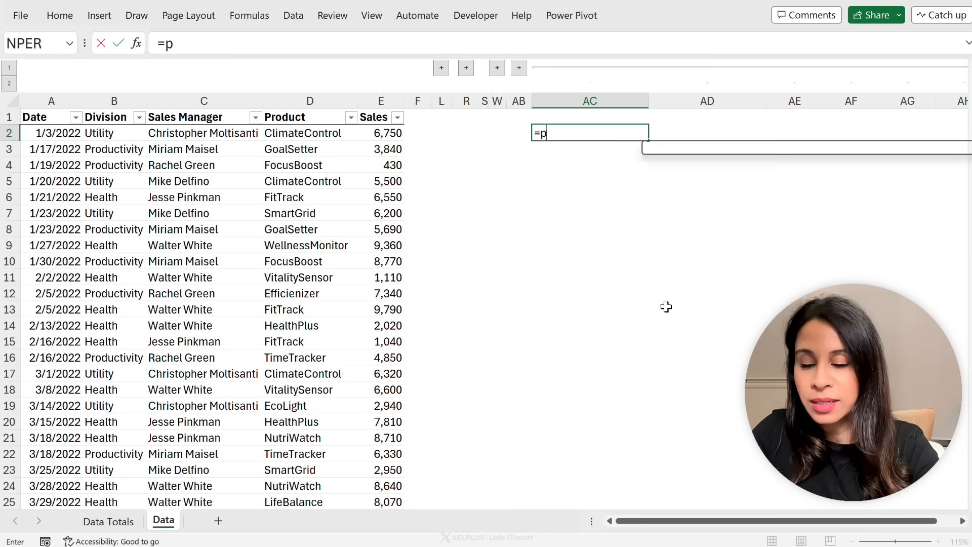
{"action": "type", "text": "IVOTBY("}
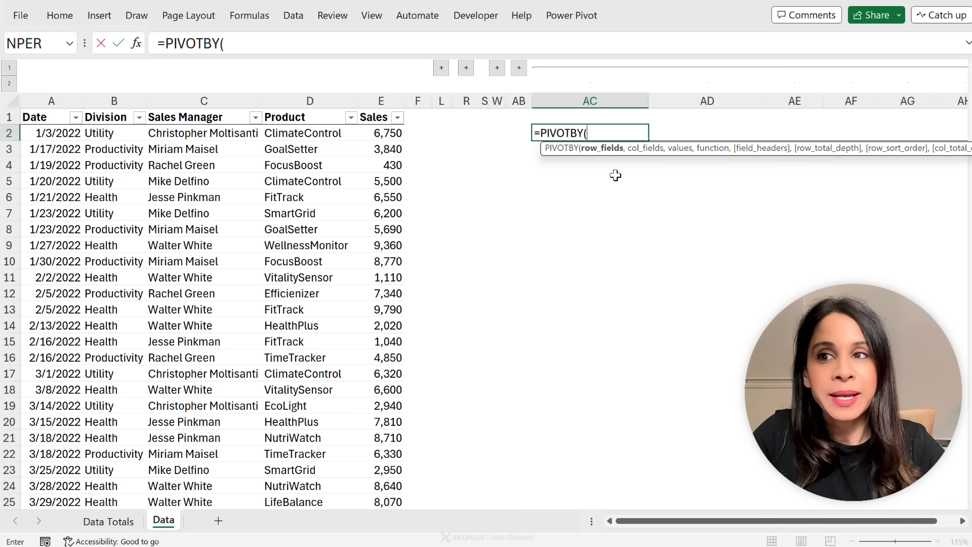
{"action": "mouse_move", "coordinate": [579, 211]}
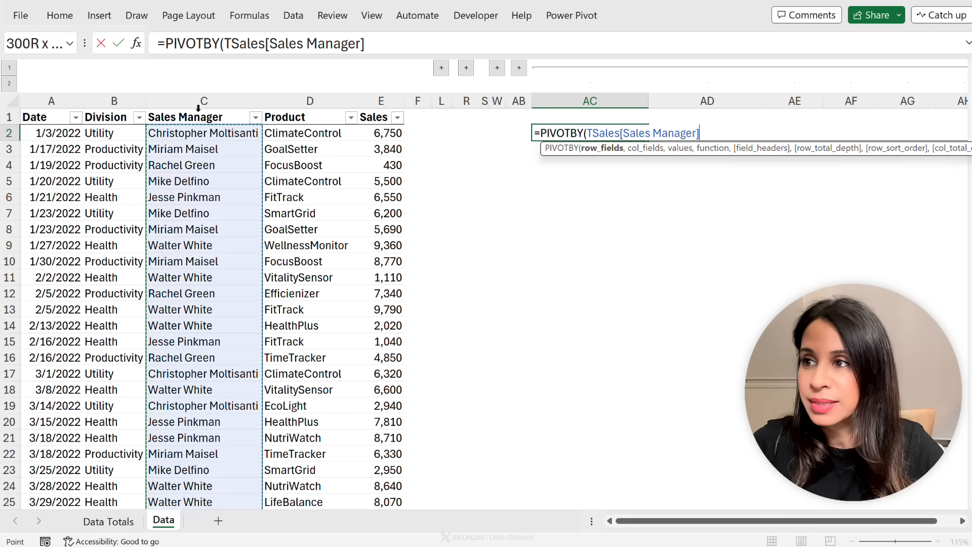
{"action": "type", "text": ","}
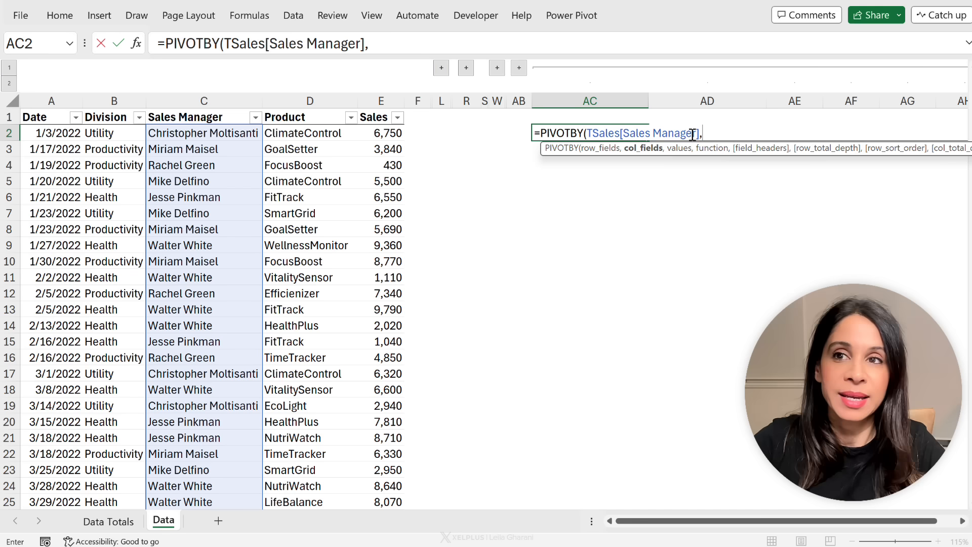
{"action": "left_click", "coordinate": [51, 132]}
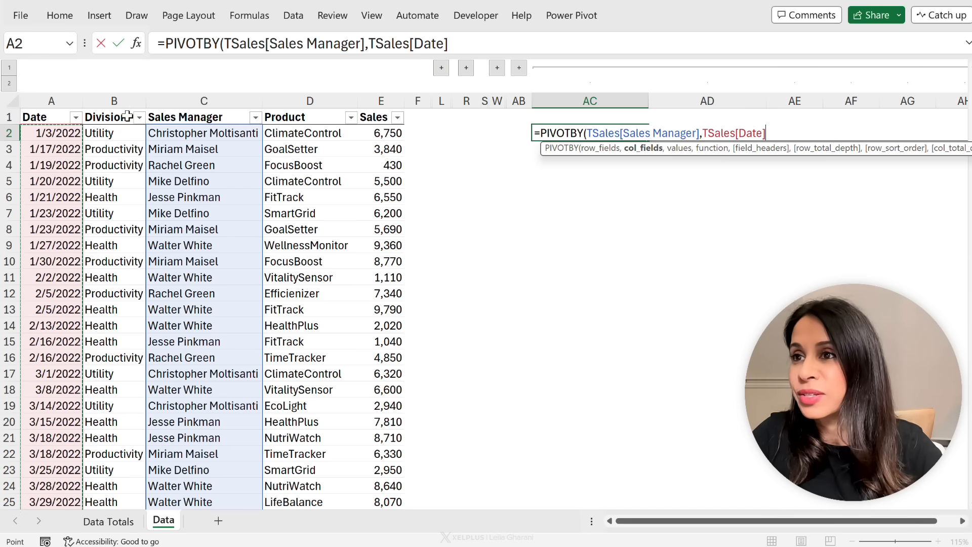
{"action": "type", "text": "year("}
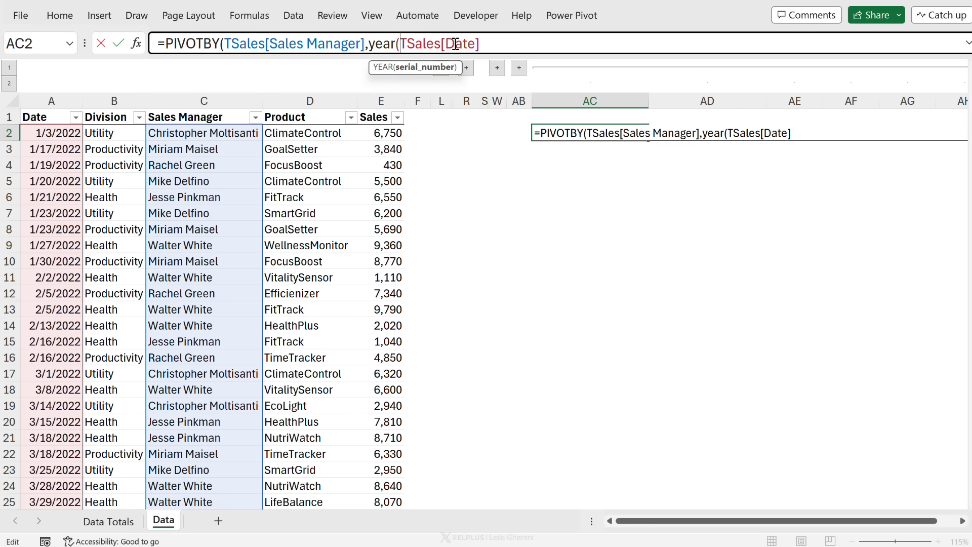
{"action": "type", "text": "),"}
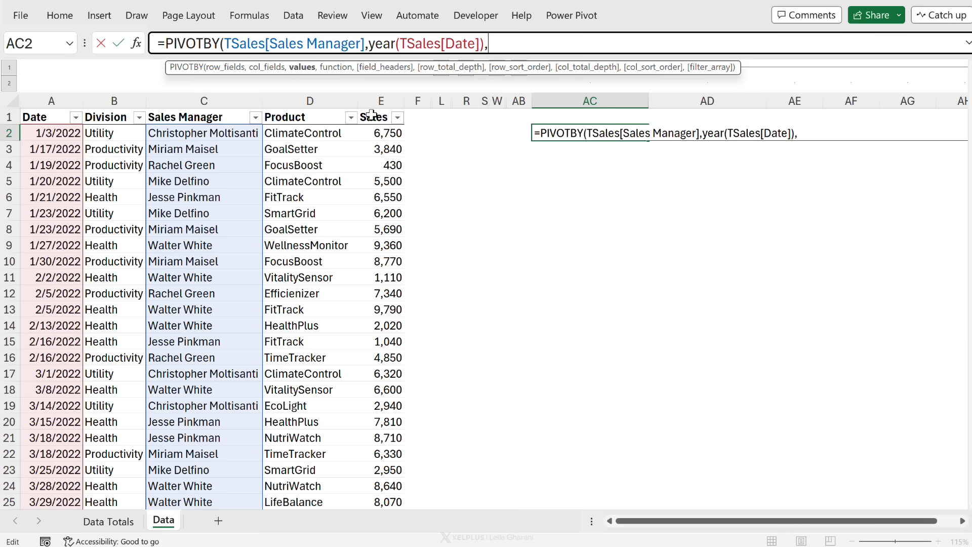
{"action": "type", "text": ",TSales[Sales],SUM)"}
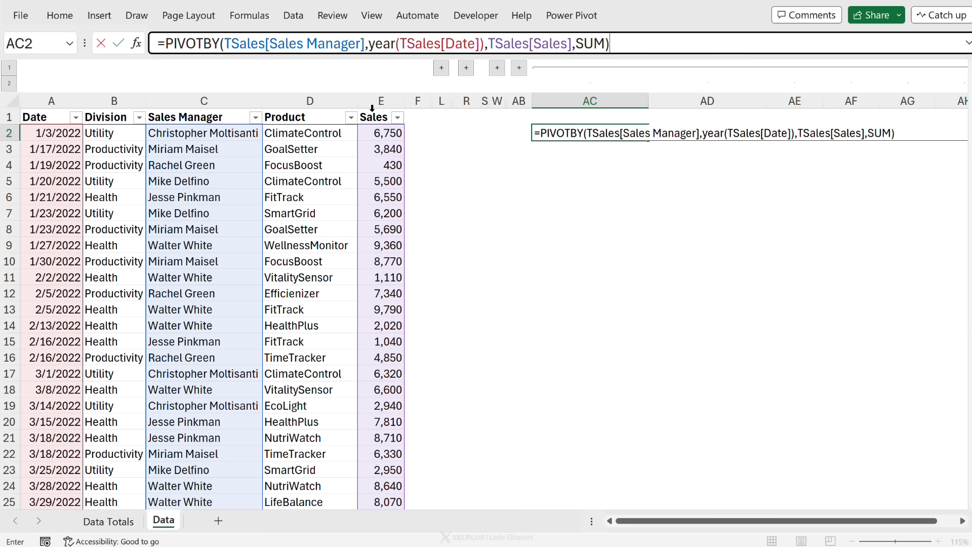
{"action": "key", "text": "Enter"}
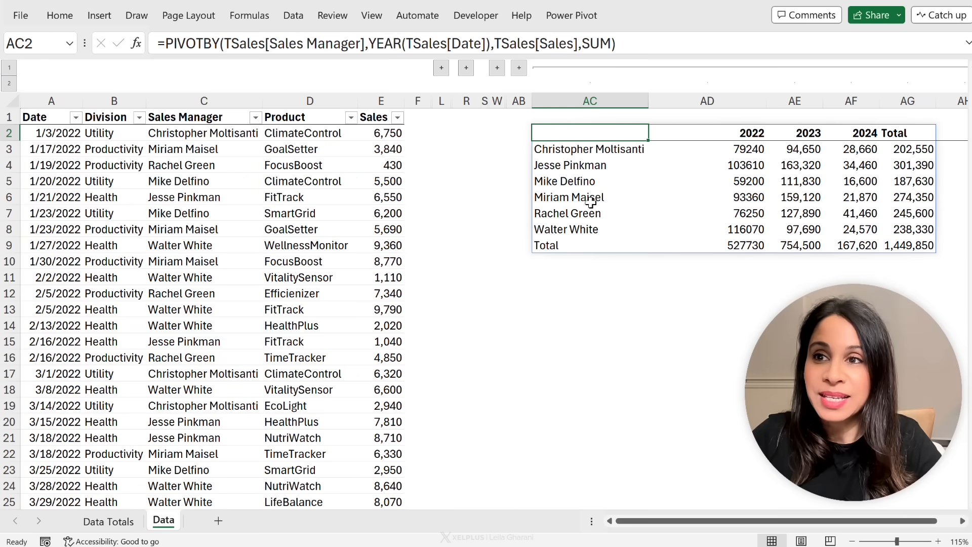
- Review the pivot's year headings and its Total column
{"action": "left_click", "coordinate": [588, 245]}
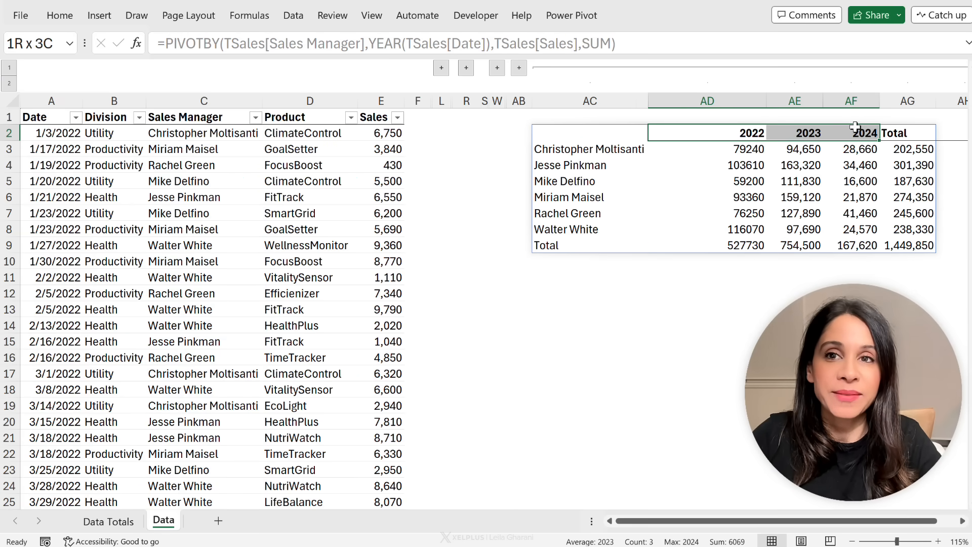
{"action": "left_click", "coordinate": [907, 132]}
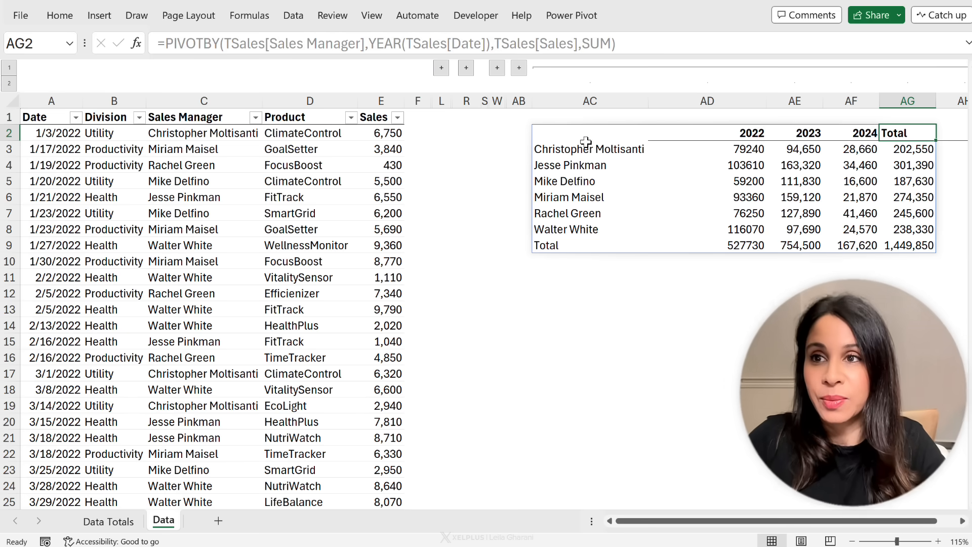
{"action": "left_click", "coordinate": [589, 133]}
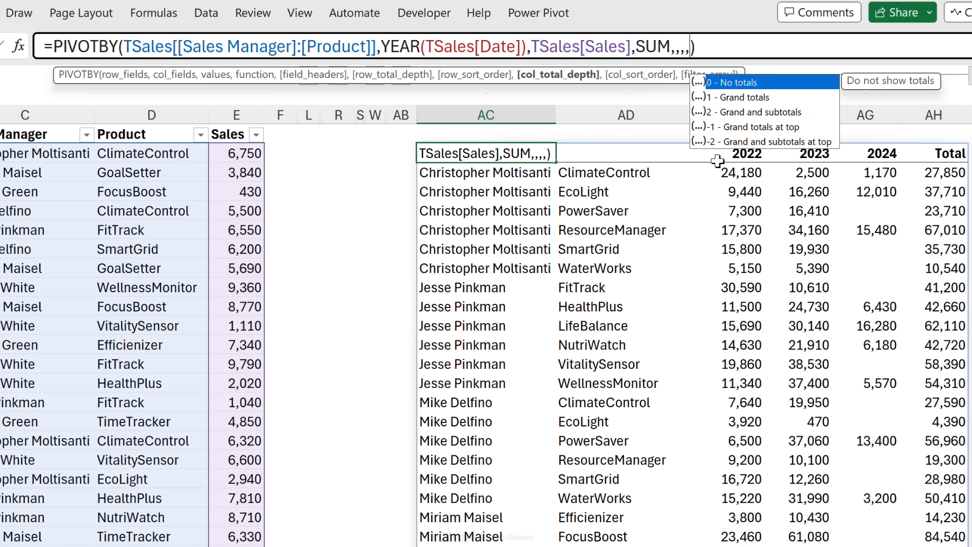
- Group the AC2 pivot by Sales Manager and Product and set col_total_depth to 0 - No totals
{"action": "type", "text": ","}
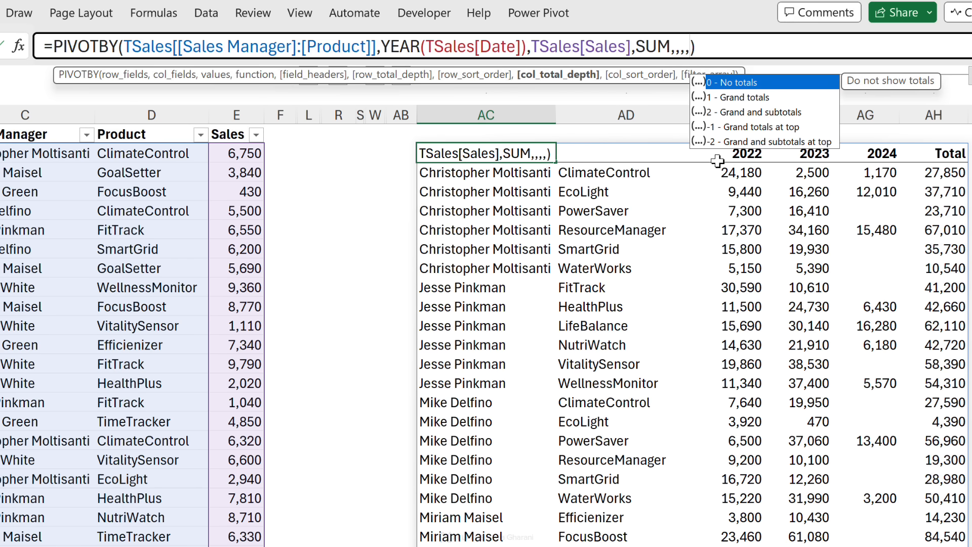
{"action": "left_click", "coordinate": [729, 82]}
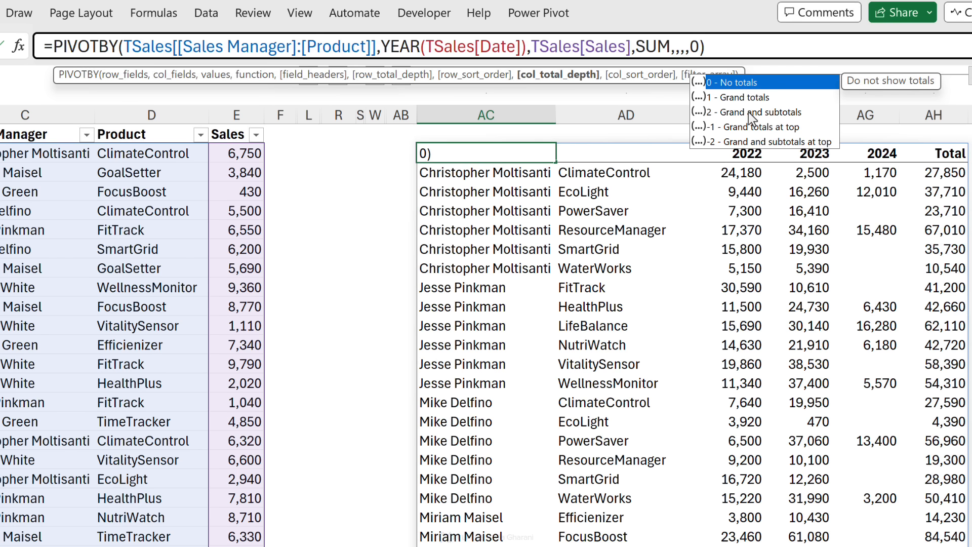
{"action": "left_click", "coordinate": [625, 115]}
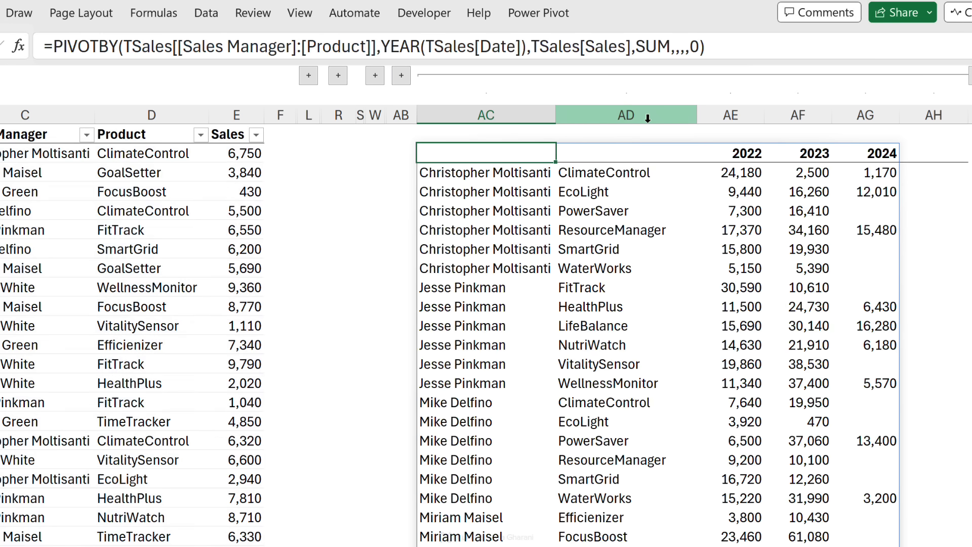
{"action": "scroll", "scroll_direction": "down", "scroll_amount": 3}
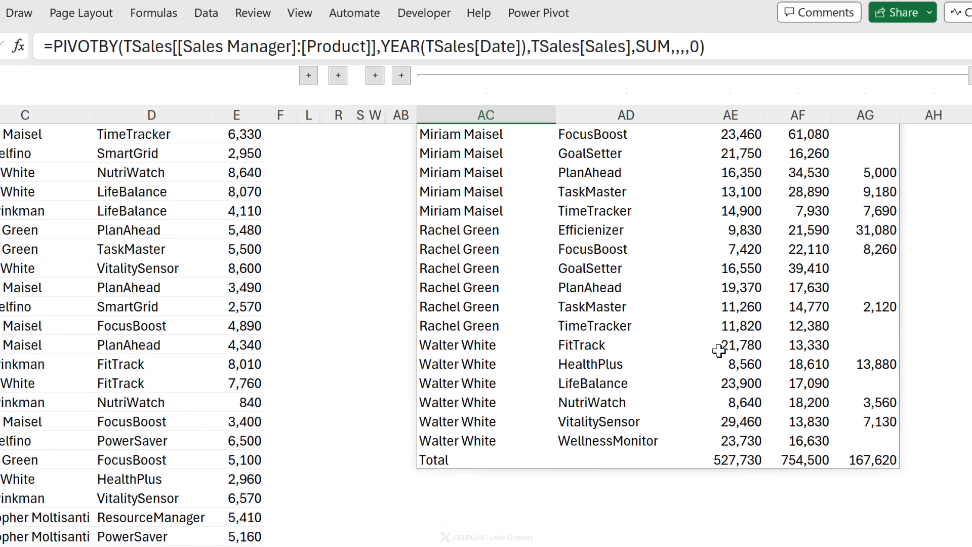